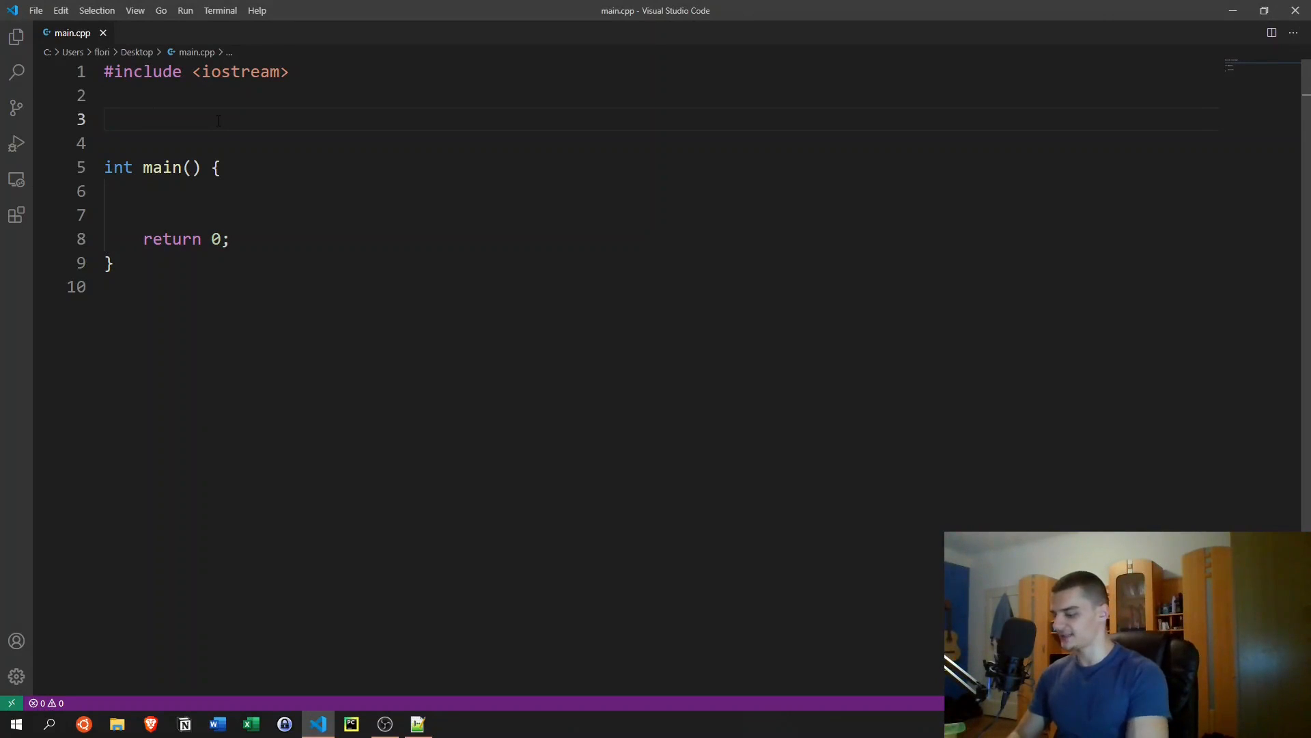
Step: Declare struct mystruct {} above main with its braces expanded onto separate lines
{"action": "type", "text": "stru"}
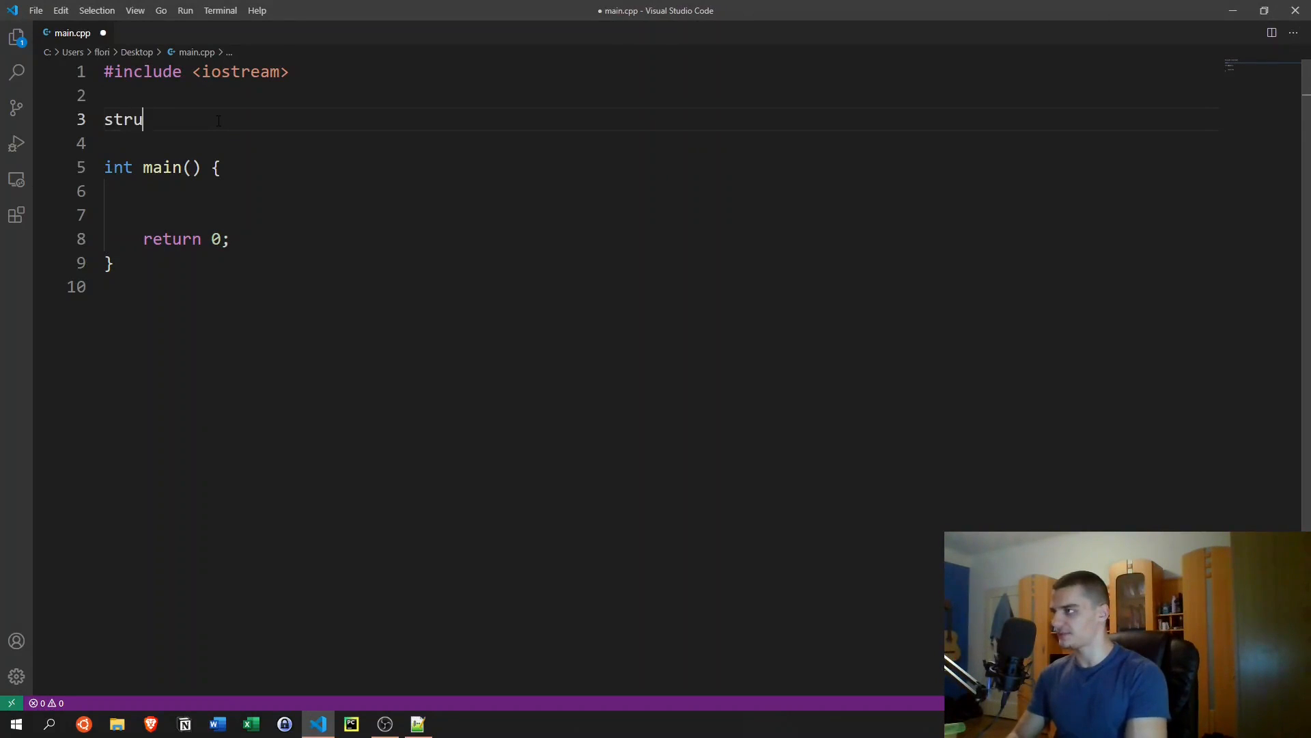
{"action": "type", "text": "ct"}
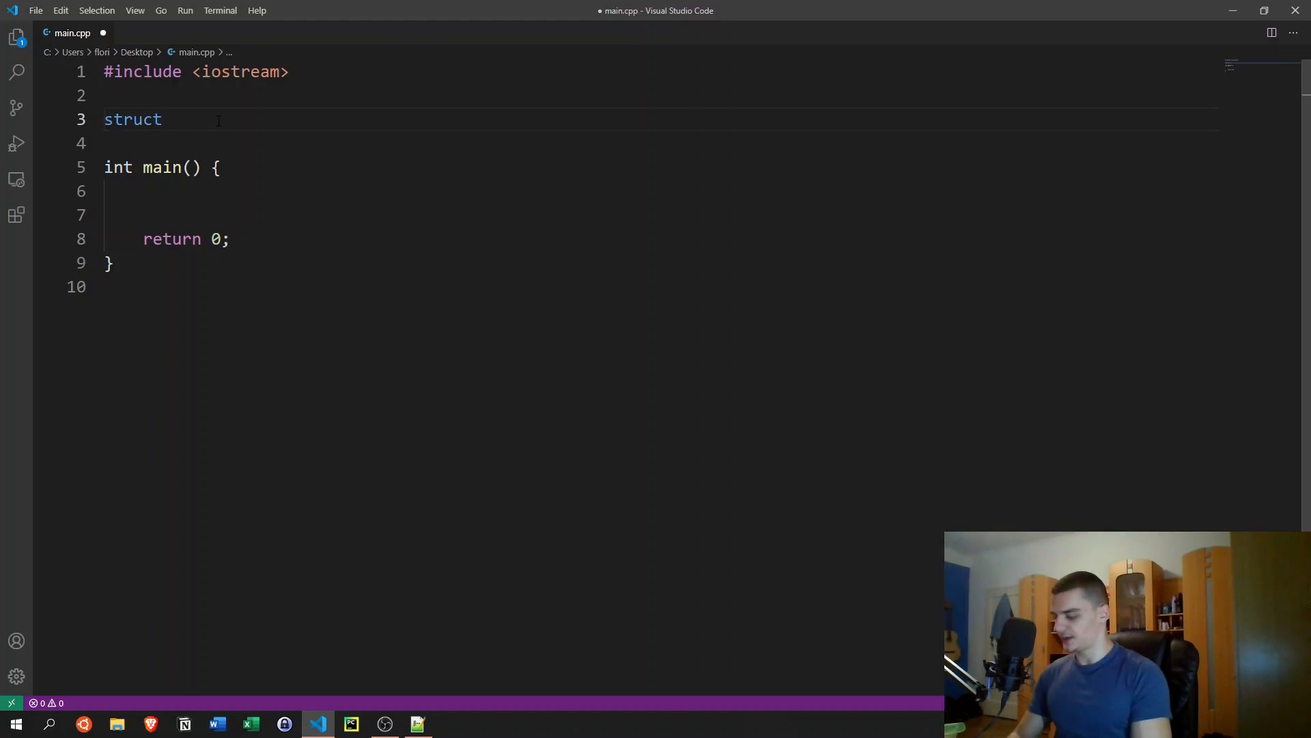
{"action": "type", "text": "mystruct {"}
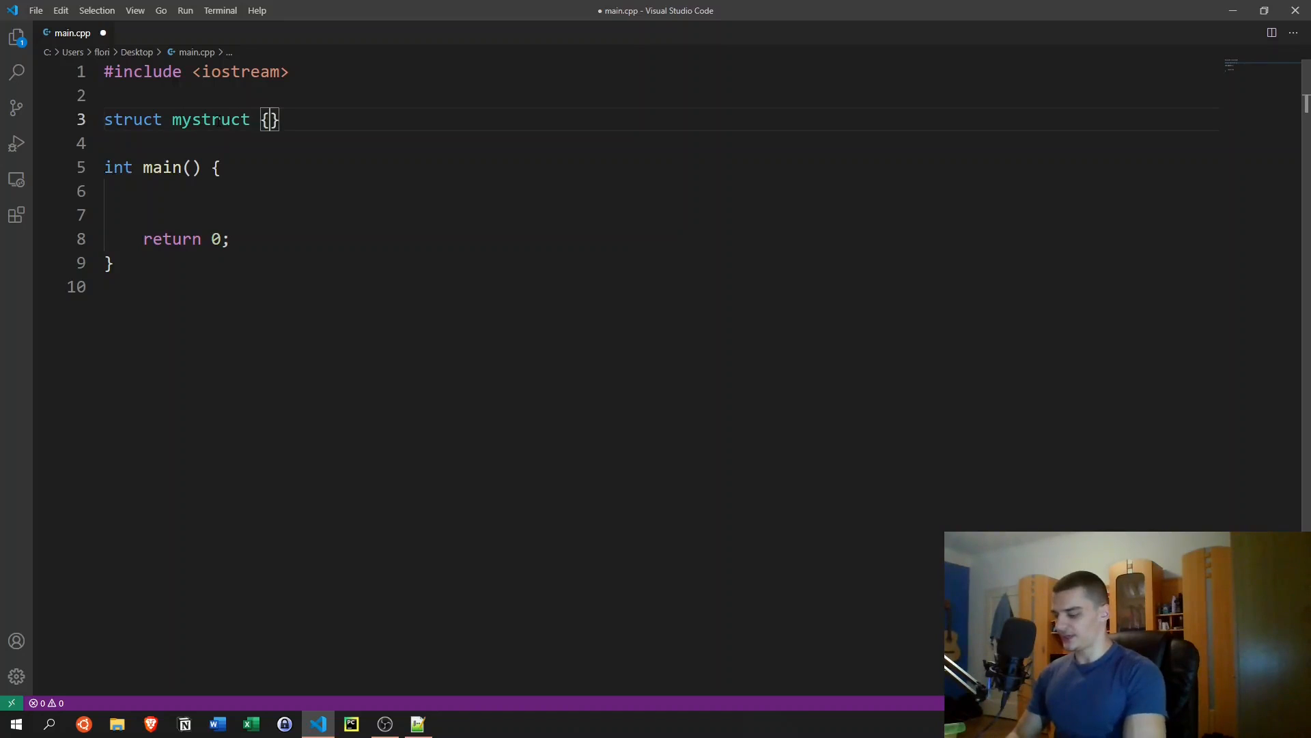
{"action": "key", "text": "Enter"}
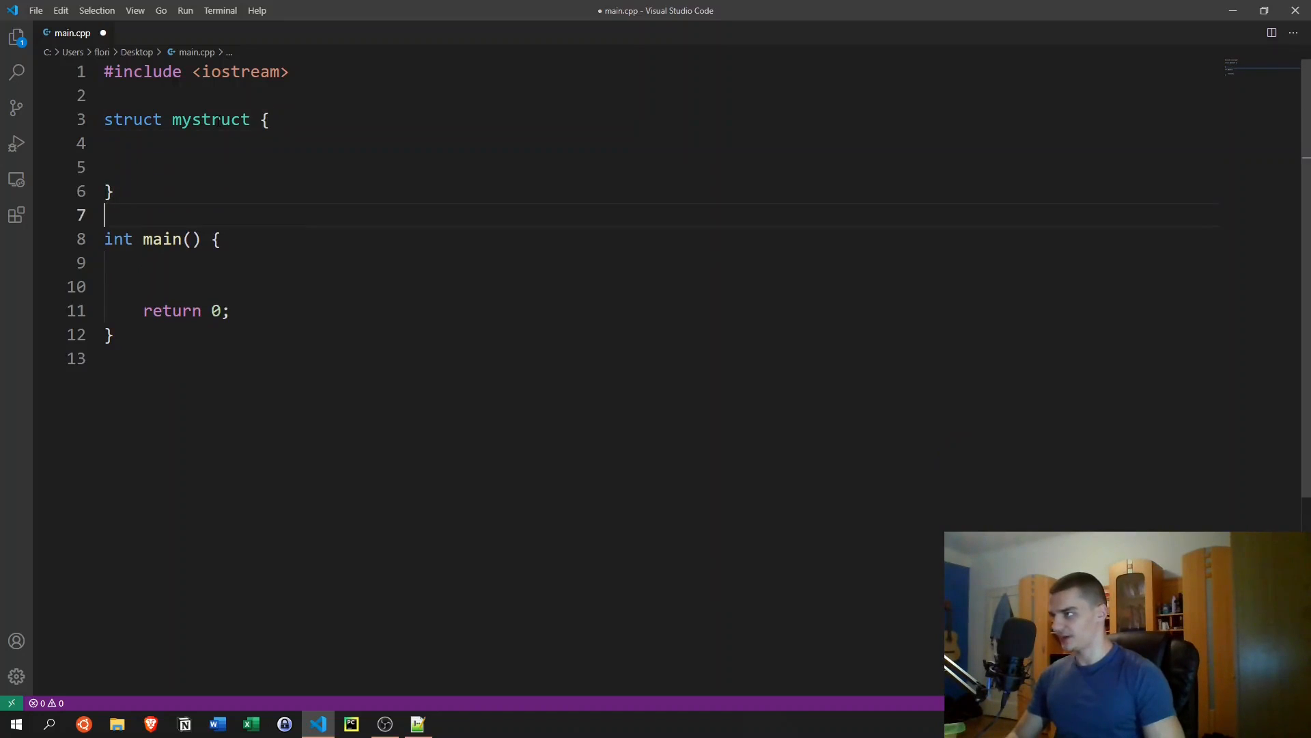
Step: Close mystruct with a semicolon, add members int i, std::string s, boolean b, and save
{"action": "type", "text": ";"}
{"action": "left_click", "coordinate": [657, 167]}
{"action": "type", "text": "s"}
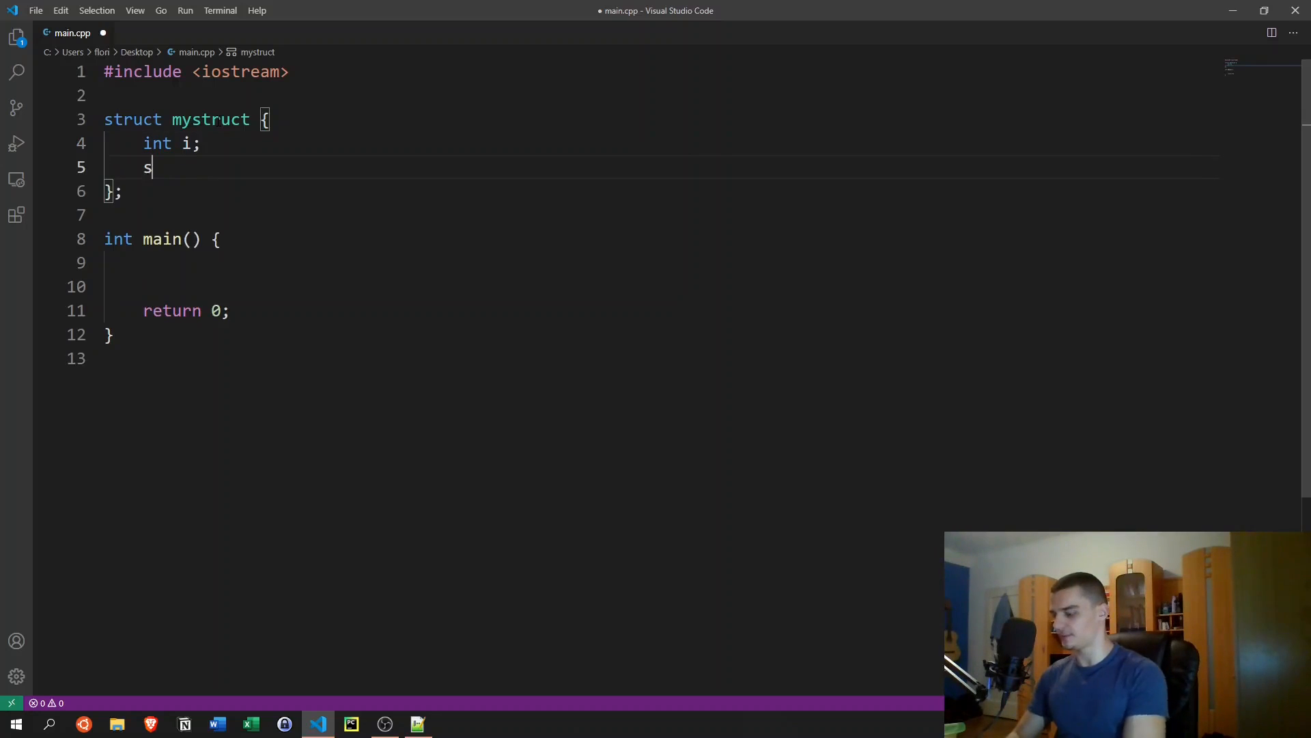
{"action": "type", "text": "td::string s;"}
{"action": "type", "text": "boole"}
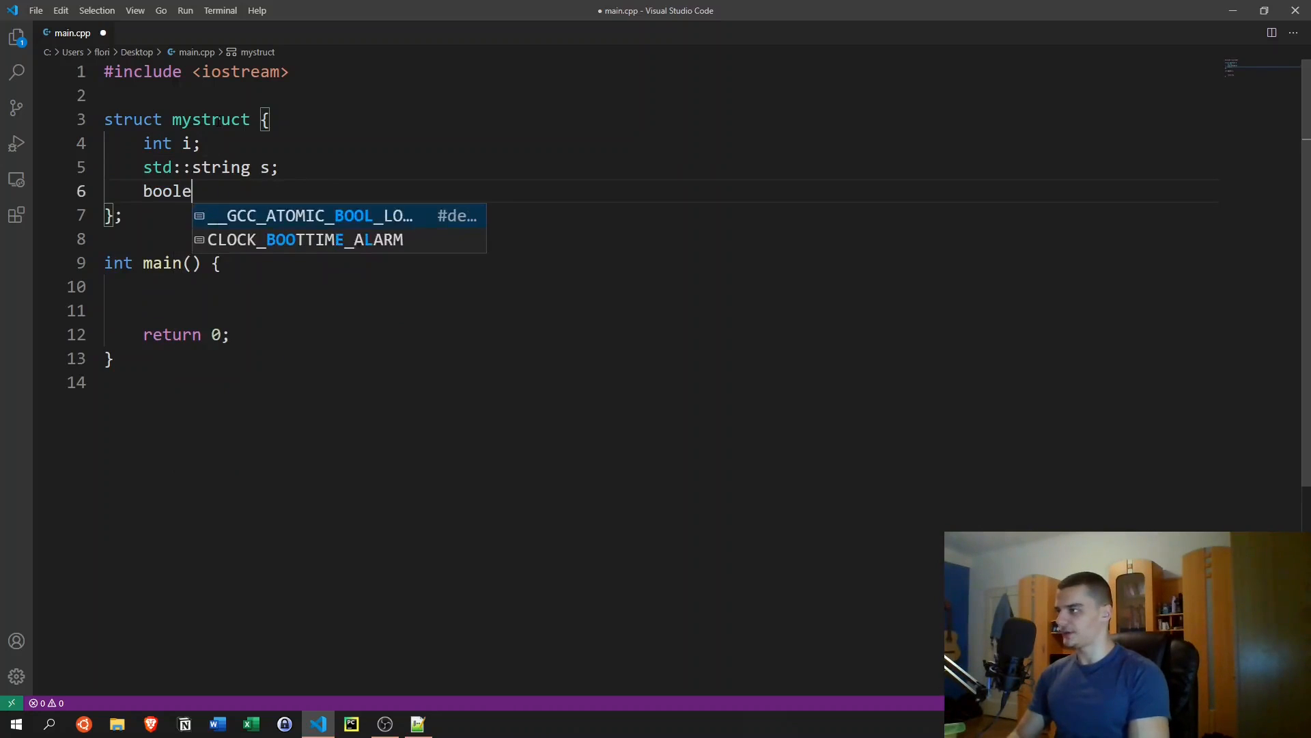
{"action": "type", "text": "an b;"}
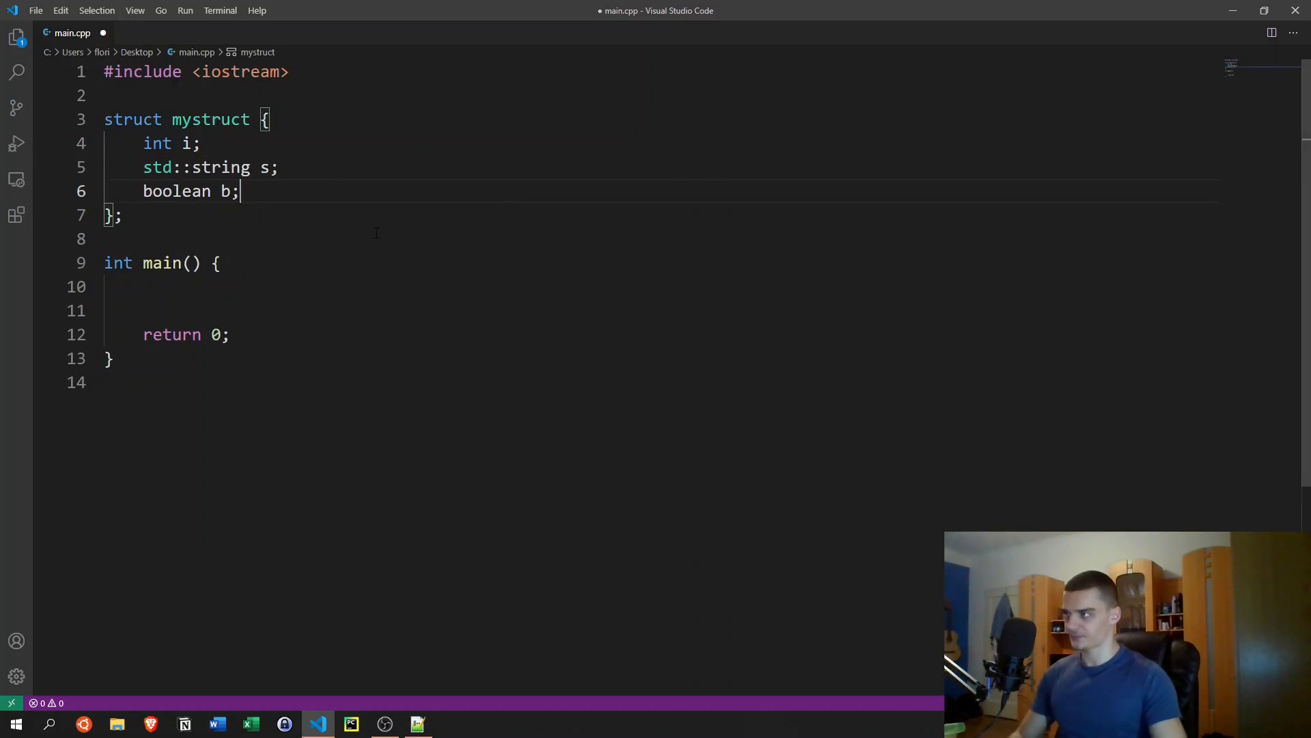
{"action": "key", "text": "ctrl+s"}
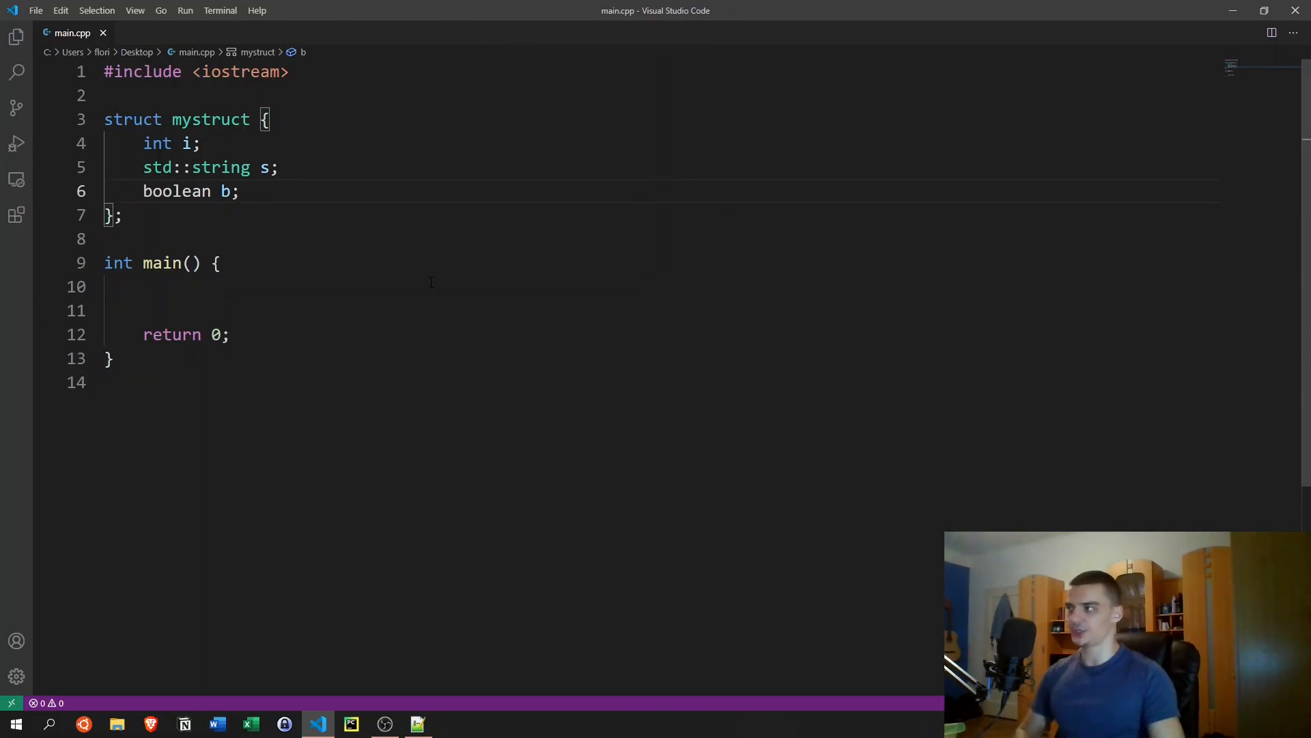
{"action": "mouse_move", "coordinate": [383, 258]}
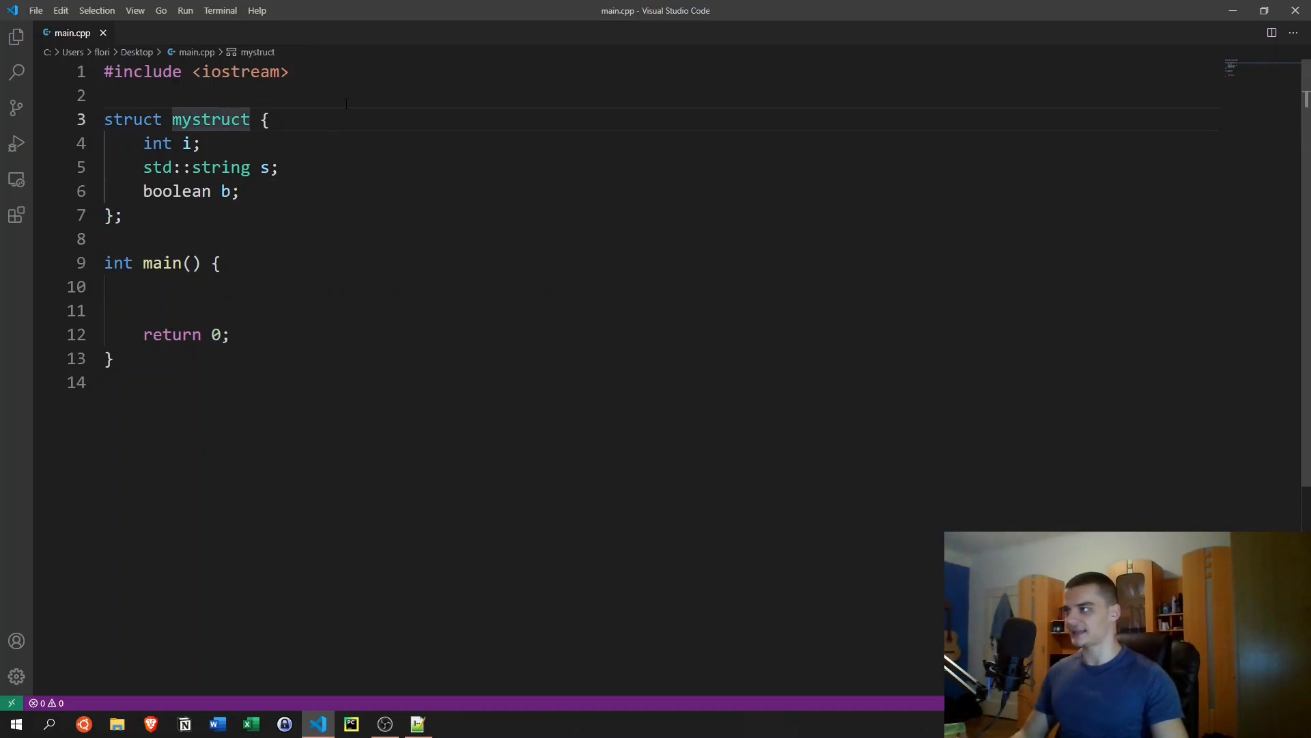
Step: Put the cursor after the boolean b member to begin a new void declaration
{"action": "left_click", "coordinate": [532, 94]}
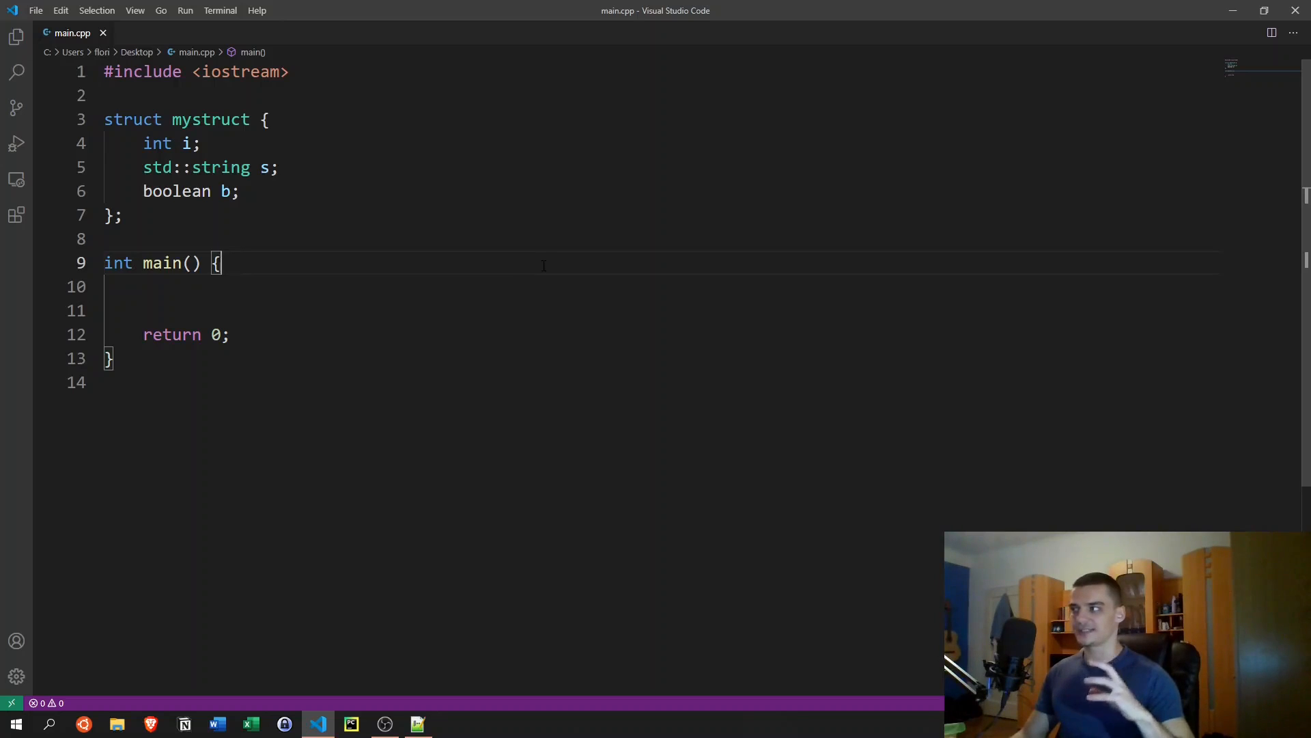
{"action": "left_click", "coordinate": [240, 190]}
{"action": "type", "text": "void"}
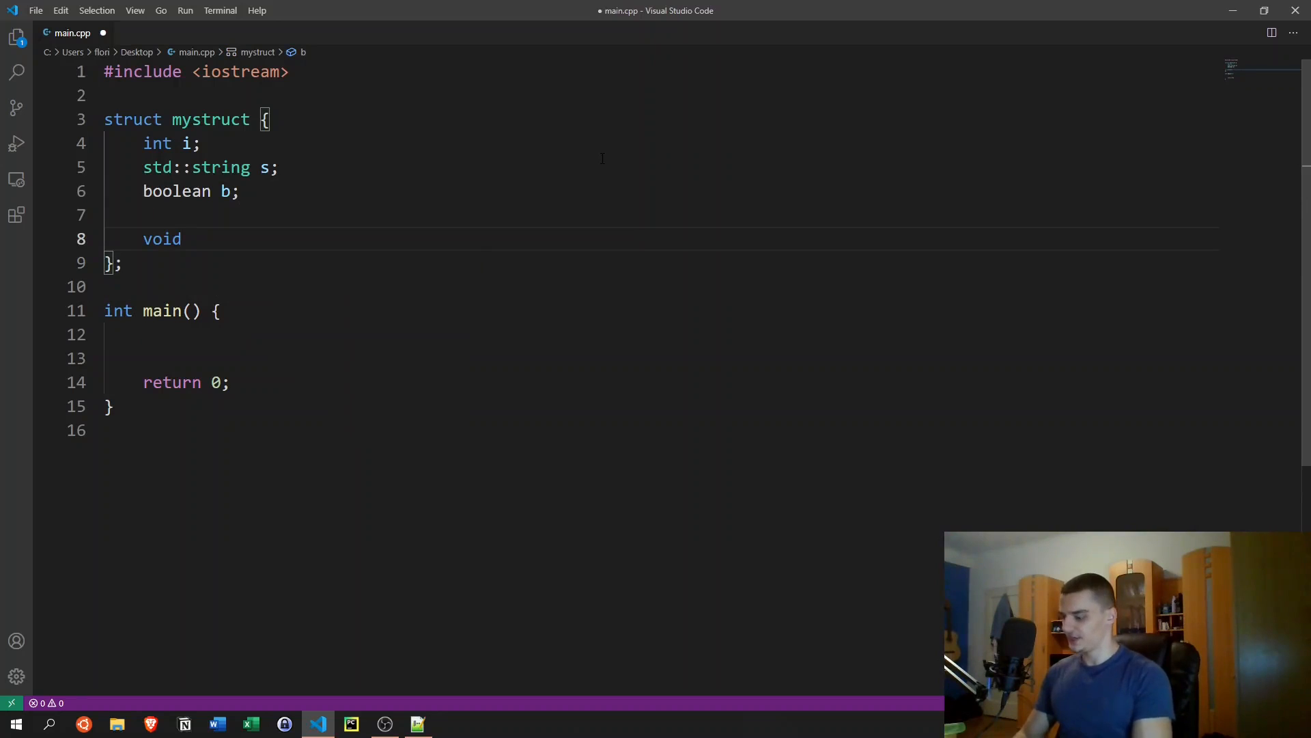
Step: Give mystruct a test() method that prints "Test" followed by std::endl
{"action": "type", "text": "test() {}"}
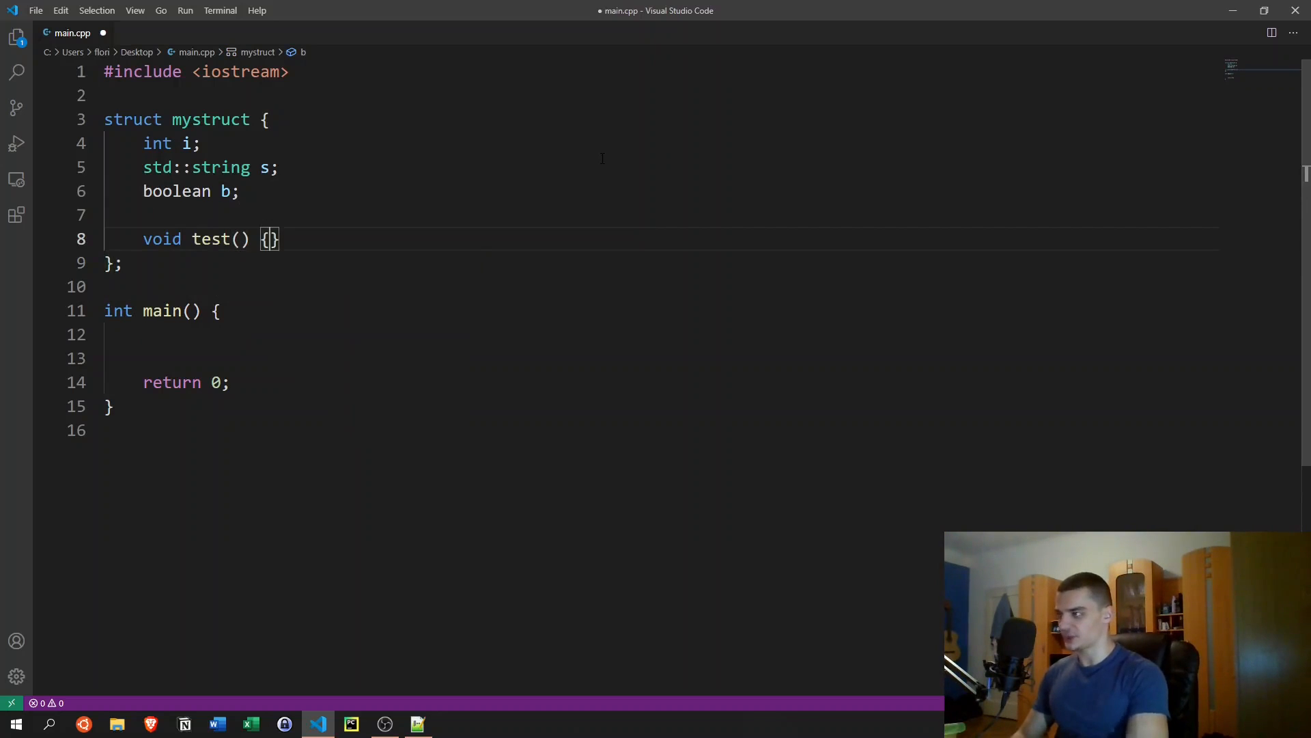
{"action": "type", "text": "std::cout"}
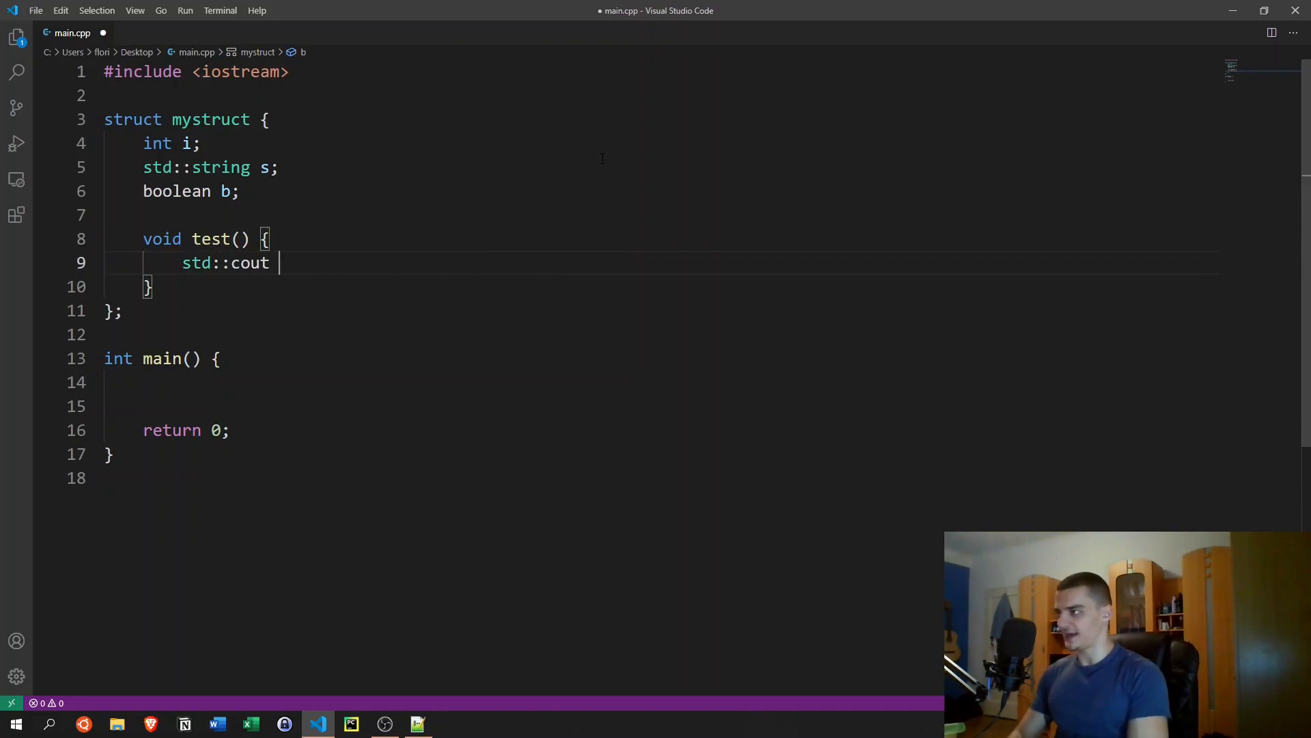
{"action": "type", "text": "<< \"Test\""}
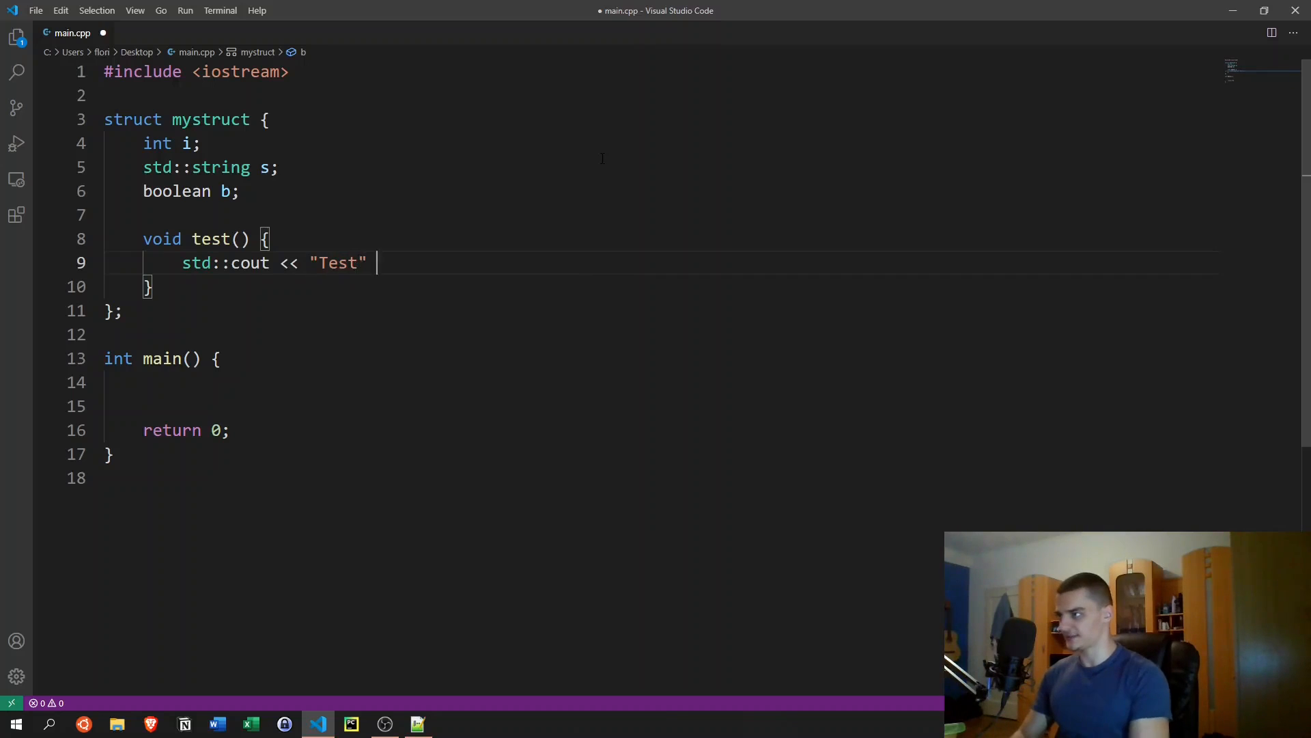
{"action": "type", "text": "<< std:_en"}
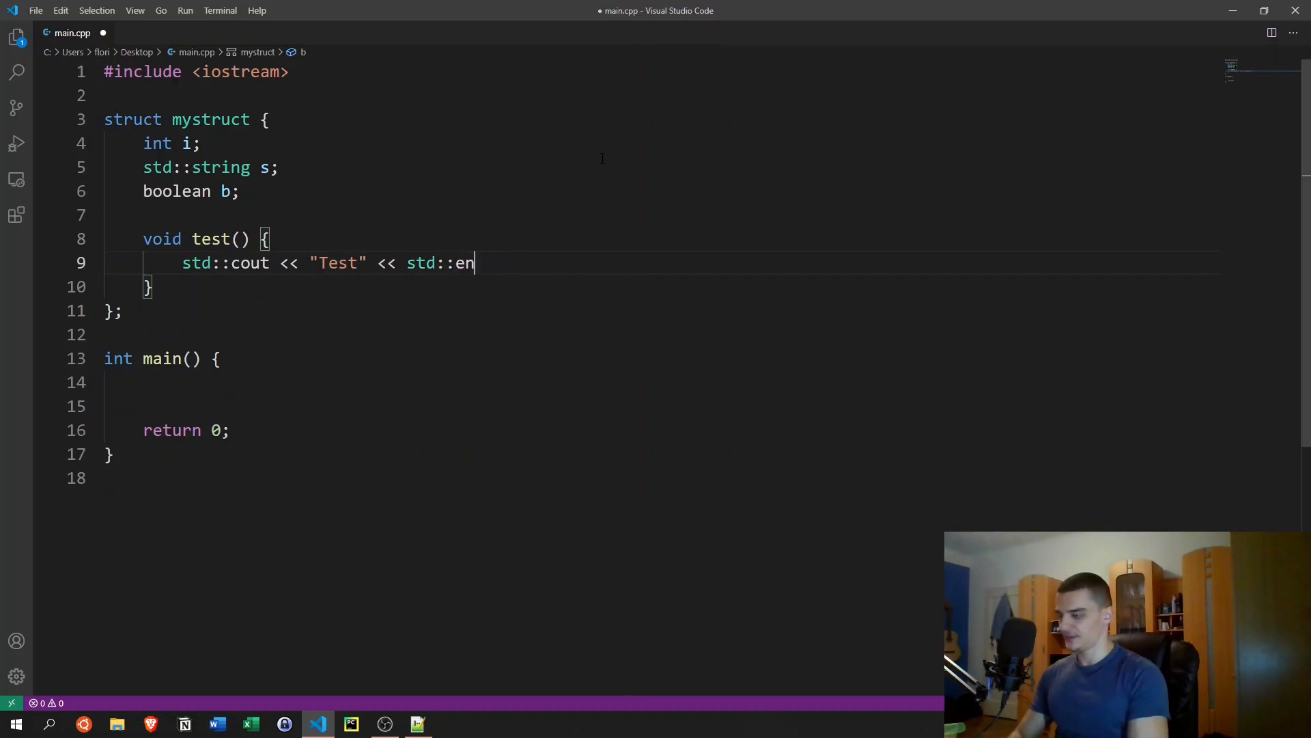
{"action": "type", "text": "dl;"}
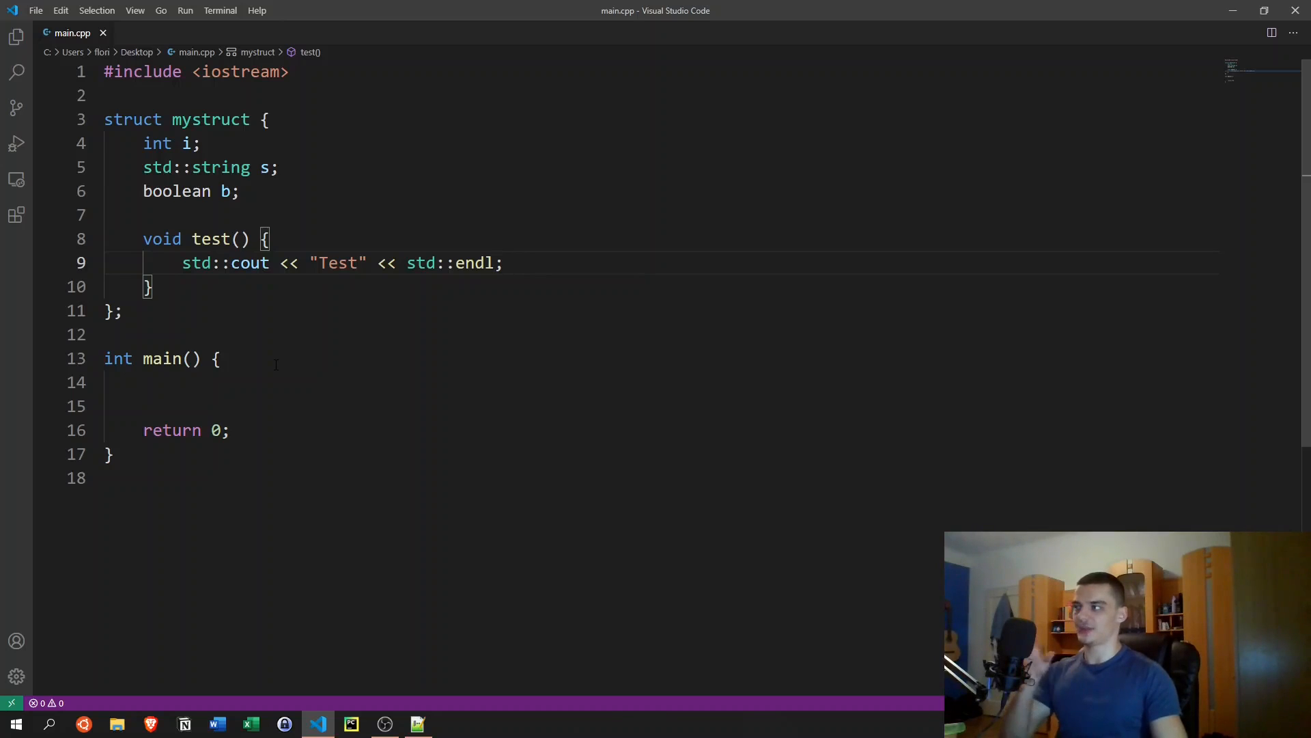
{"action": "left_click", "coordinate": [218, 359]}
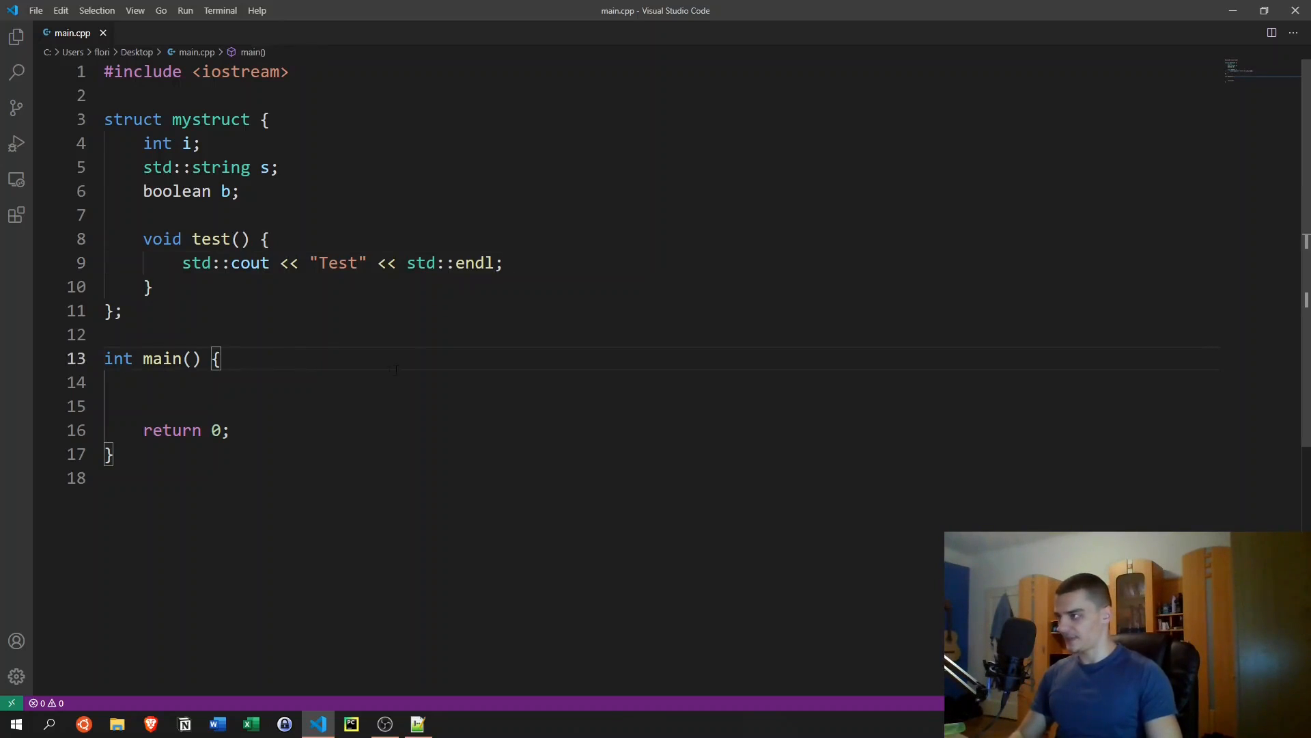
Step: Declare struct mystruct m1 in main and assign i = 20, s = "Hello", b = true
{"action": "key", "text": "Enter"}
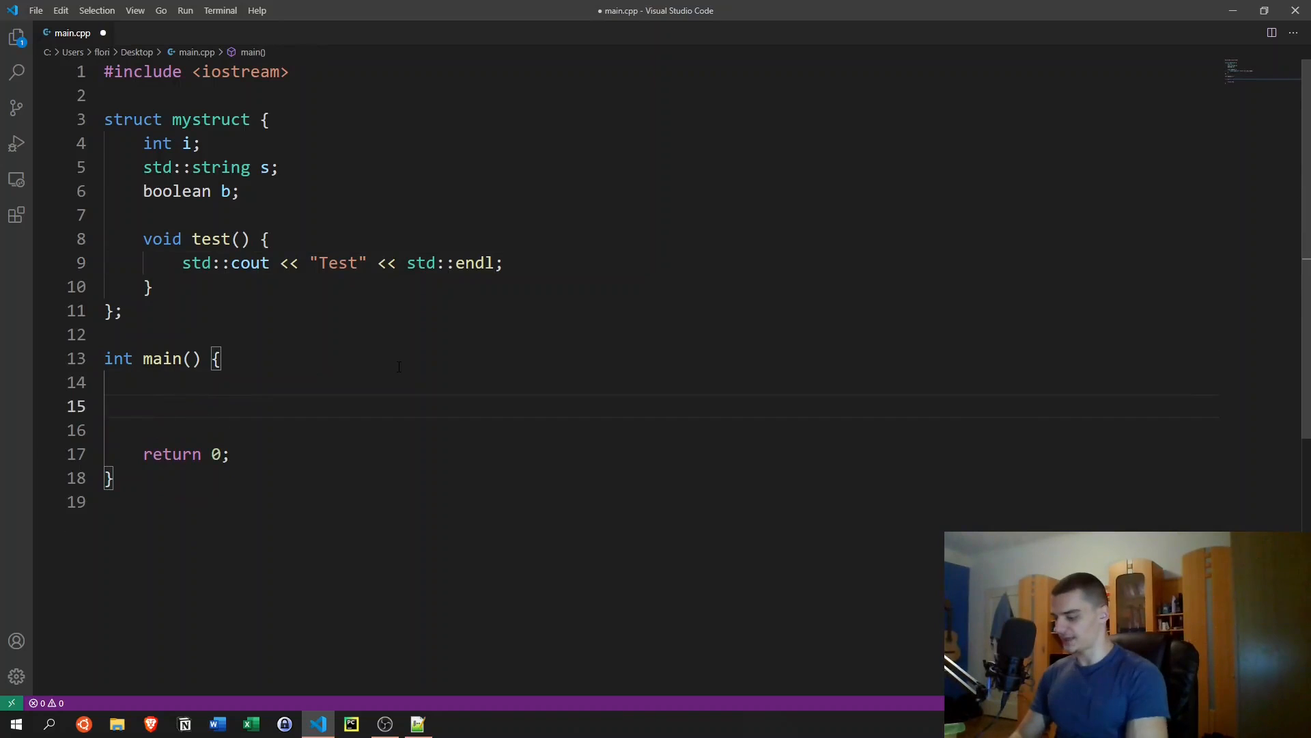
{"action": "type", "text": "struct"}
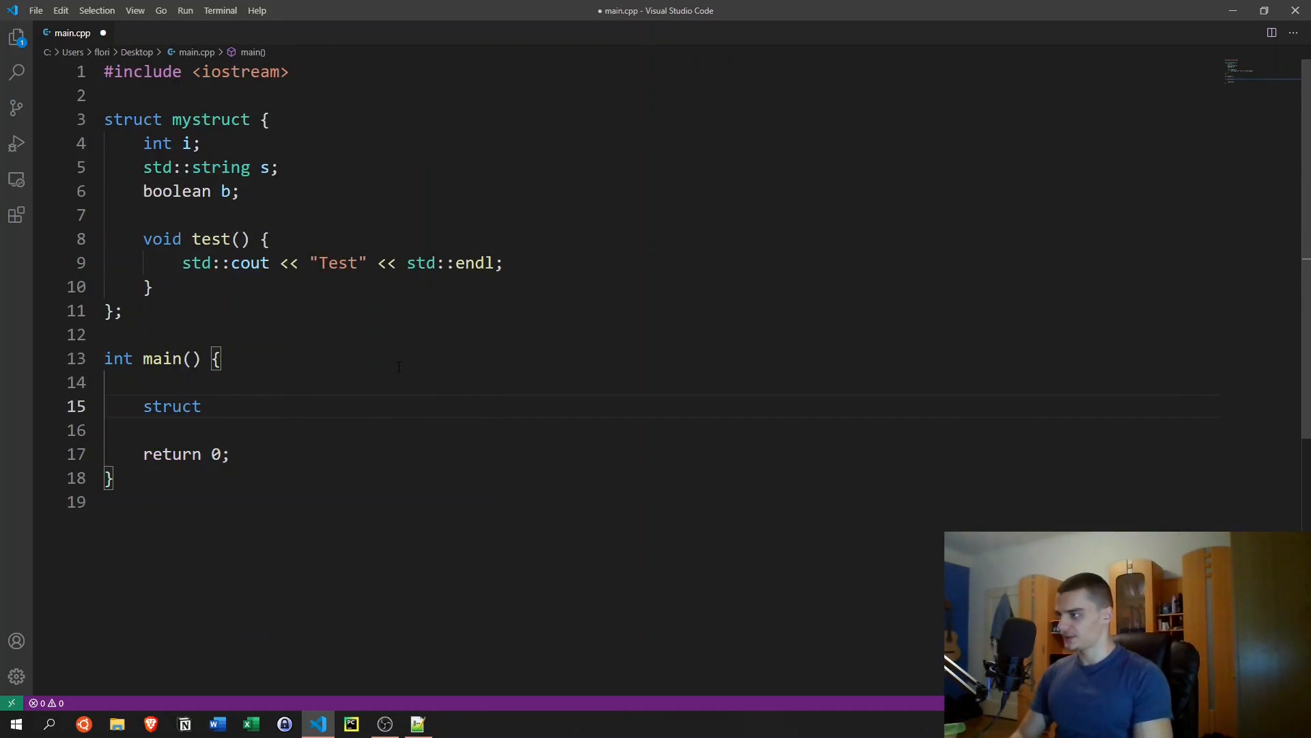
{"action": "type", "text": "mystruct"}
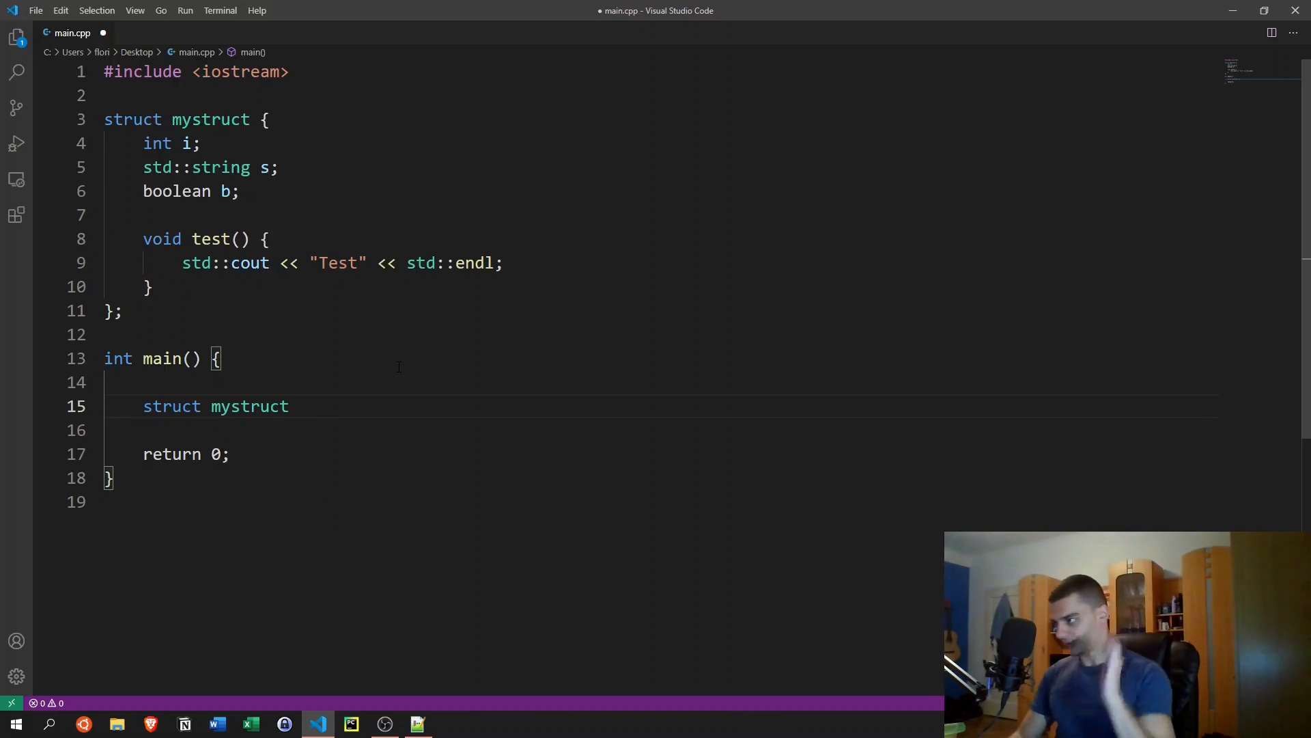
{"action": "type", "text": "m1;"}
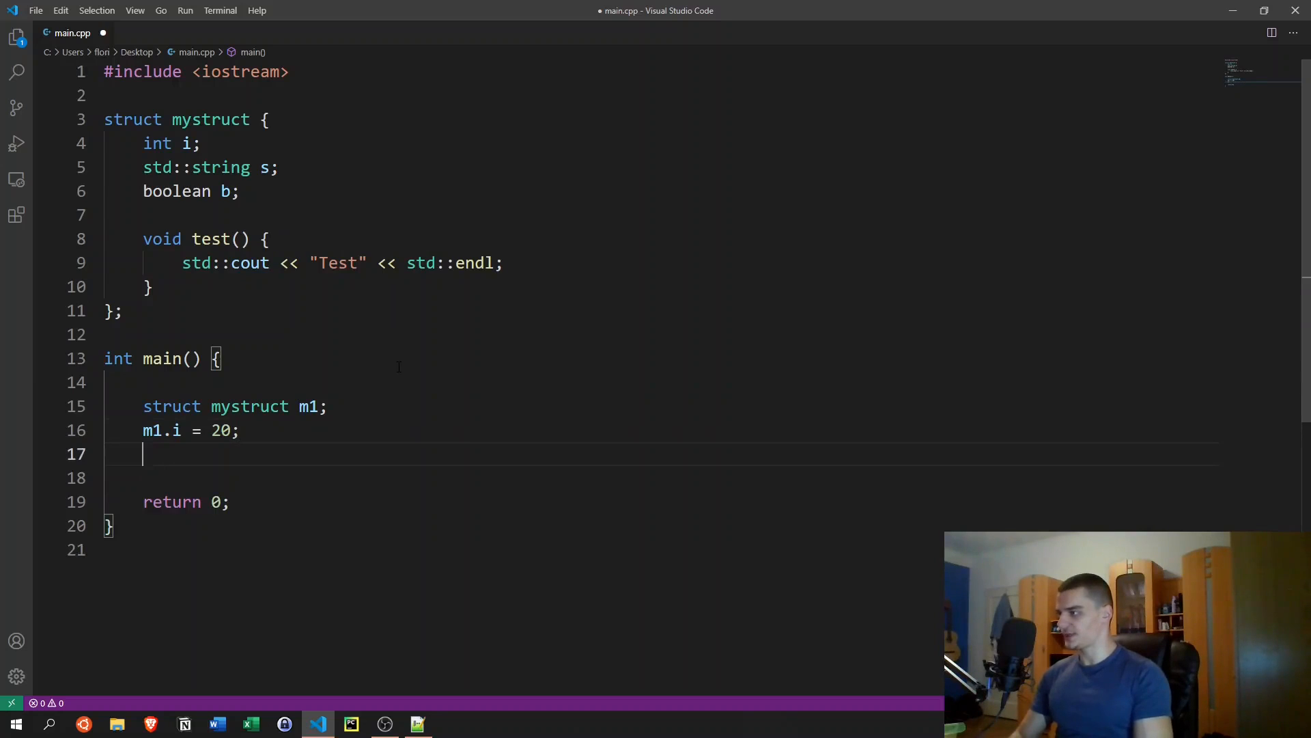
{"action": "type", "text": "m1.s = \"Hello"}
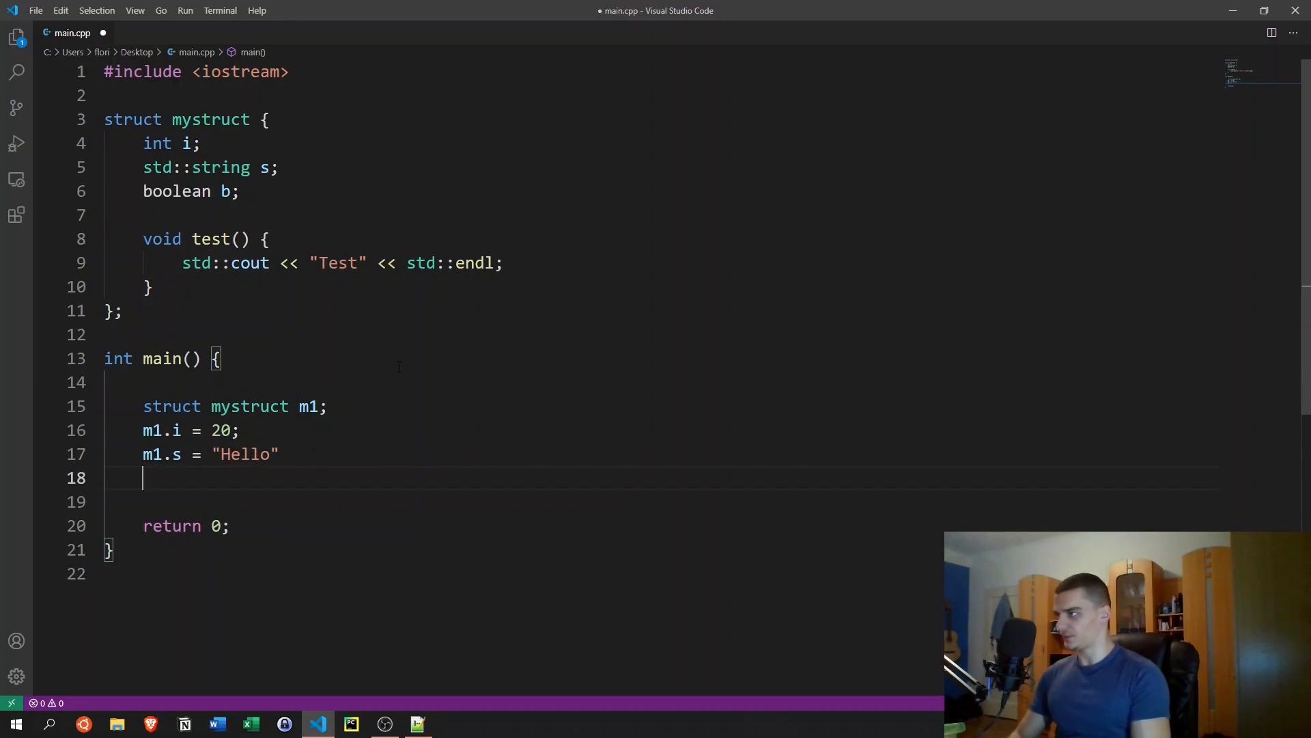
{"action": "type", "text": "m1."}
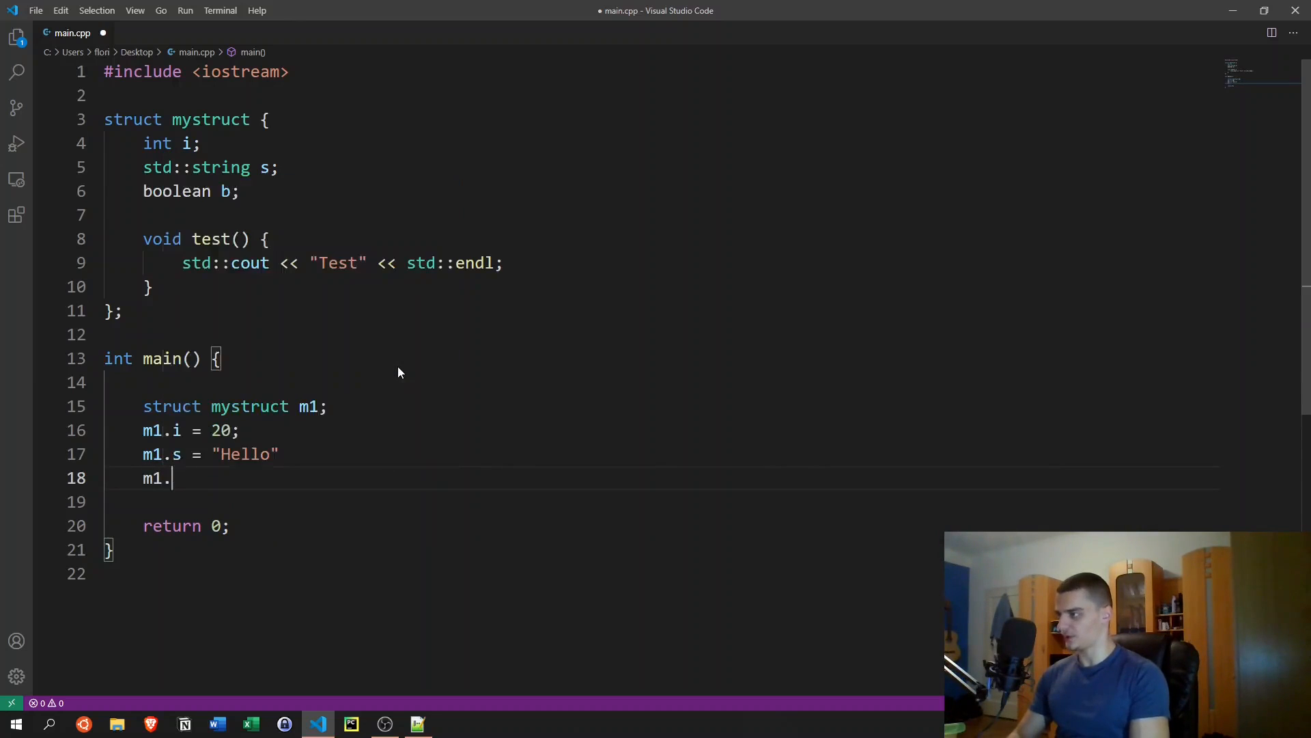
{"action": "type", "text": "b ="}
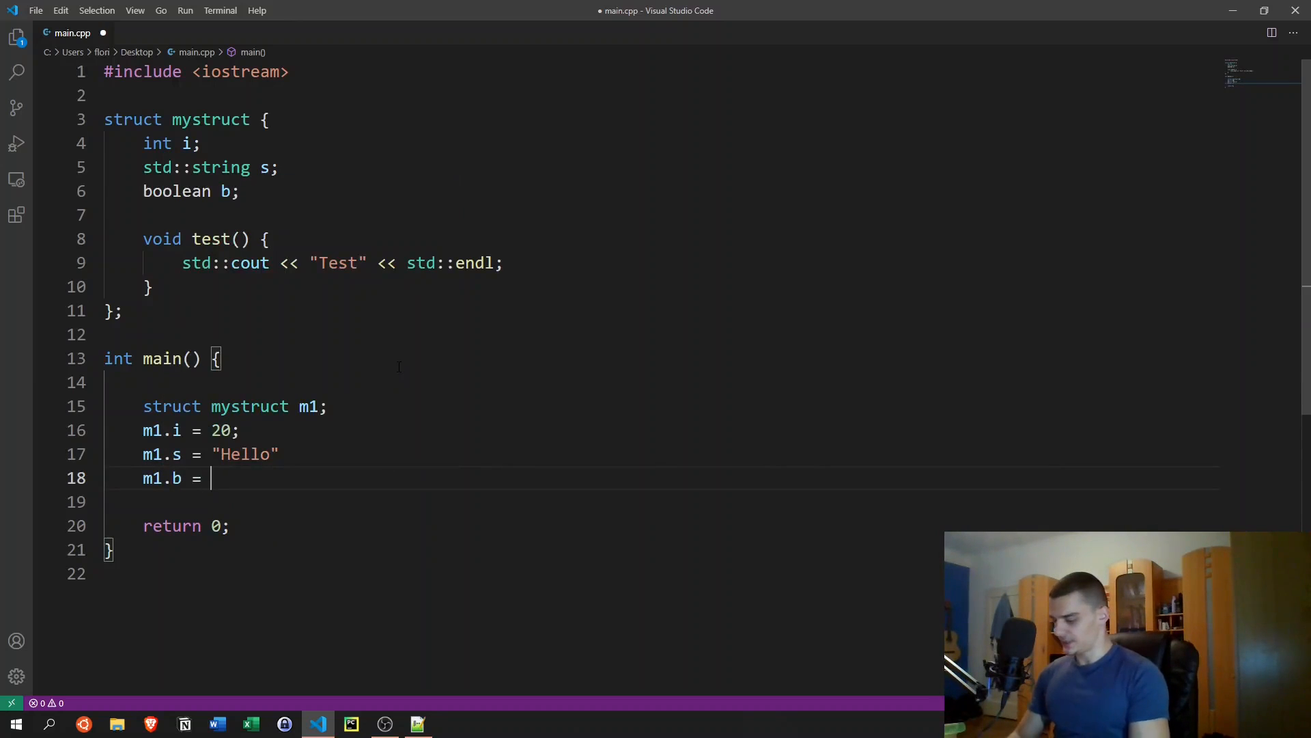
{"action": "type", "text": "true;"}
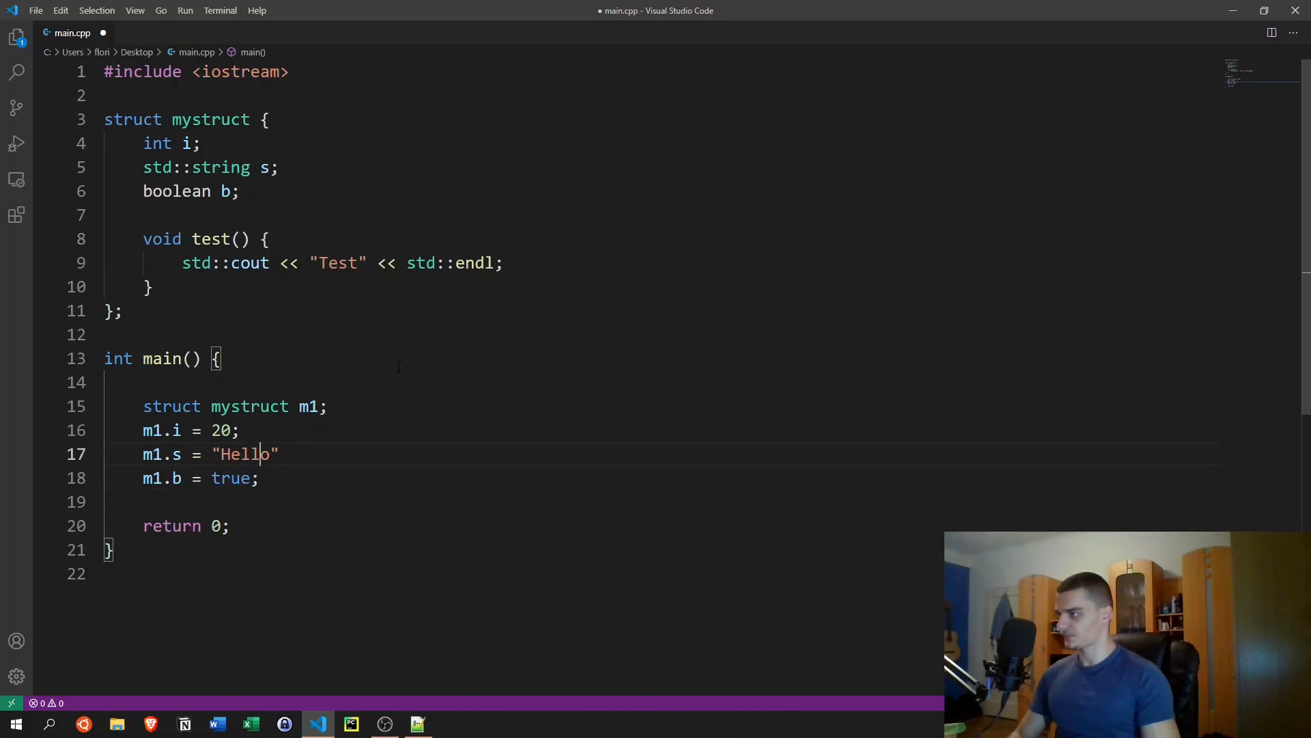
{"action": "key", "text": "Enter"}
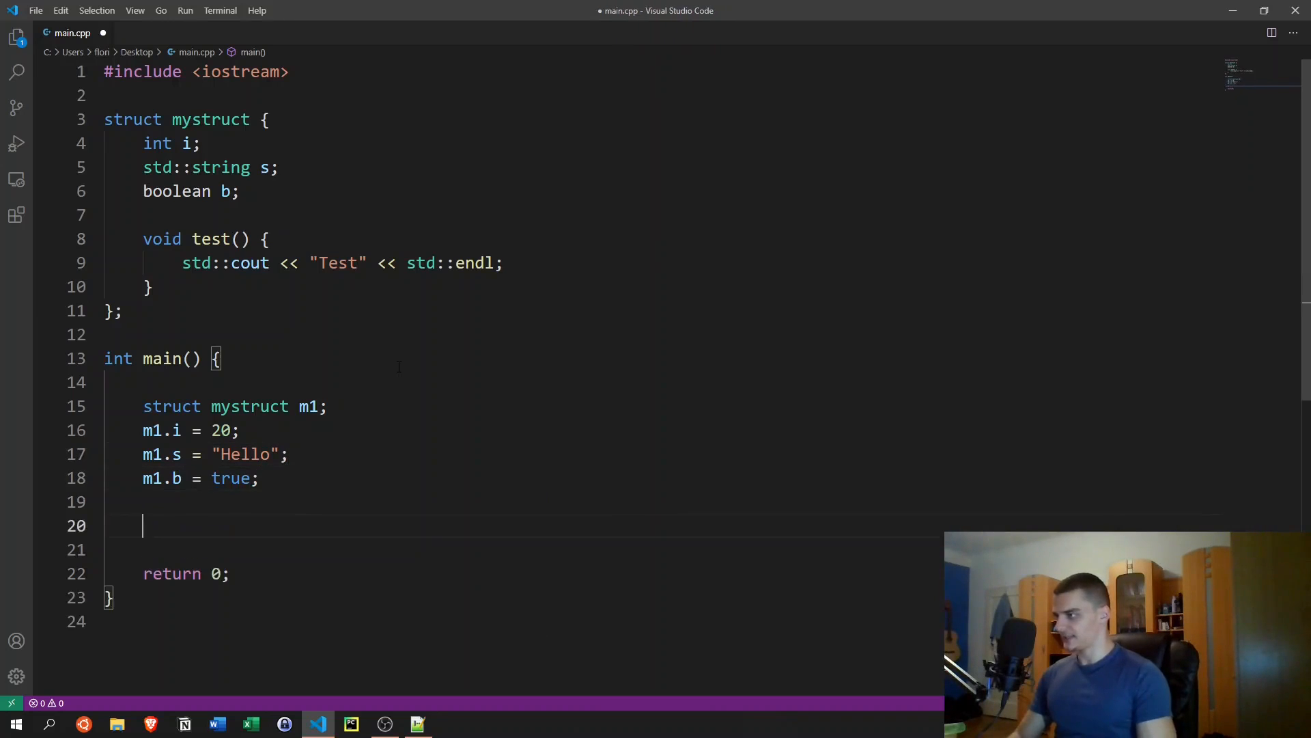
Step: Print m1.i, m1.s and m1.b with std::cout, then call m1.test()
{"action": "type", "text": "st"}
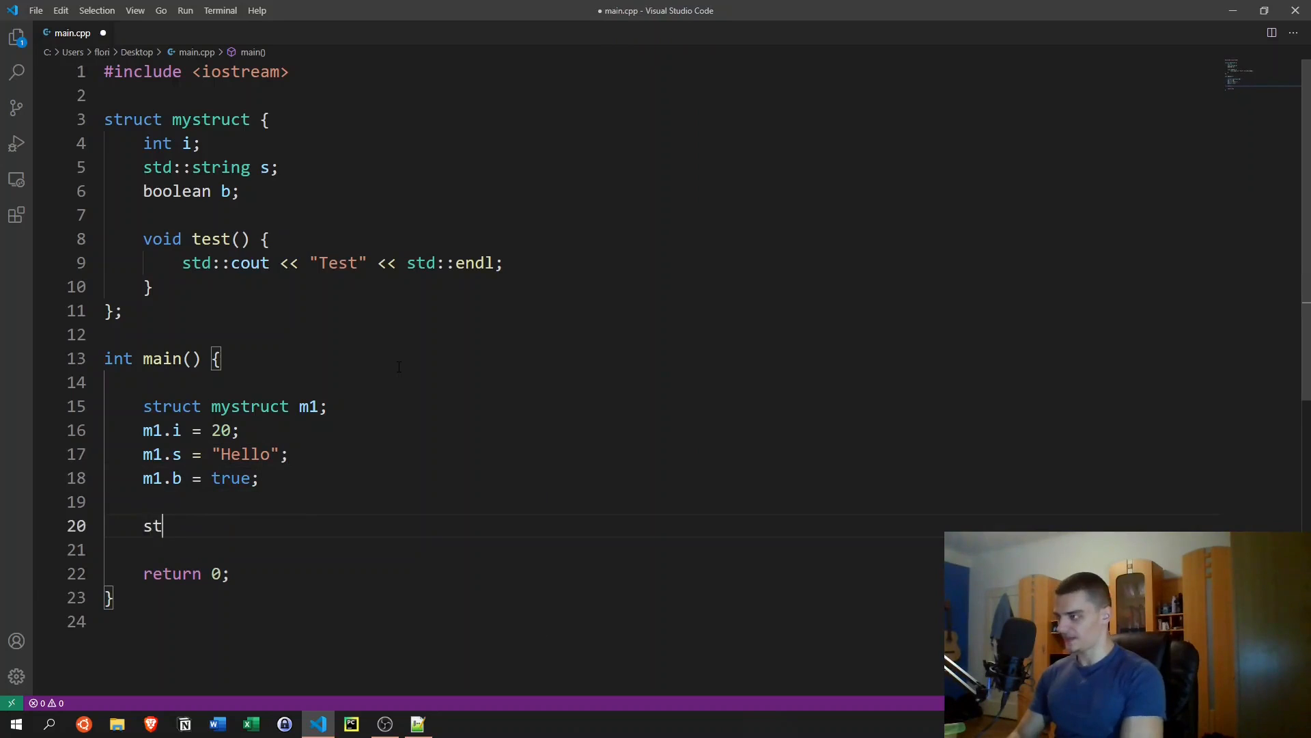
{"action": "type", "text": "d::cout << m1.i << std"}
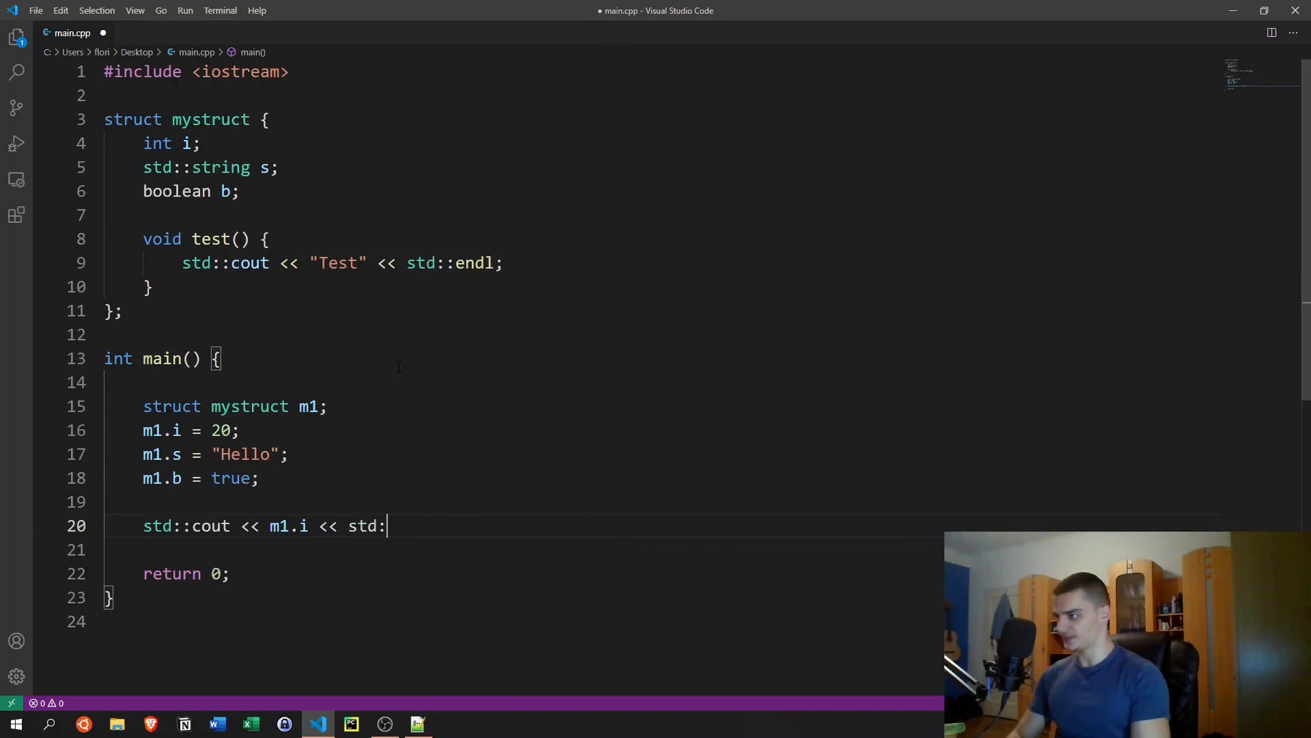
{"action": "type", "text": ":endl;"}
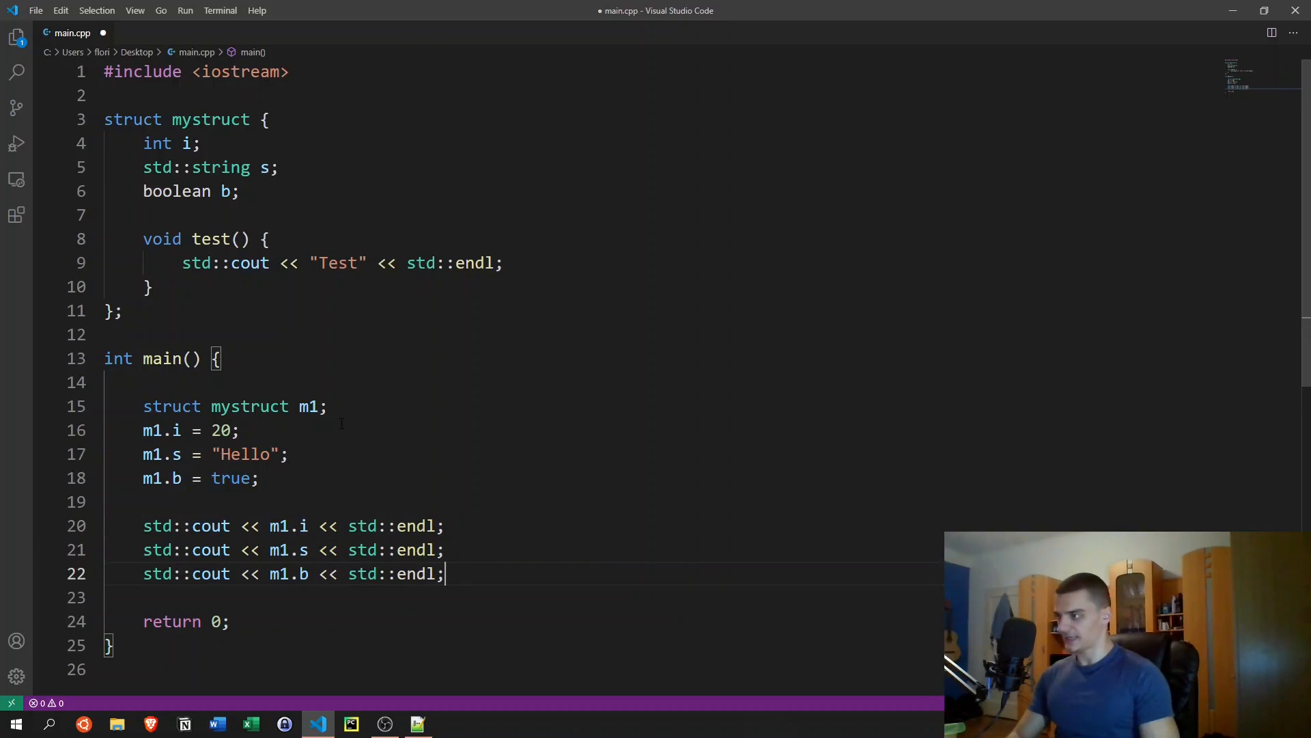
{"action": "type", "text": "m1."}
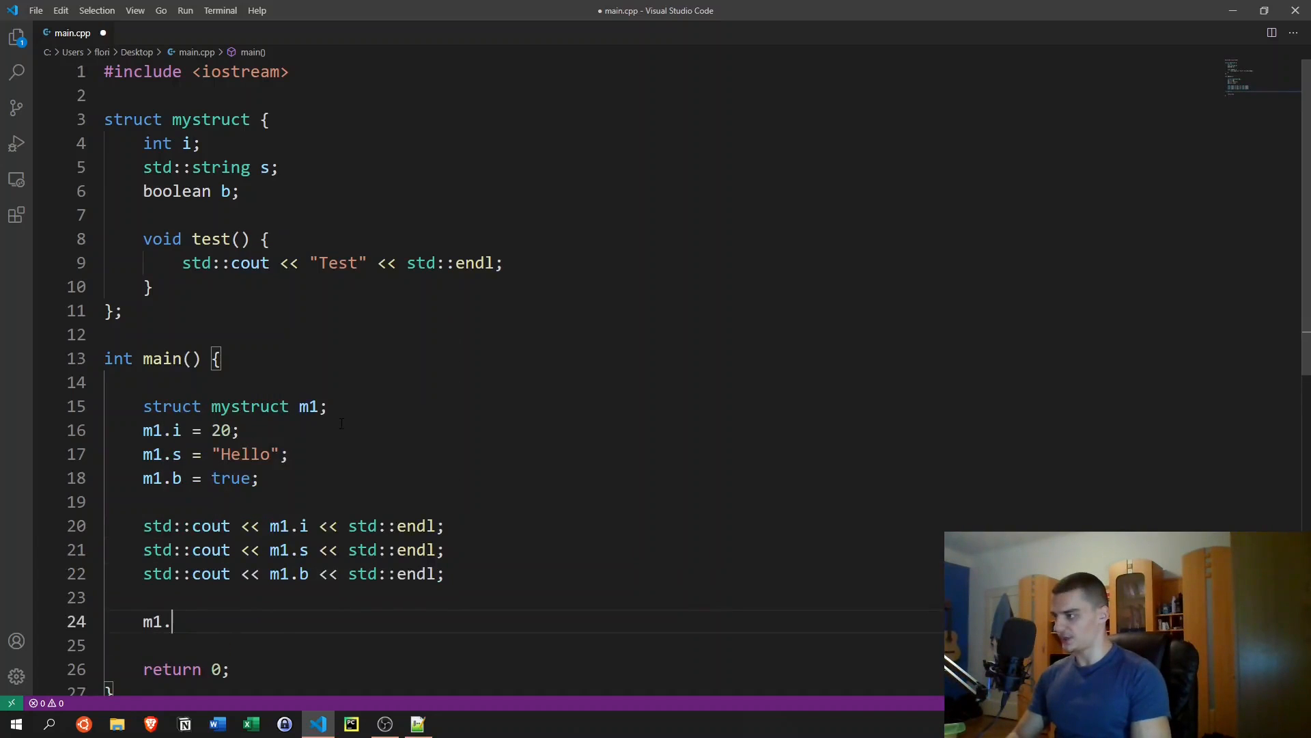
{"action": "type", "text": "test()"}
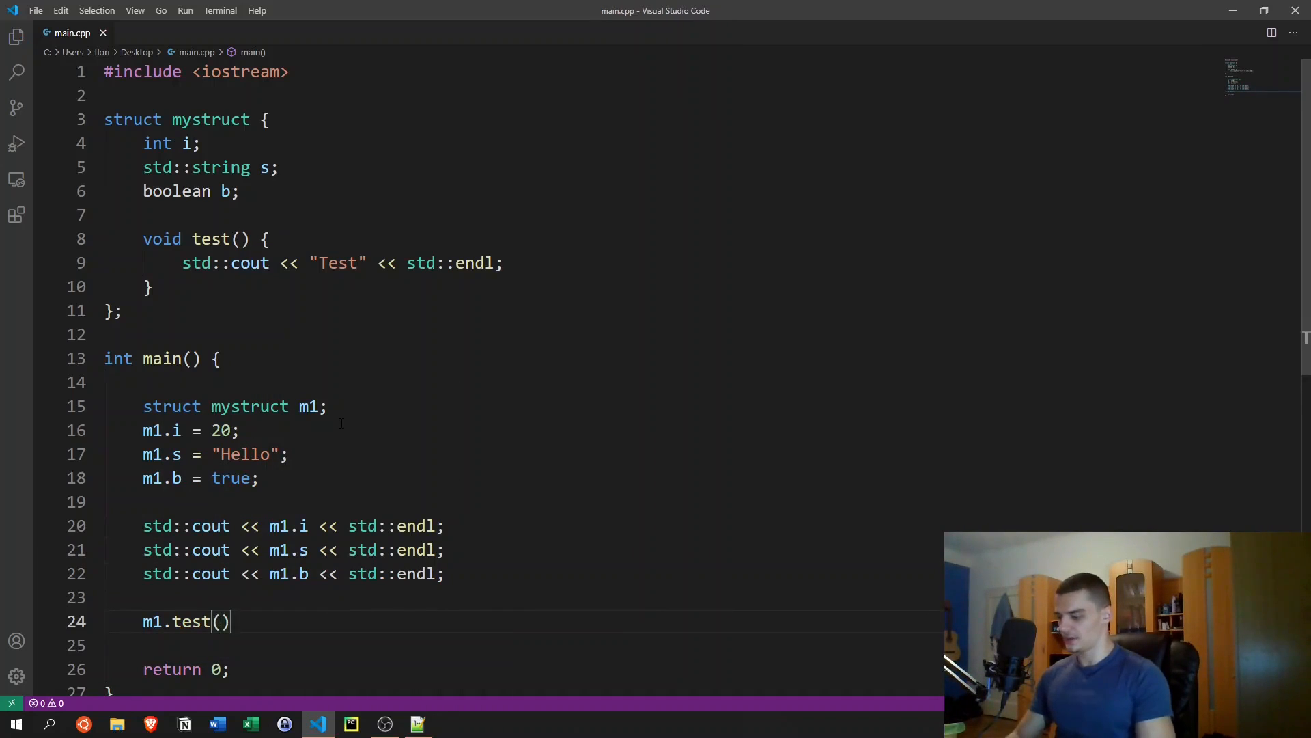
{"action": "type", "text": ";"}
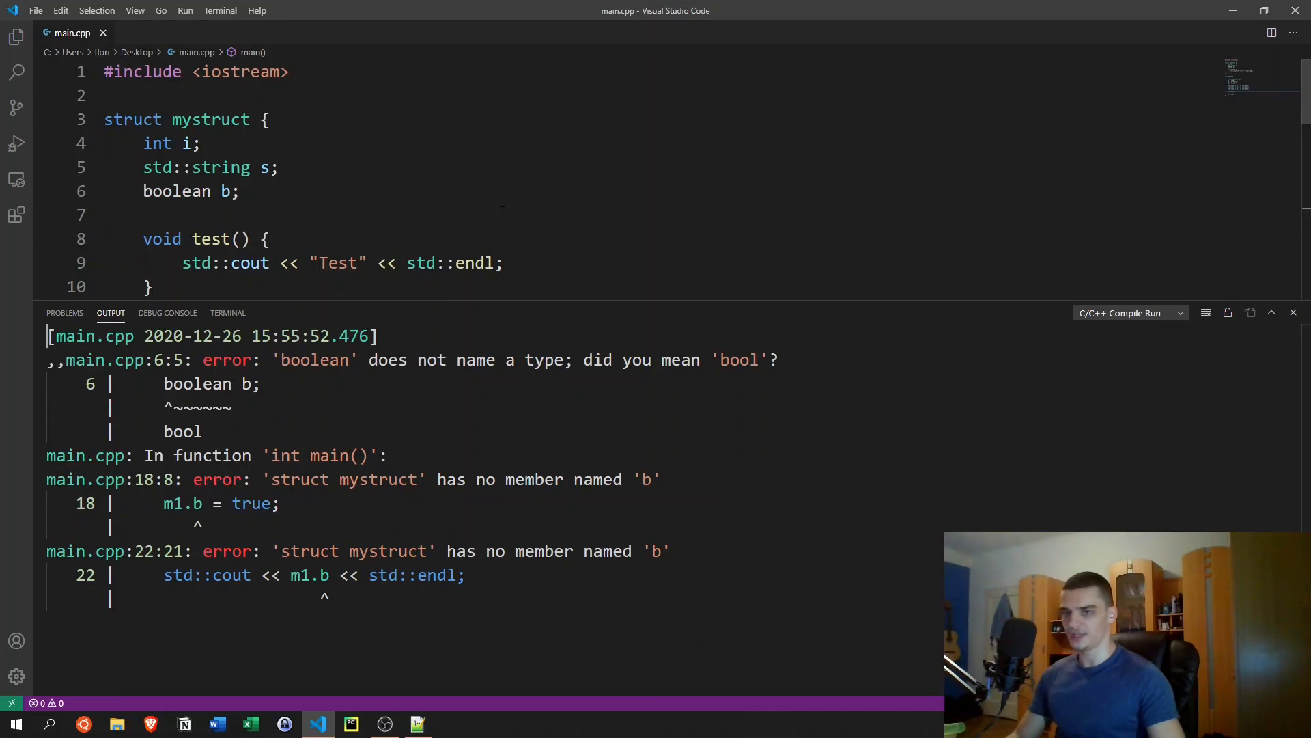
Step: Retype member b from boolean to bool, run to print 20, Hello, 1, Test, and hide output
{"action": "scroll", "scroll_direction": "down", "scroll_amount": 3}
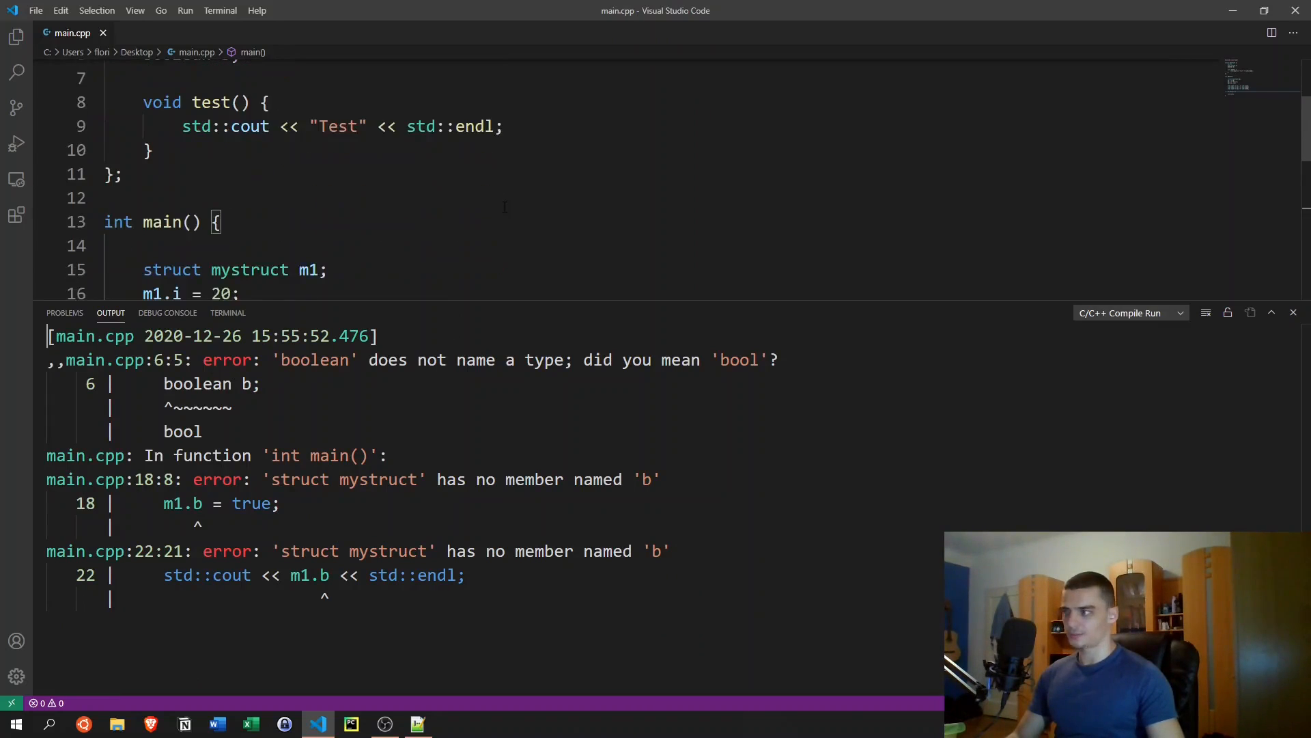
{"action": "scroll", "scroll_direction": "up", "scroll_amount": 3}
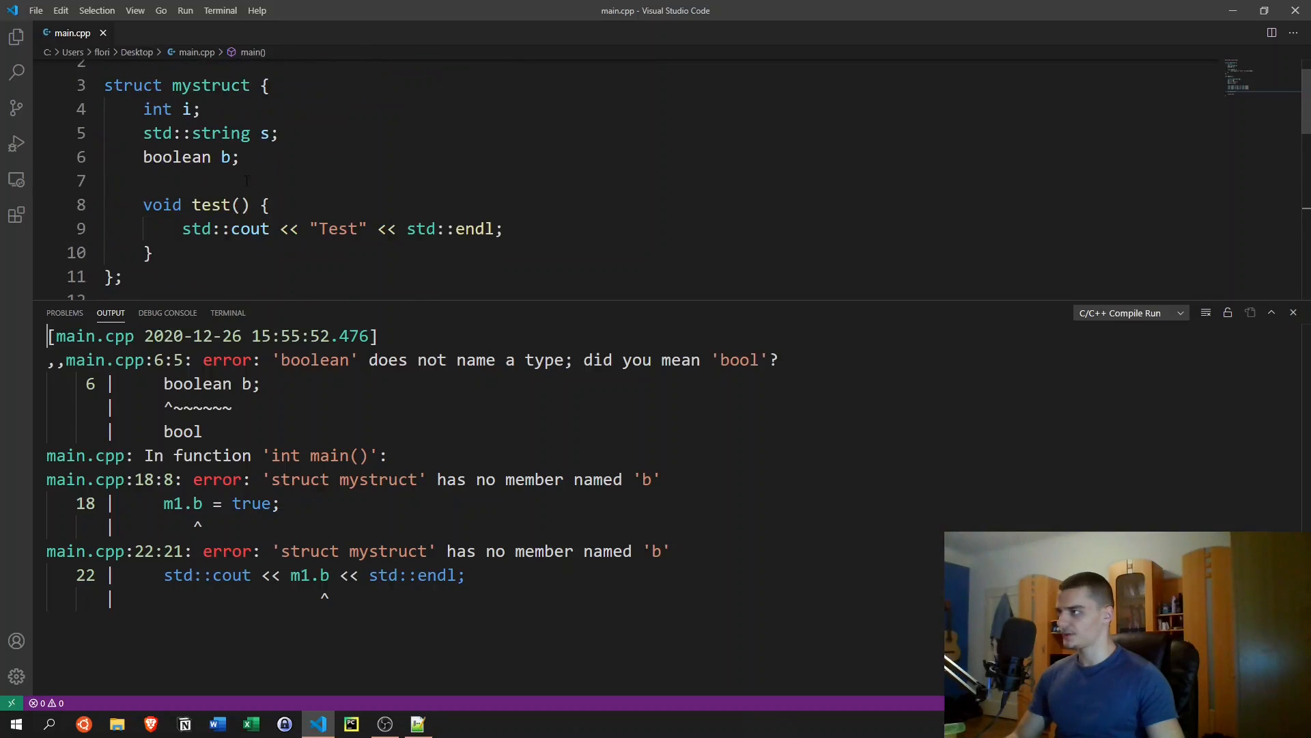
{"action": "type", "text": "bool"}
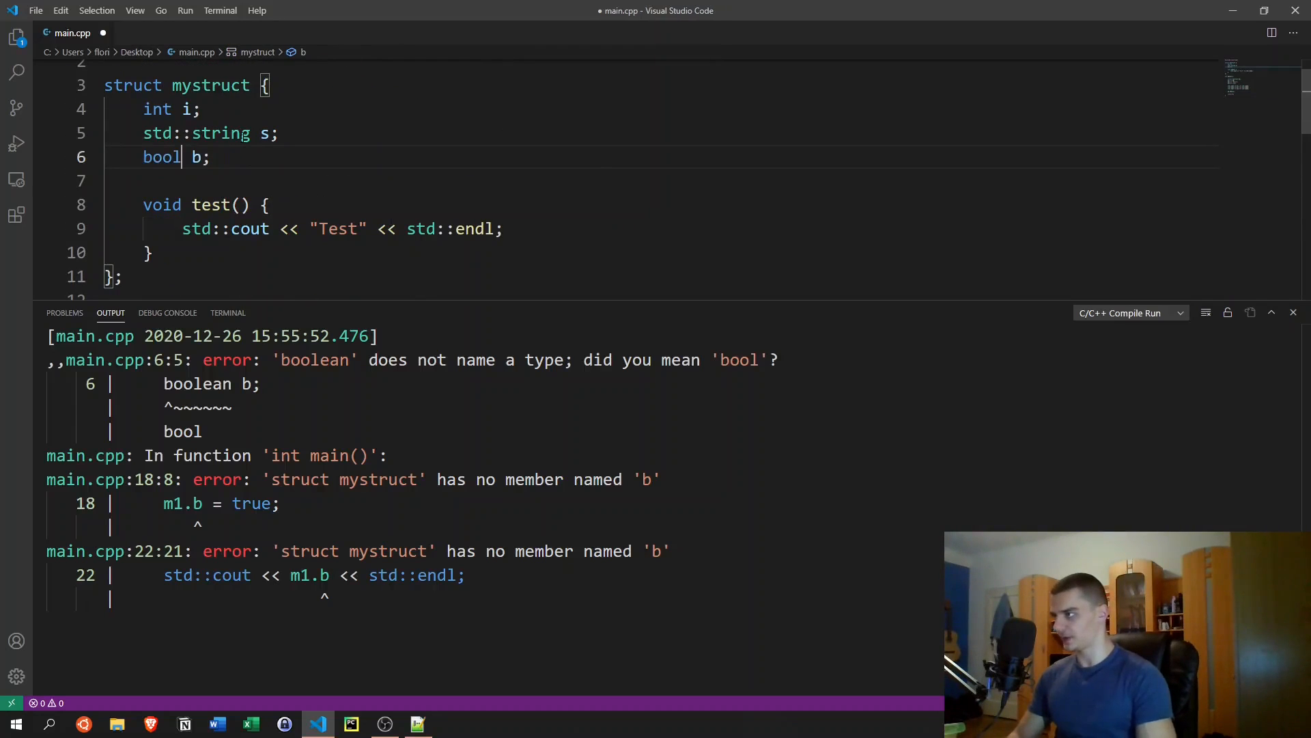
{"action": "key", "text": "ctrl+s"}
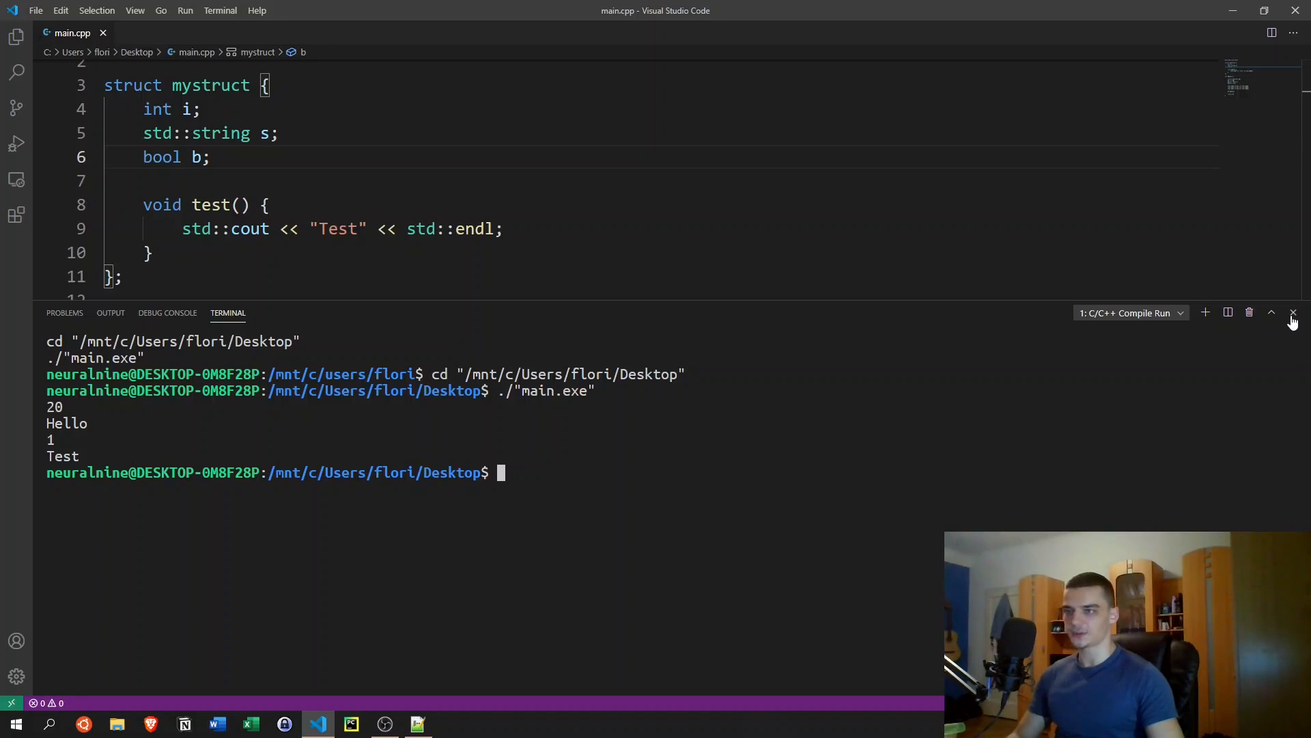
{"action": "left_click", "coordinate": [1292, 312]}
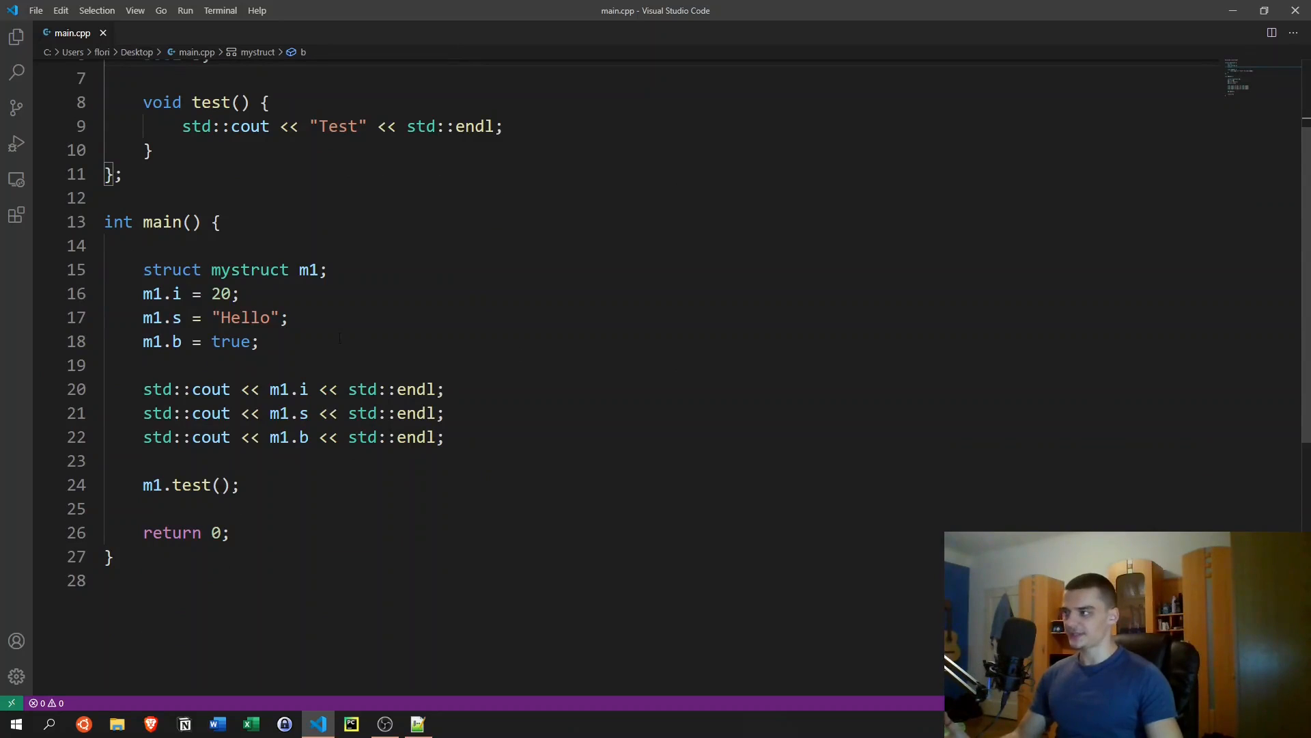
{"action": "scroll", "scroll_direction": "up", "scroll_amount": 3}
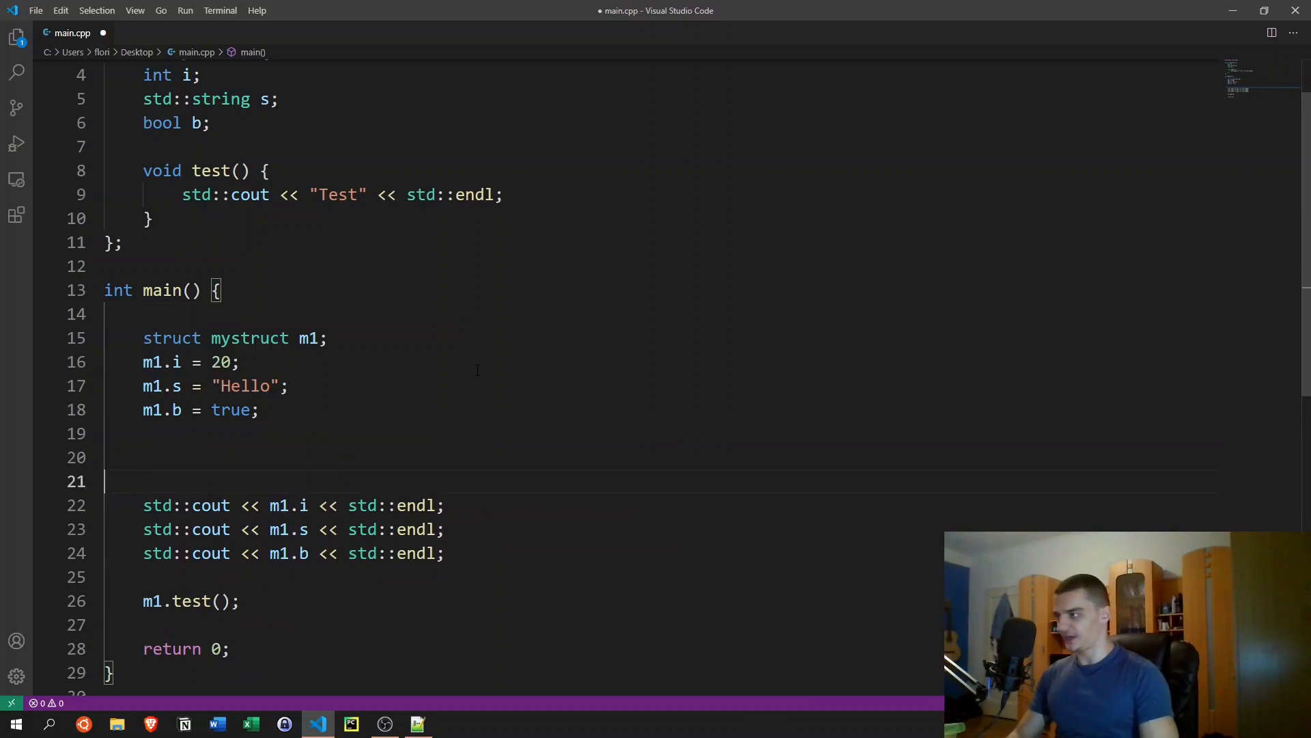
Step: Declare a second instance struct mystruct m2 and rearrange the print lines to cover it
{"action": "type", "text": "struct"}
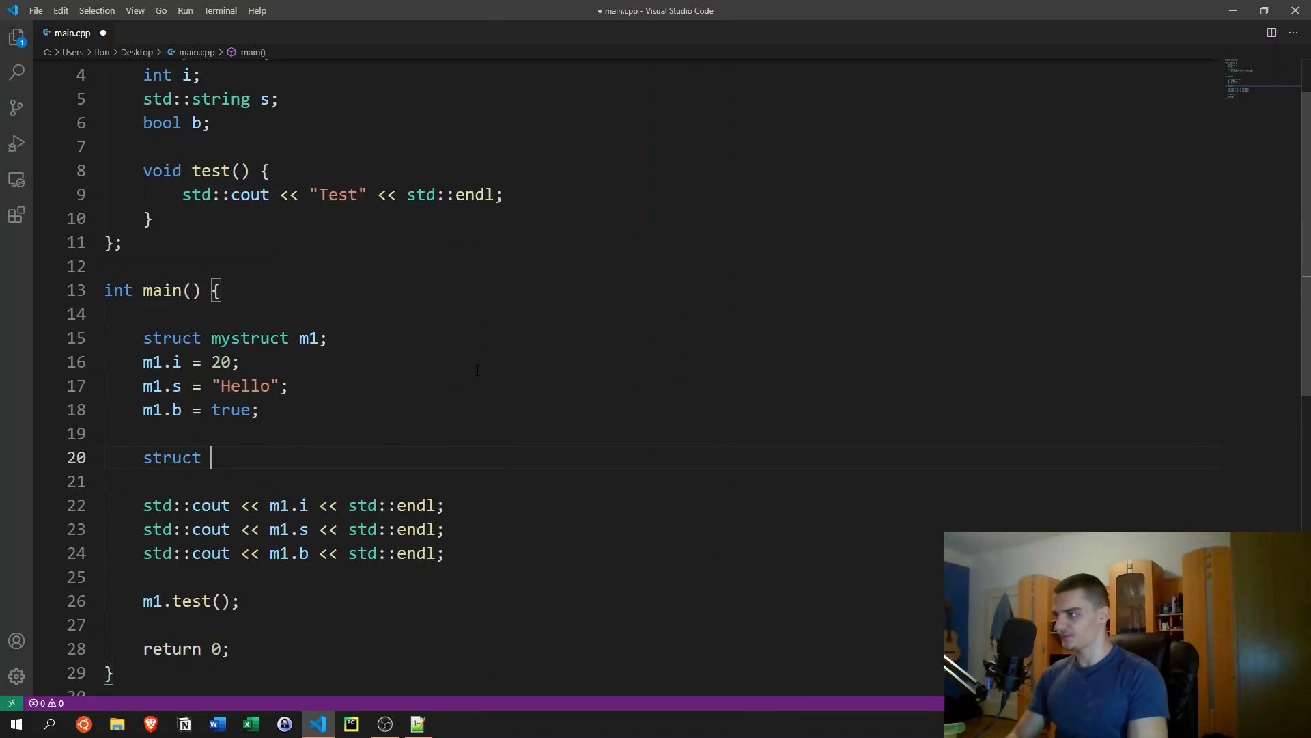
{"action": "type", "text": "mystruct m2;"}
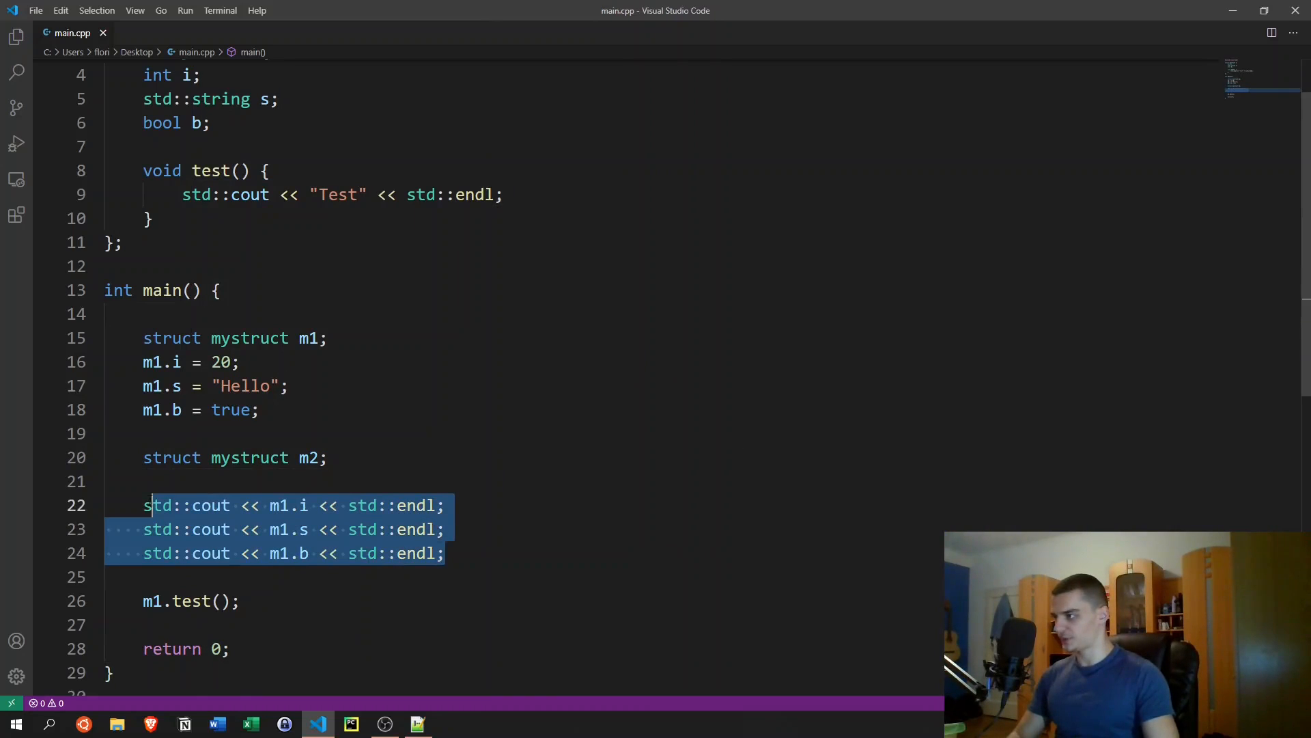
{"action": "key", "text": "Delete"}
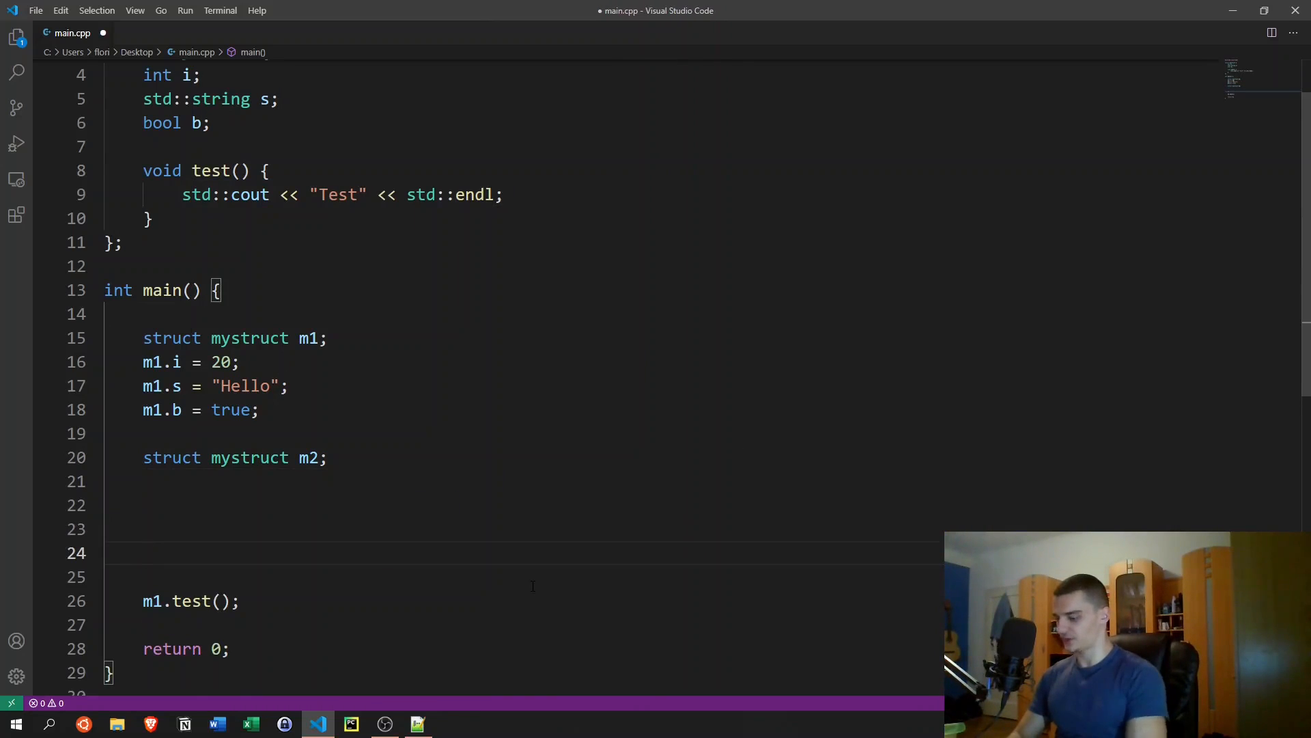
{"action": "type", "text": "std::cout << m1.i << std::endl;"}
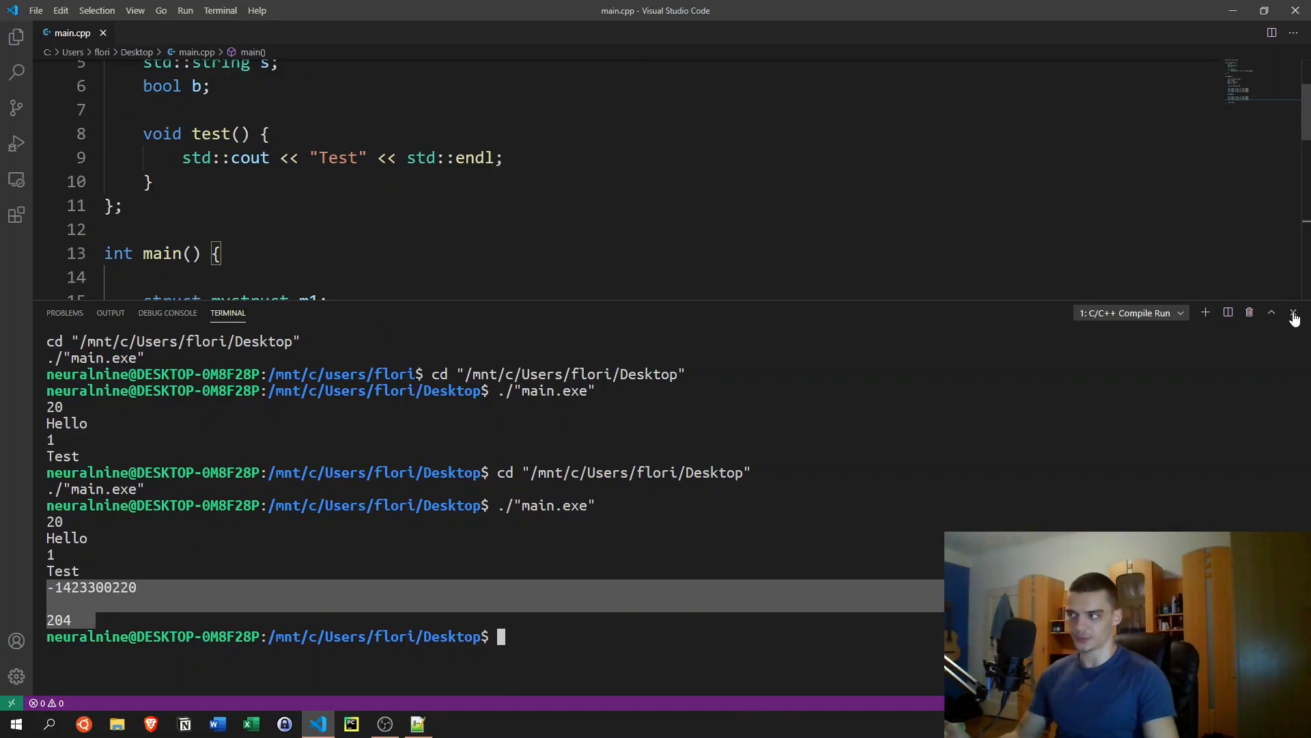
Step: Hide the output, highlight every use of m1, and add an m2.test() call
{"action": "left_click", "coordinate": [1295, 313]}
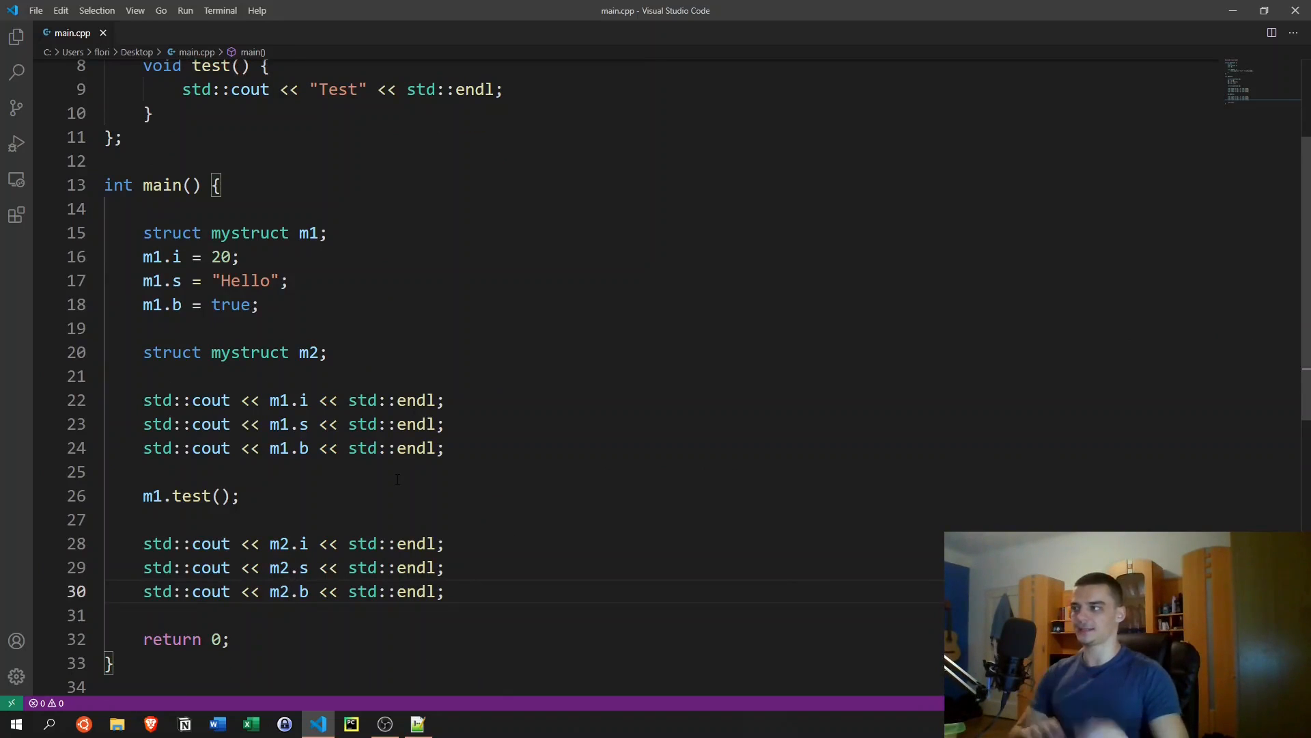
{"action": "double_click", "coordinate": [308, 233]}
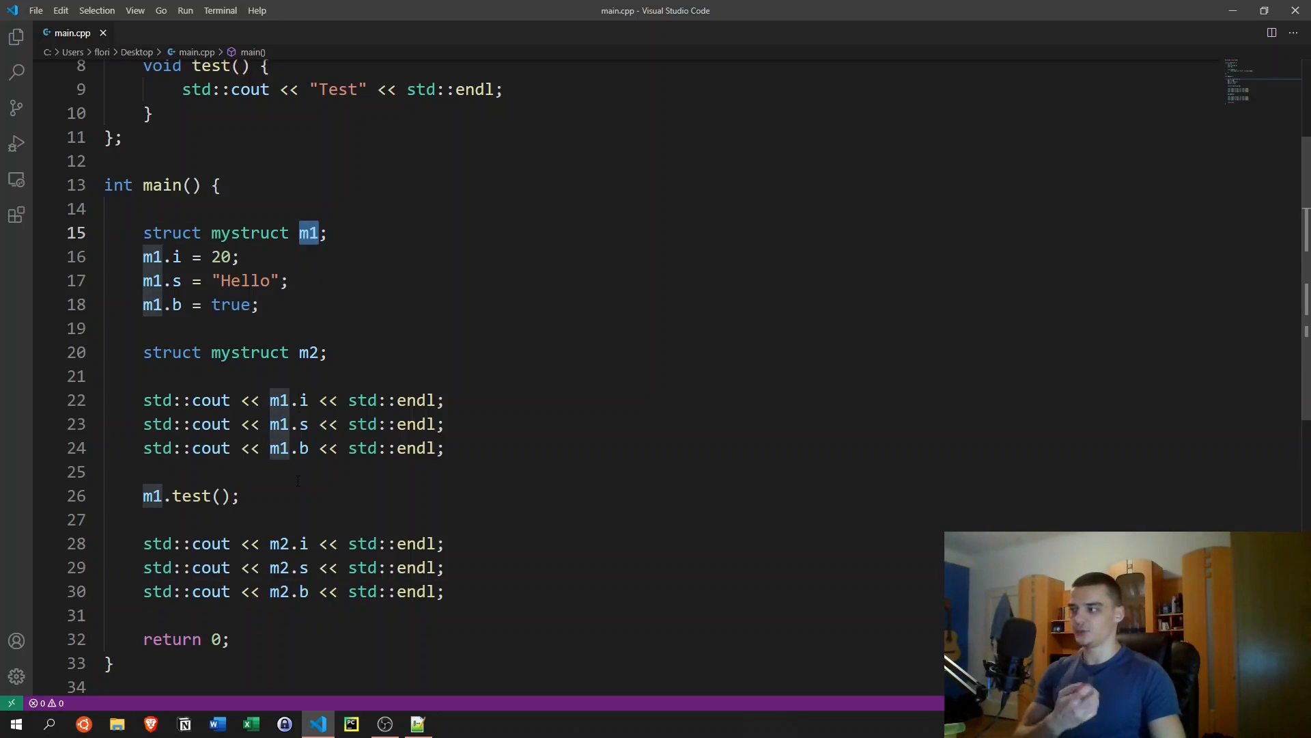
{"action": "mouse_move", "coordinate": [544, 592]}
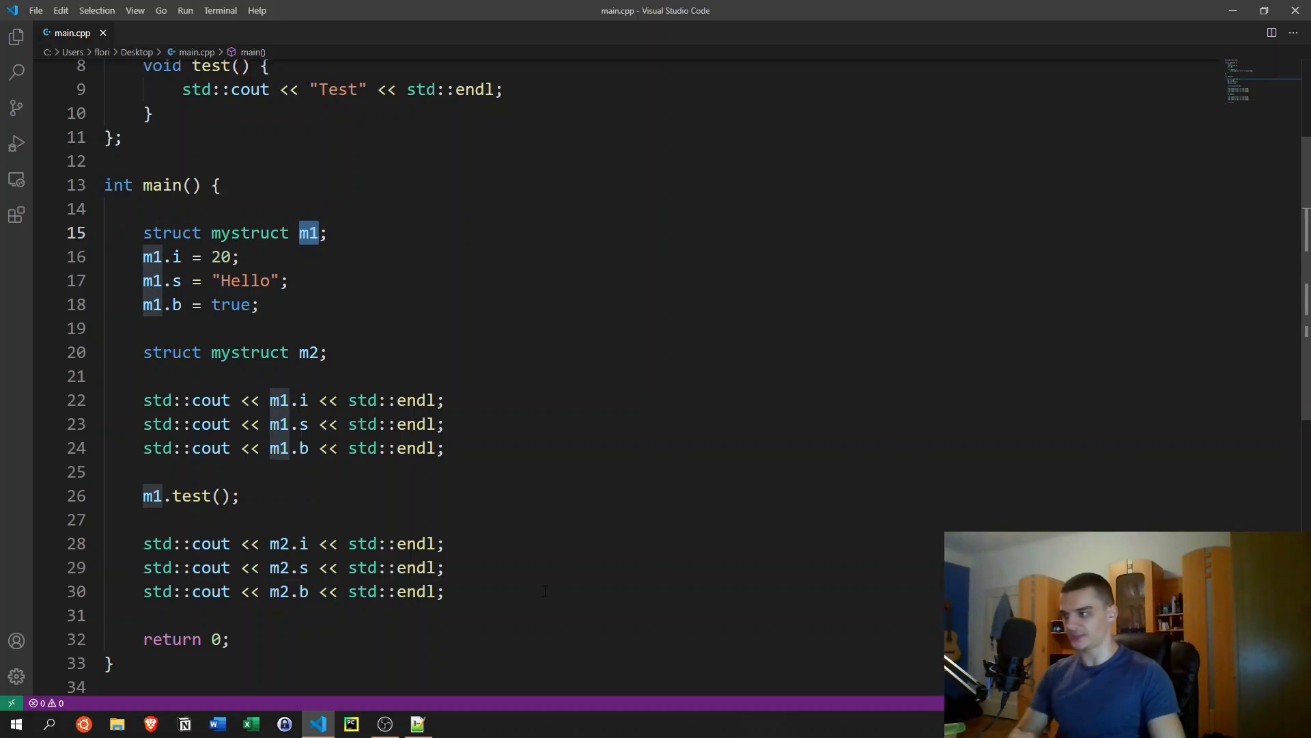
{"action": "type", "text": "m2.test"}
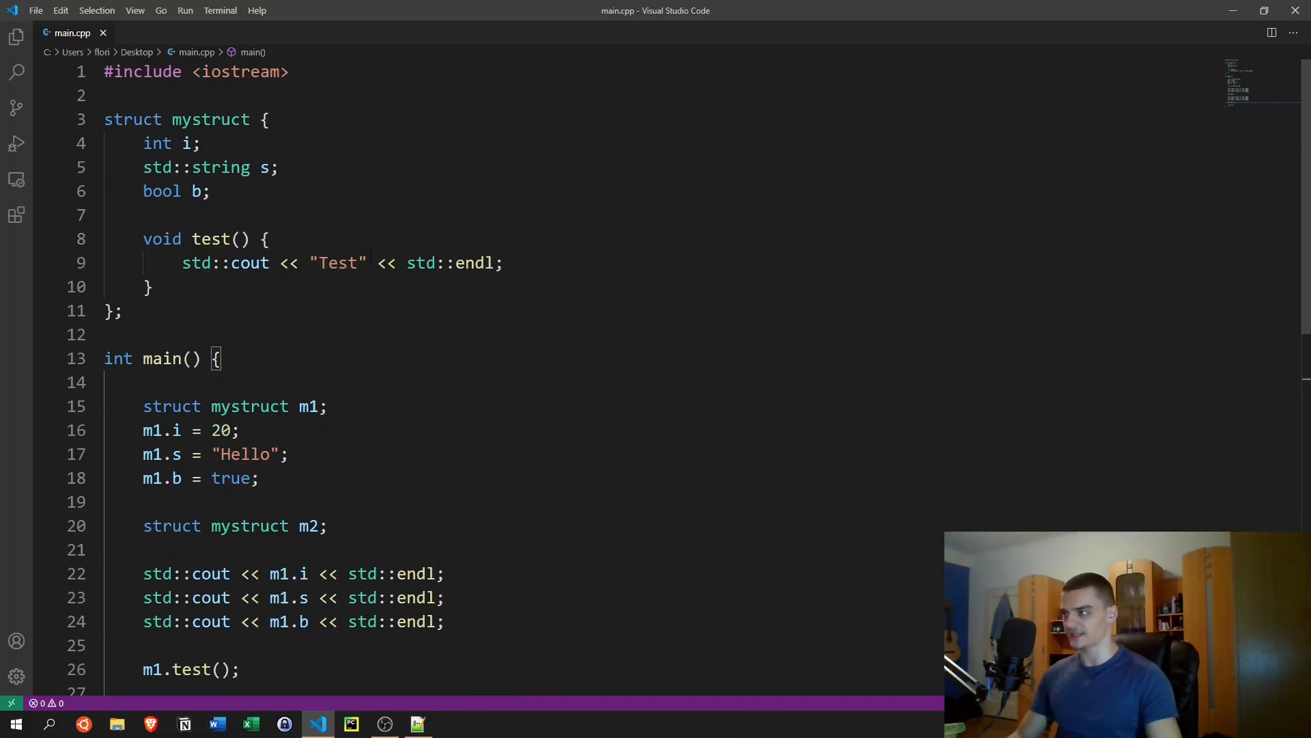
{"action": "left_click", "coordinate": [221, 190]}
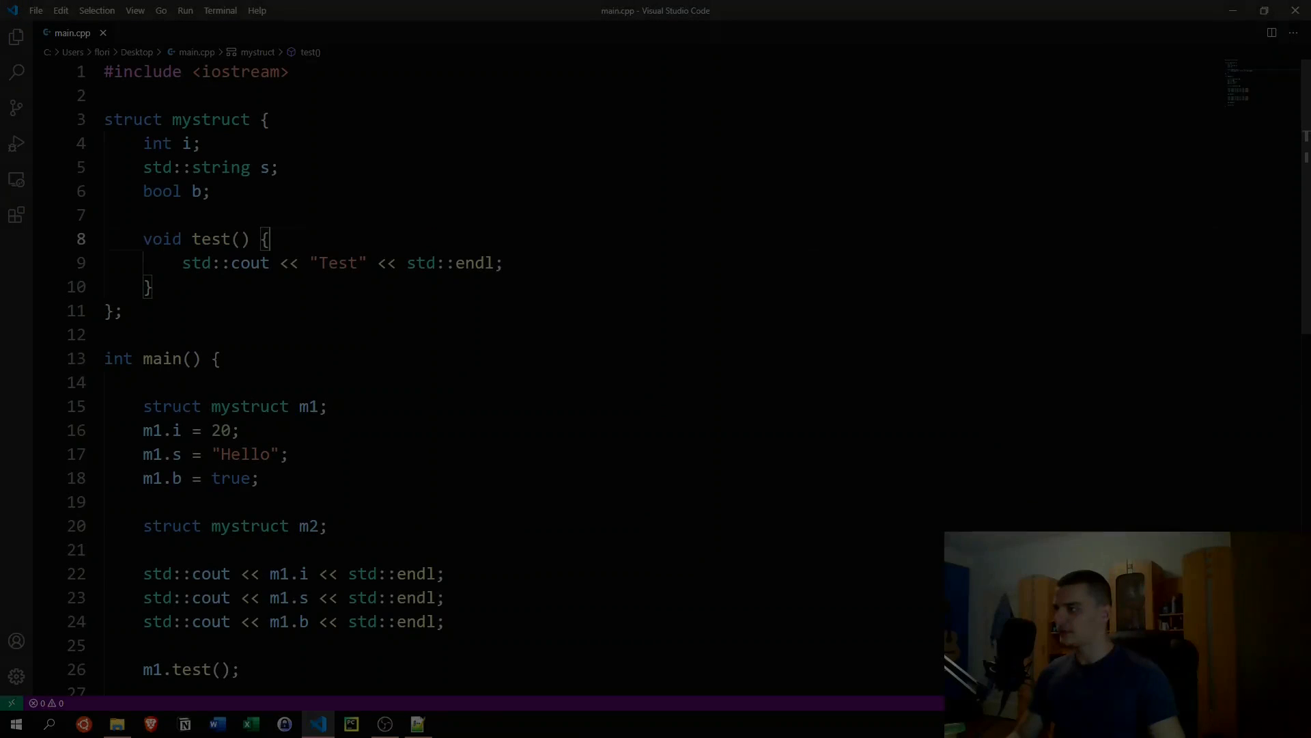
Step: Delete mystruct's members and test method, rename it person, and open an empty body line
{"action": "left_click_drag", "start_coordinate": [209, 190], "coordinate": [152, 286]}
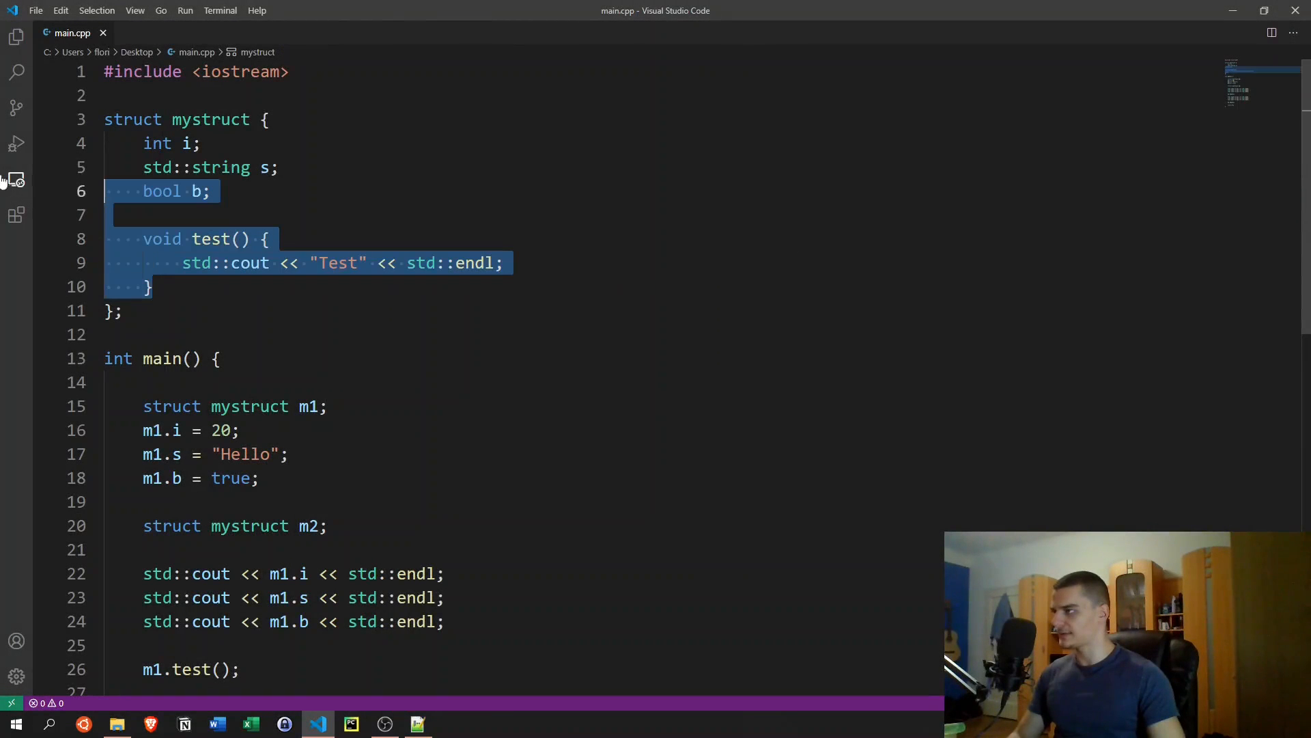
{"action": "key", "text": "Delete"}
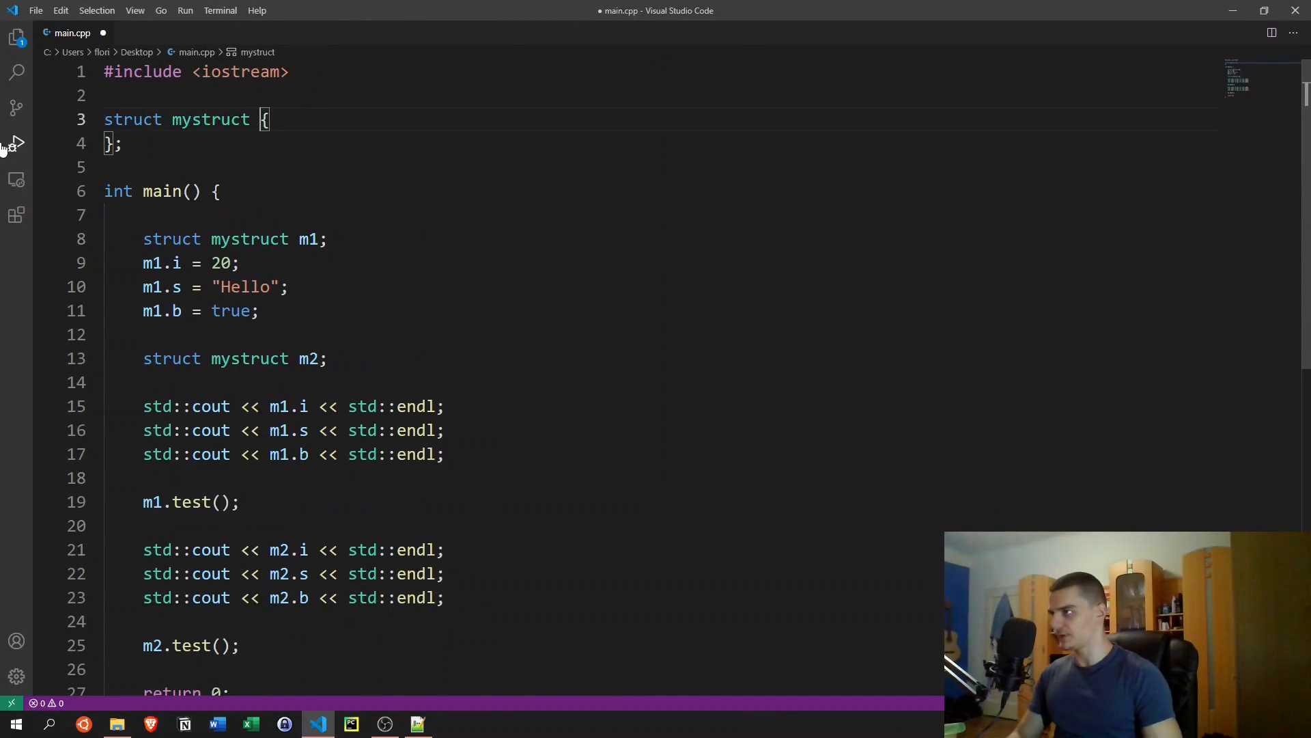
{"action": "double_click", "coordinate": [209, 119]}
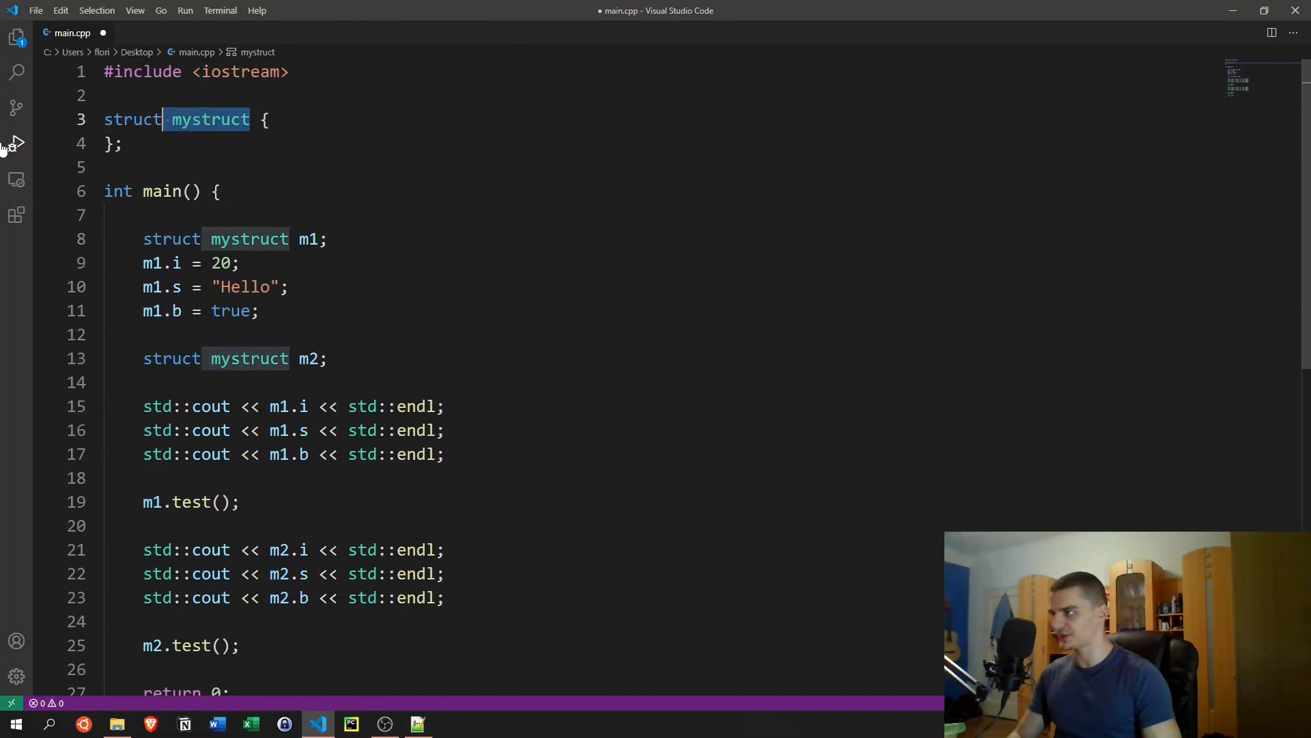
{"action": "type", "text": "person"}
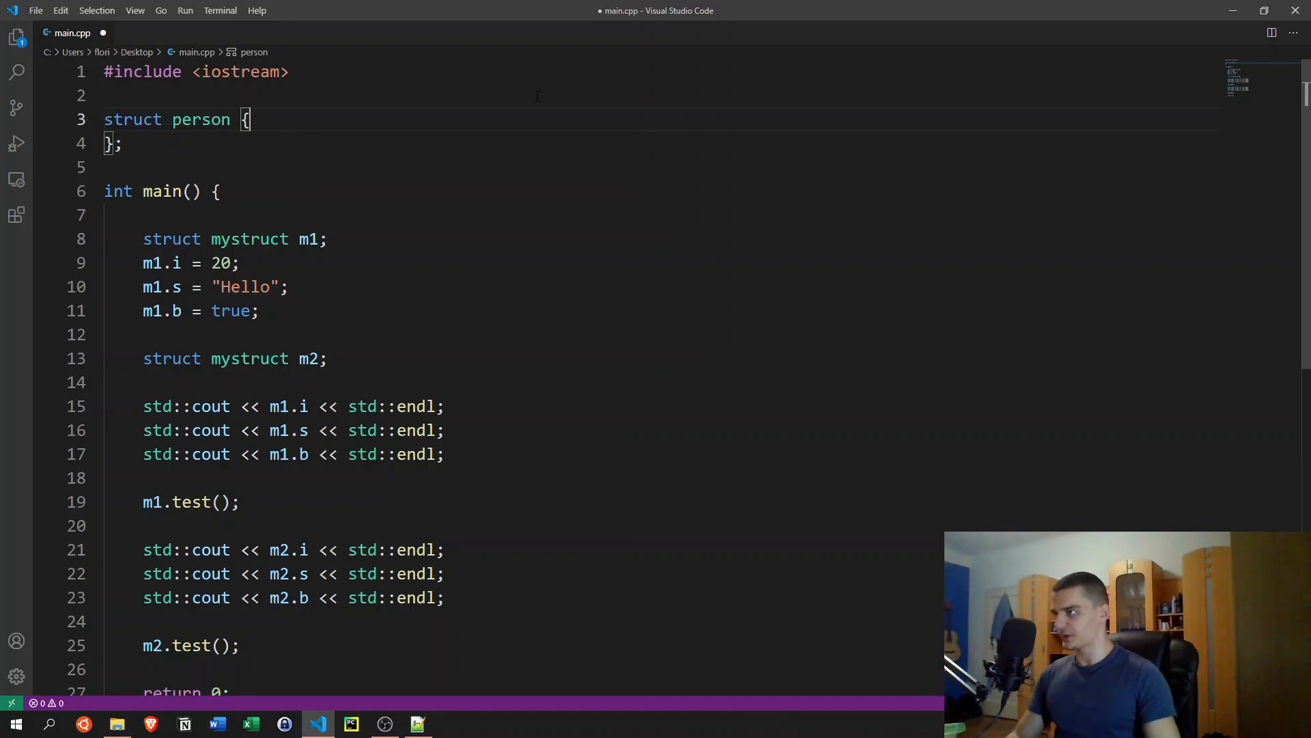
{"action": "key", "text": "Enter"}
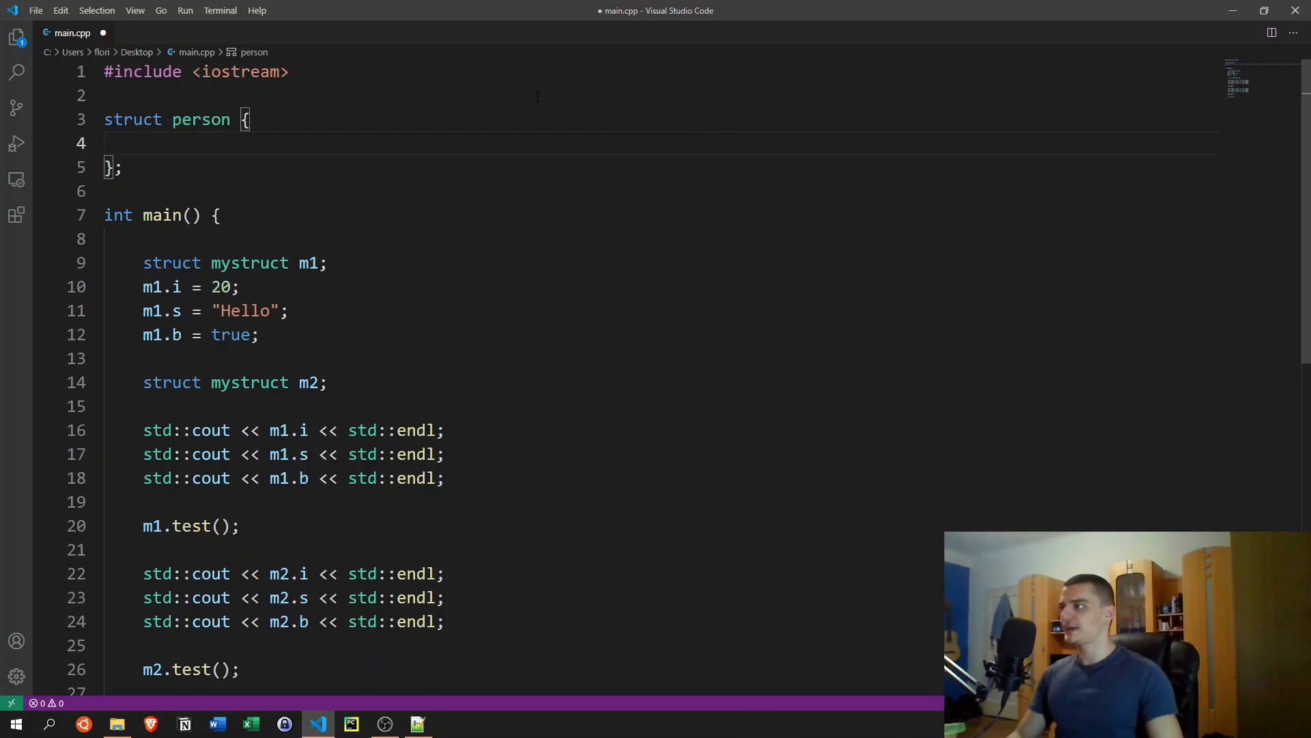
{"action": "scroll", "scroll_direction": "down", "scroll_amount": 3}
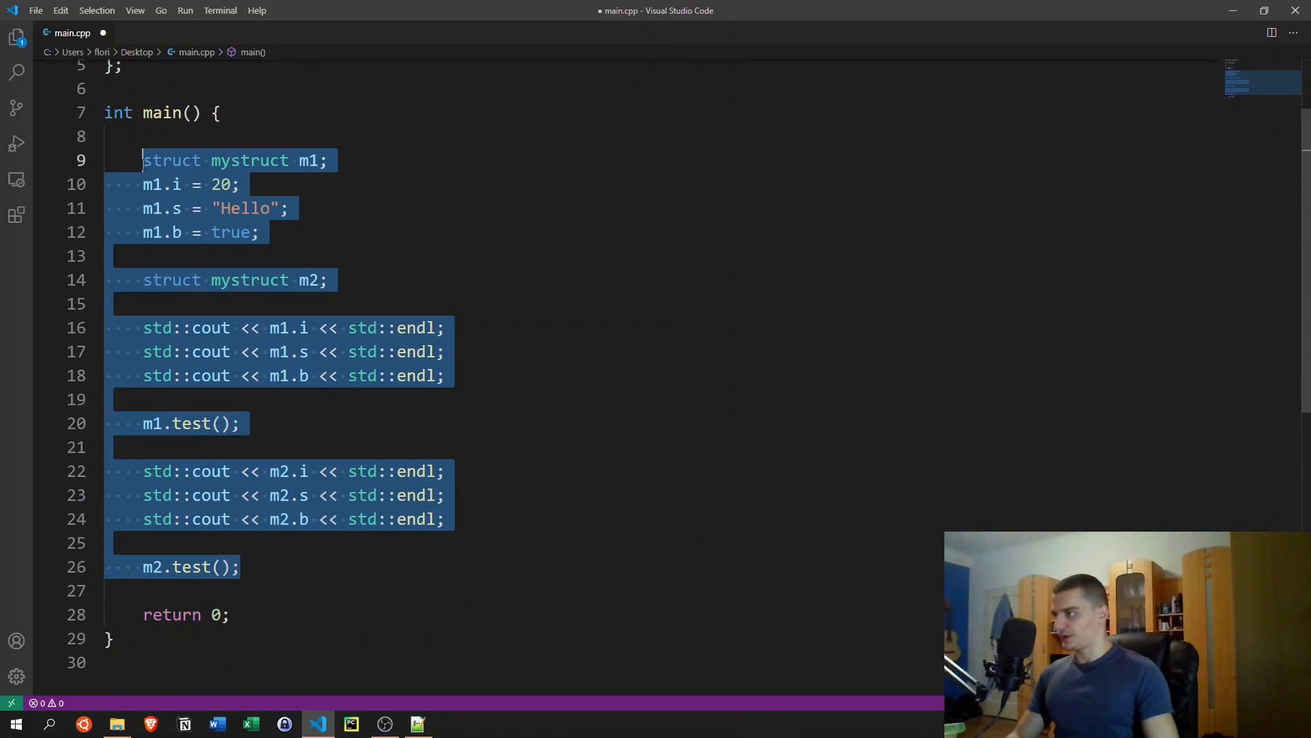
Step: Declare 'struct person p1' in main
{"action": "type", "text": "st"}
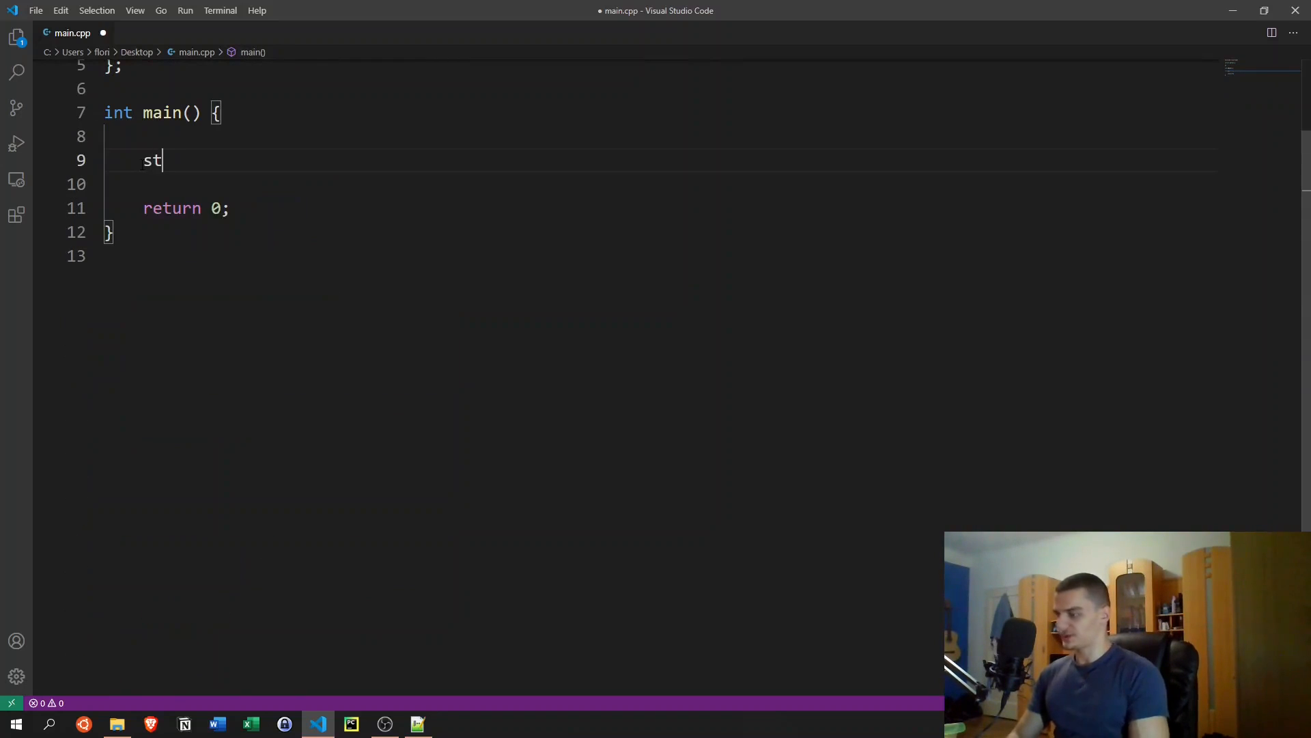
{"action": "type", "text": "ruct"}
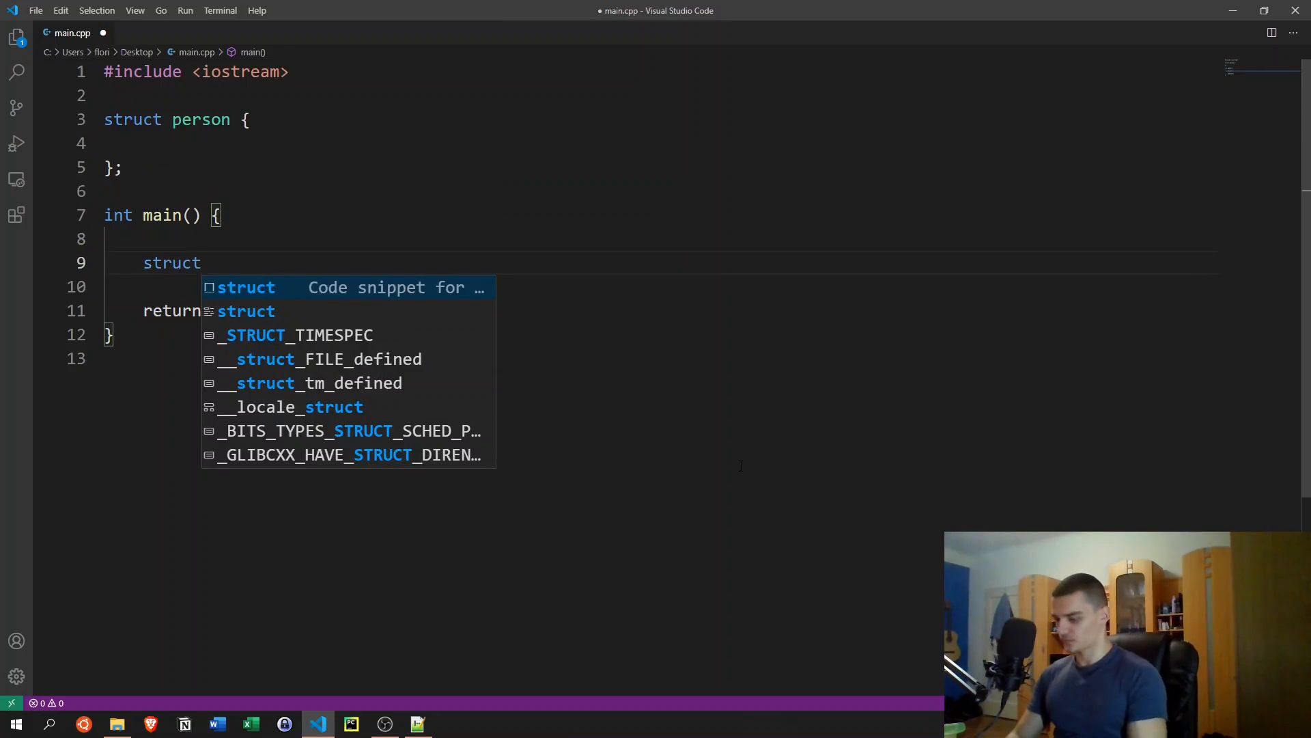
{"action": "type", "text": "person p1;"}
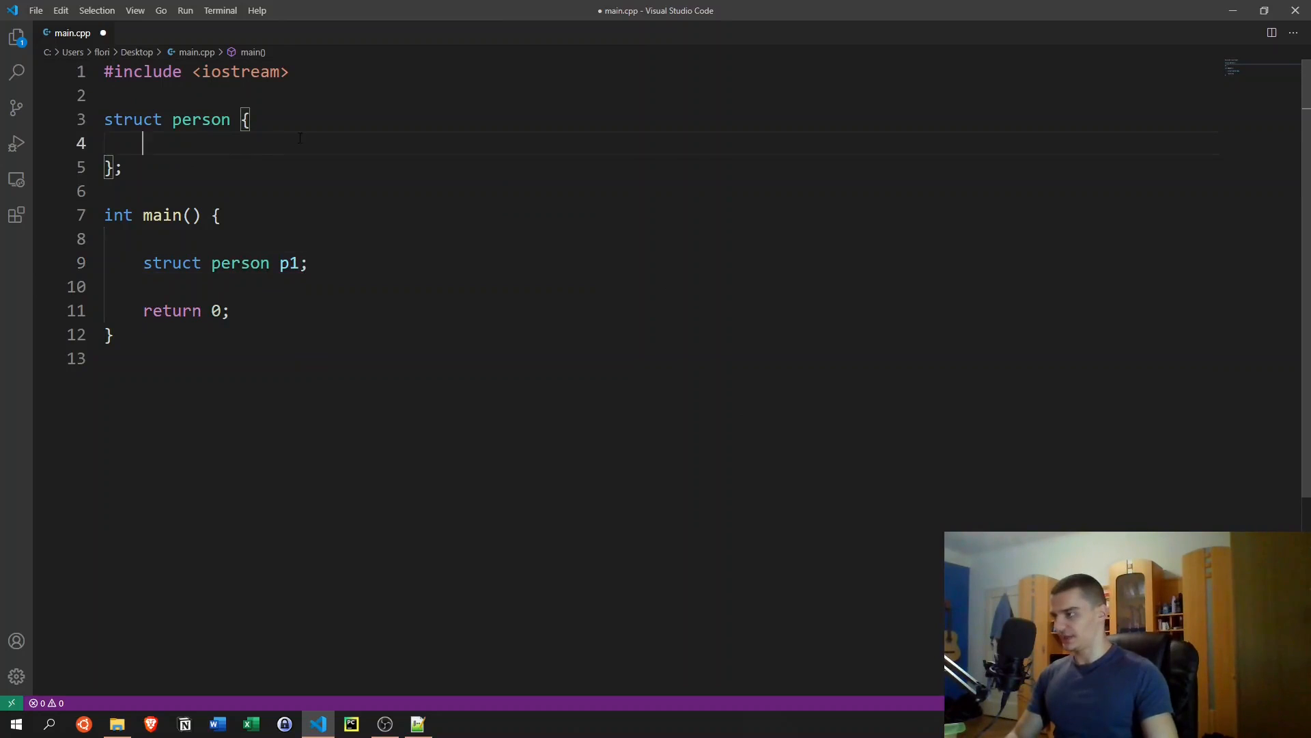
Step: Add std::string name, int age and char gender members to the person struct
{"action": "type", "text": "std::"}
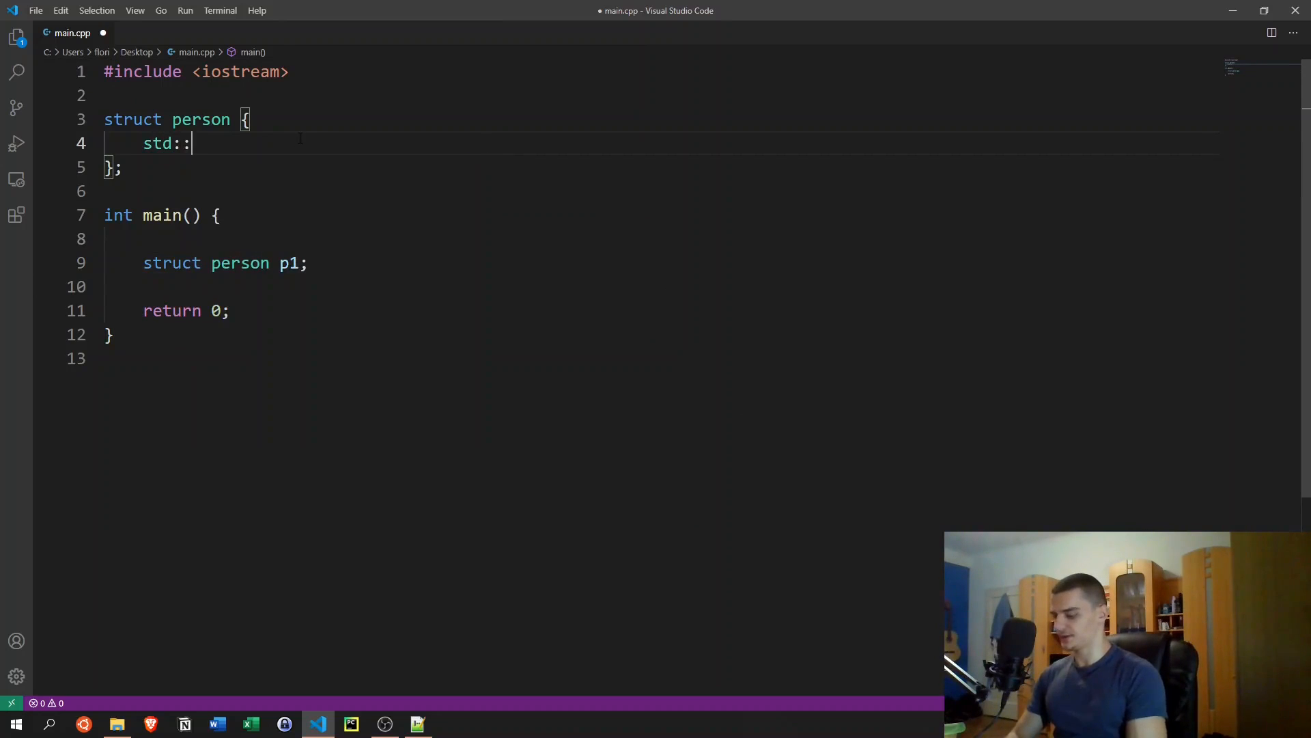
{"action": "type", "text": "string name;"}
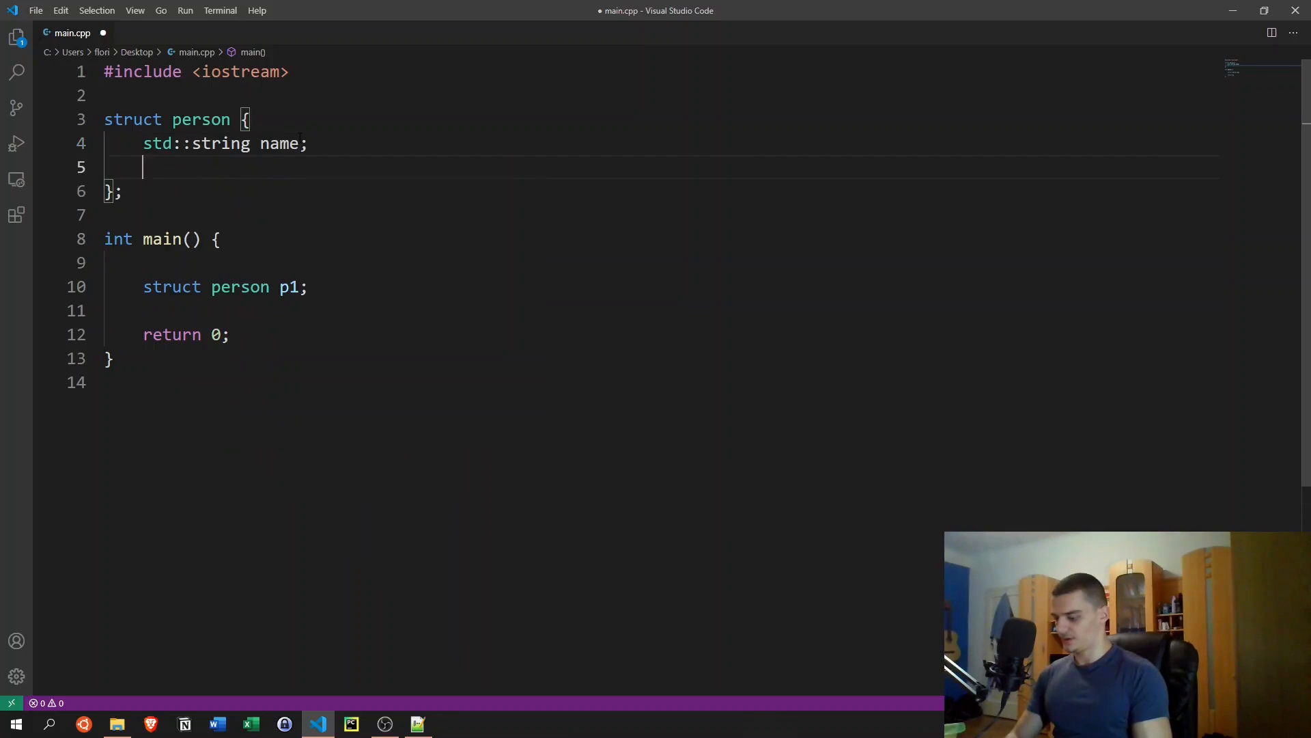
{"action": "type", "text": "i"}
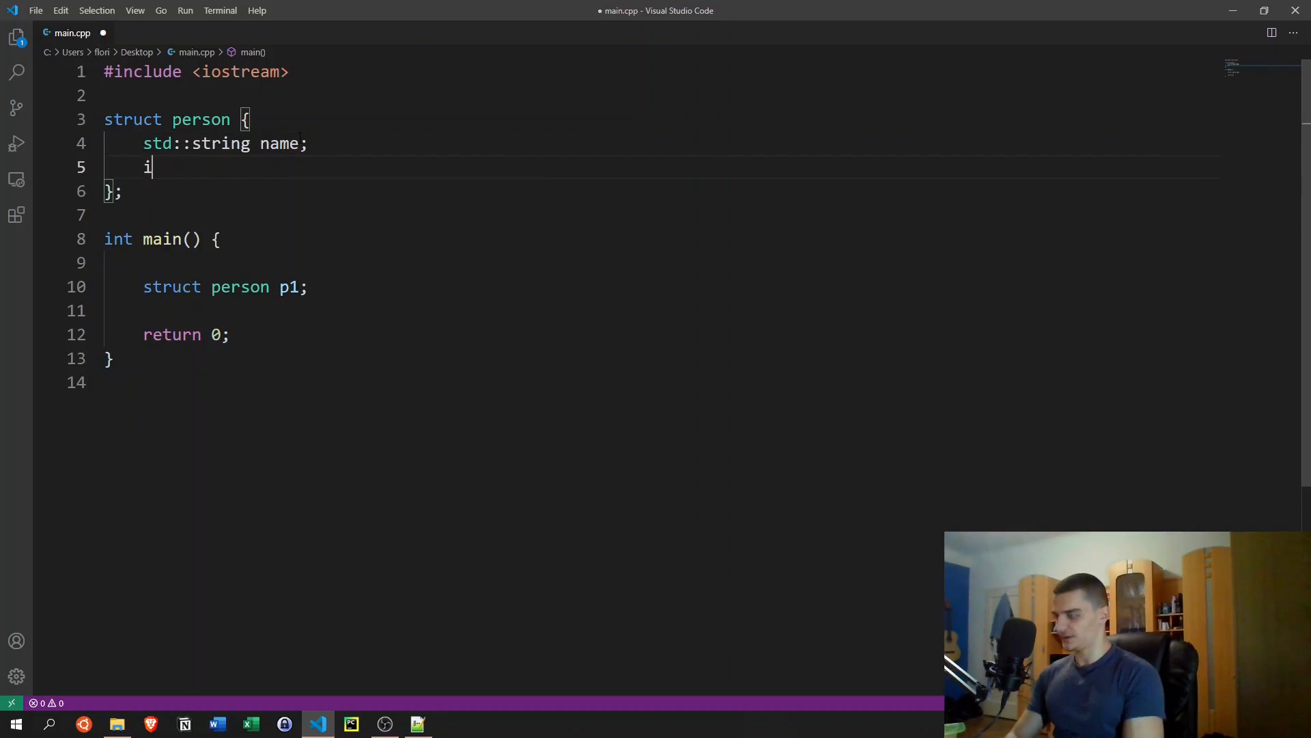
{"action": "type", "text": "nt age;"}
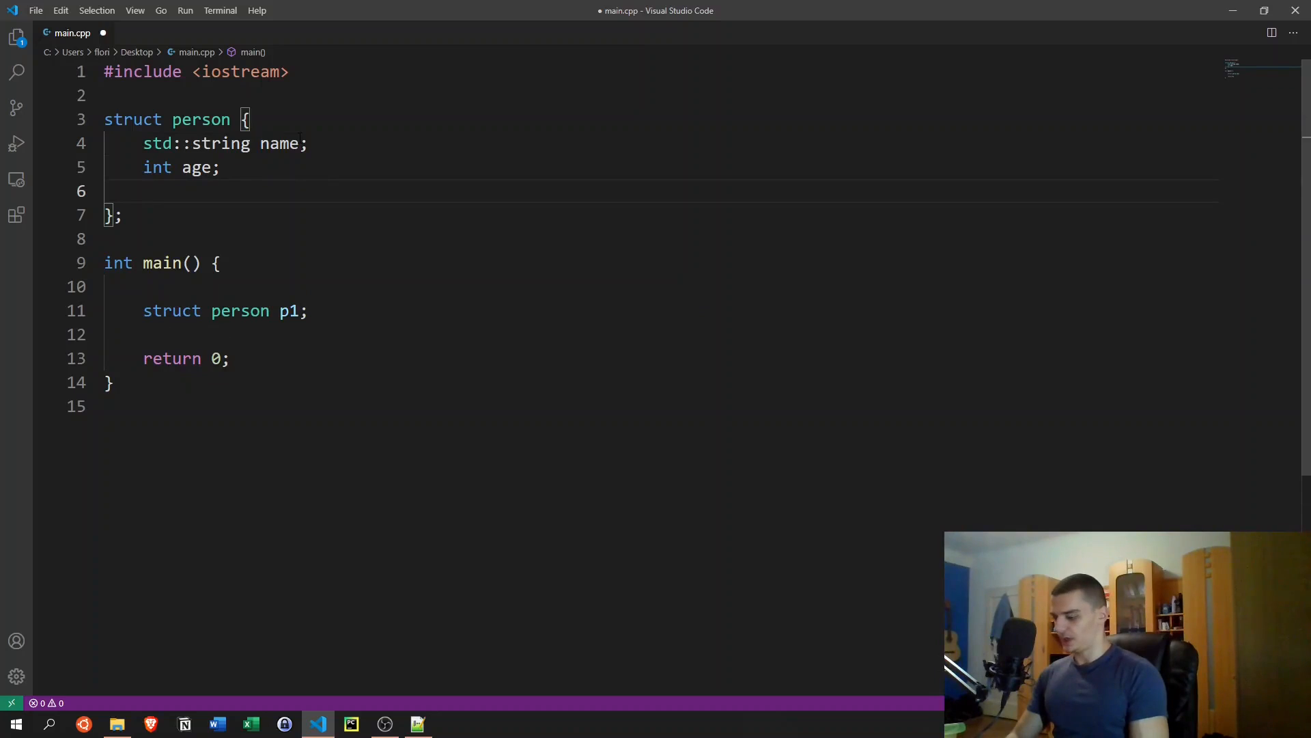
{"action": "type", "text": "cha"}
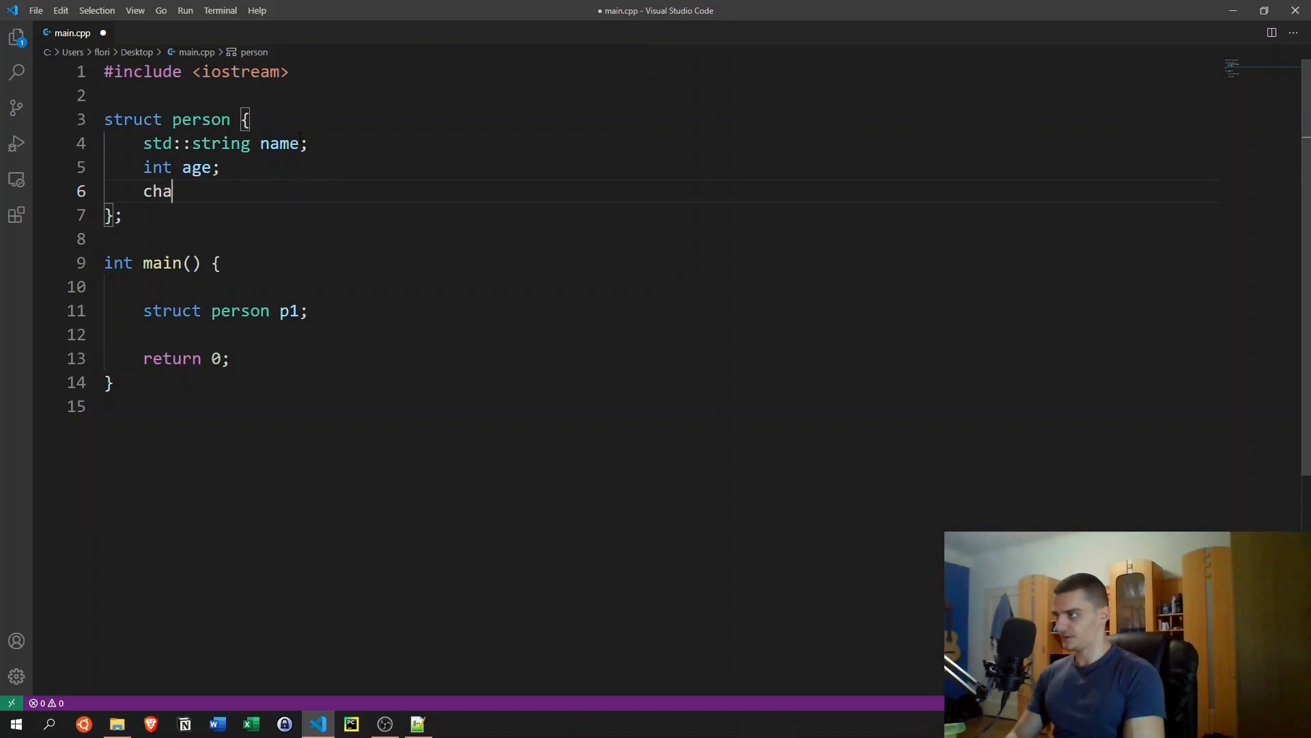
{"action": "type", "text": "r gender;"}
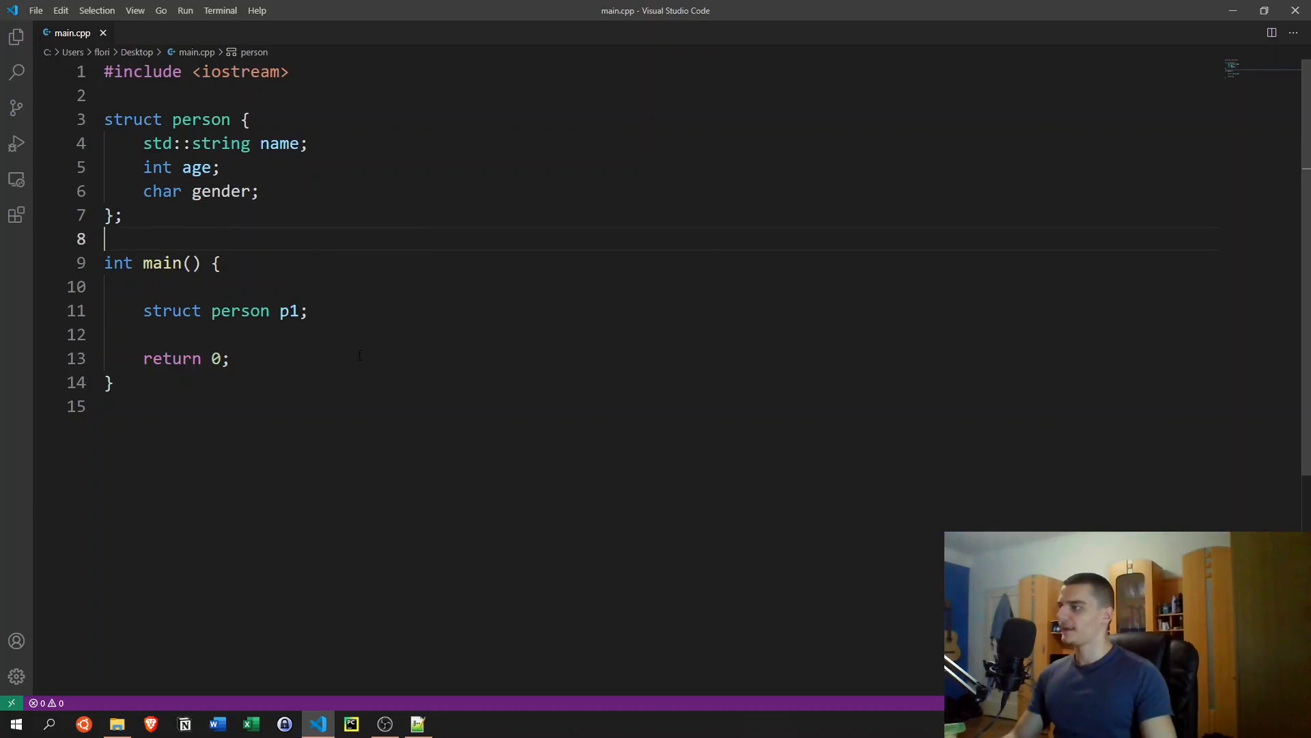
{"action": "key", "text": "Enter"}
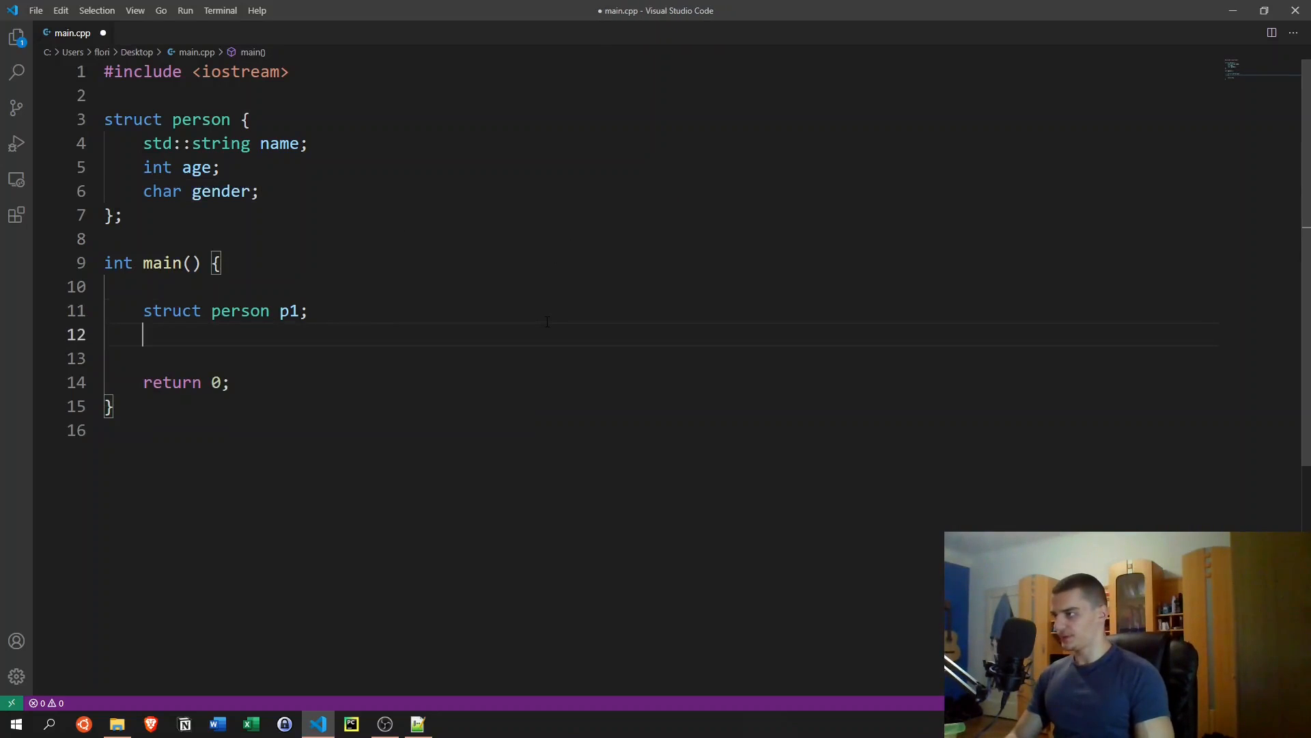
Step: Assign p1.name = "Max", p1.age = 25 and p1.gender = 'm' in main
{"action": "type", "text": "p1.name"}
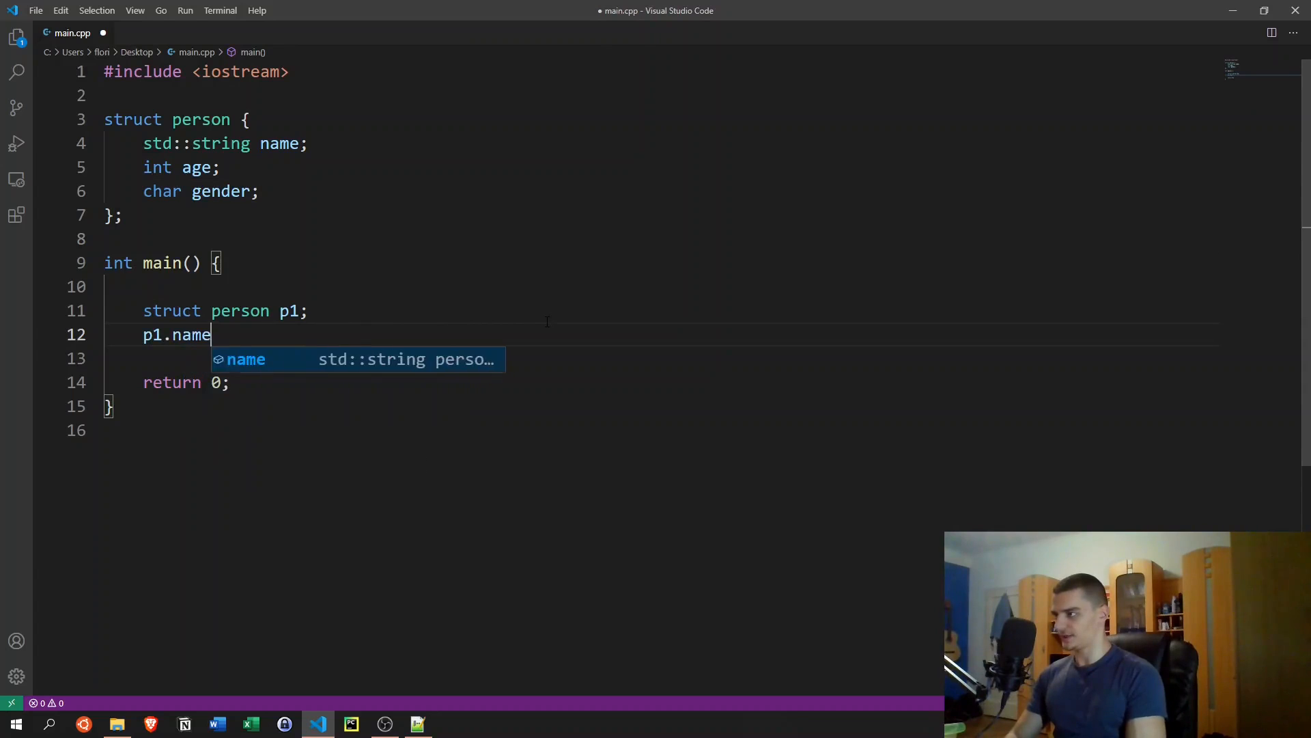
{"action": "type", "text": "="}
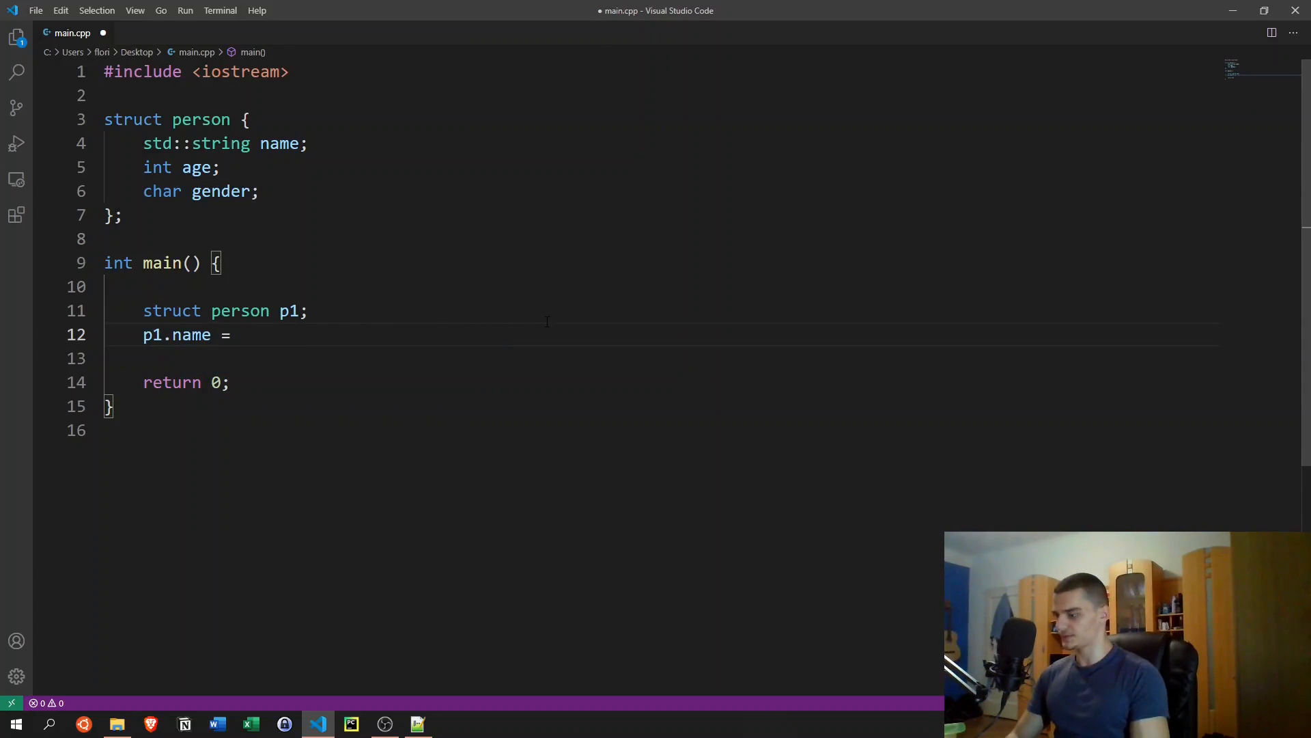
{"action": "type", "text": "\"Max\";"}
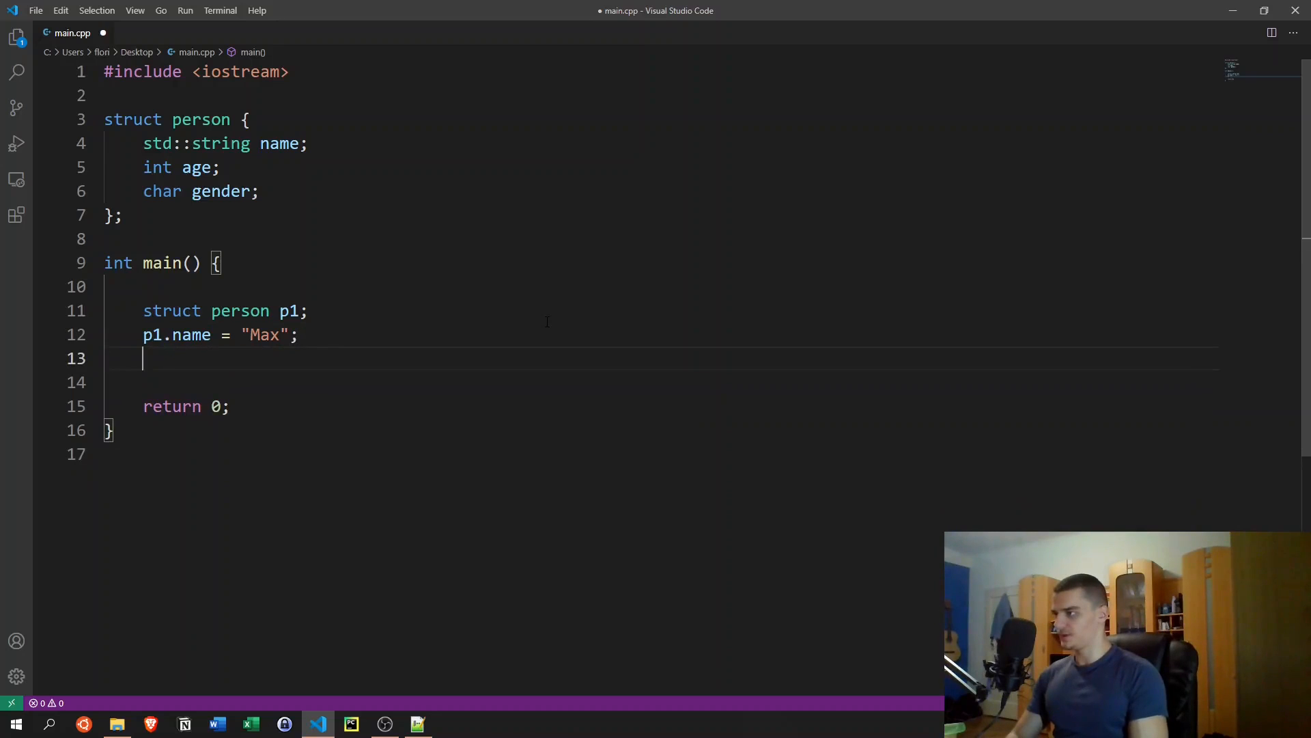
{"action": "type", "text": "p1.age = 25;"}
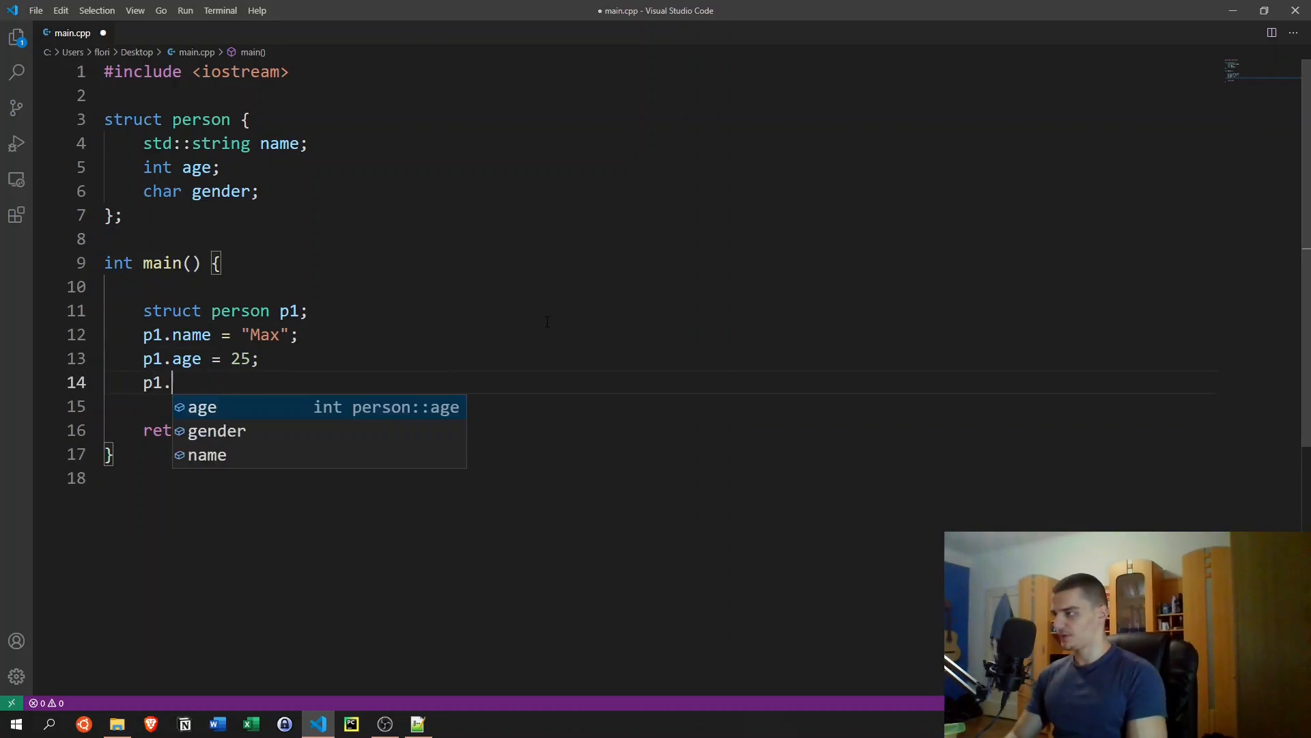
{"action": "type", "text": "gender = '"}
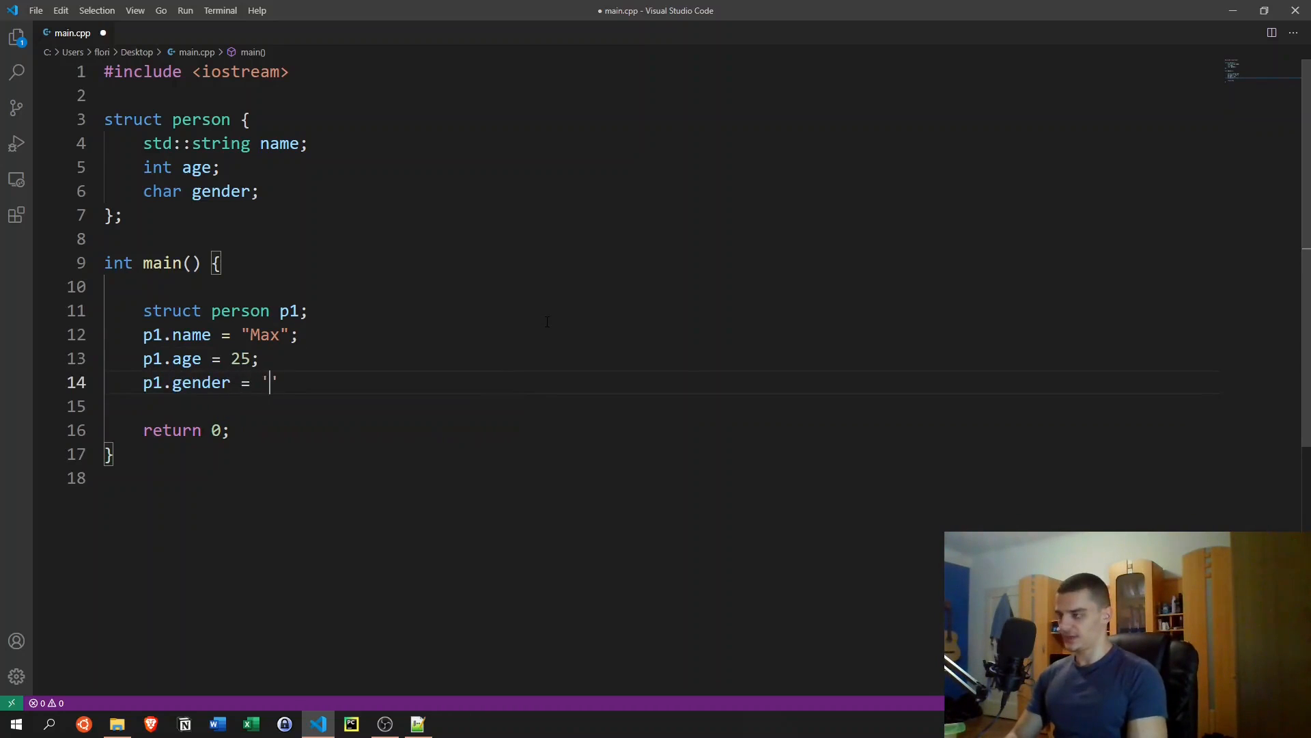
{"action": "type", "text": "m';"}
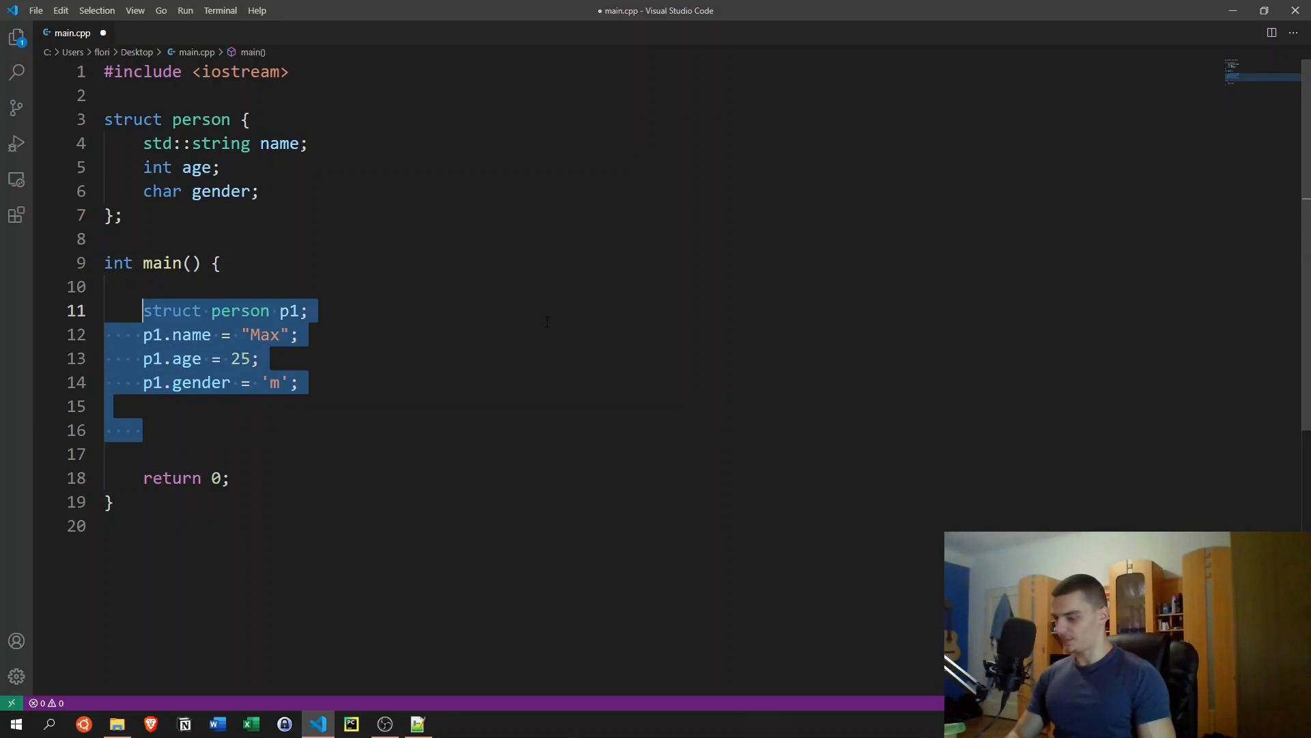
Step: Duplicate the p1 block as p2 with name "Anna", age 35, gender 'f', and save
{"action": "key", "text": "ctrl+v"}
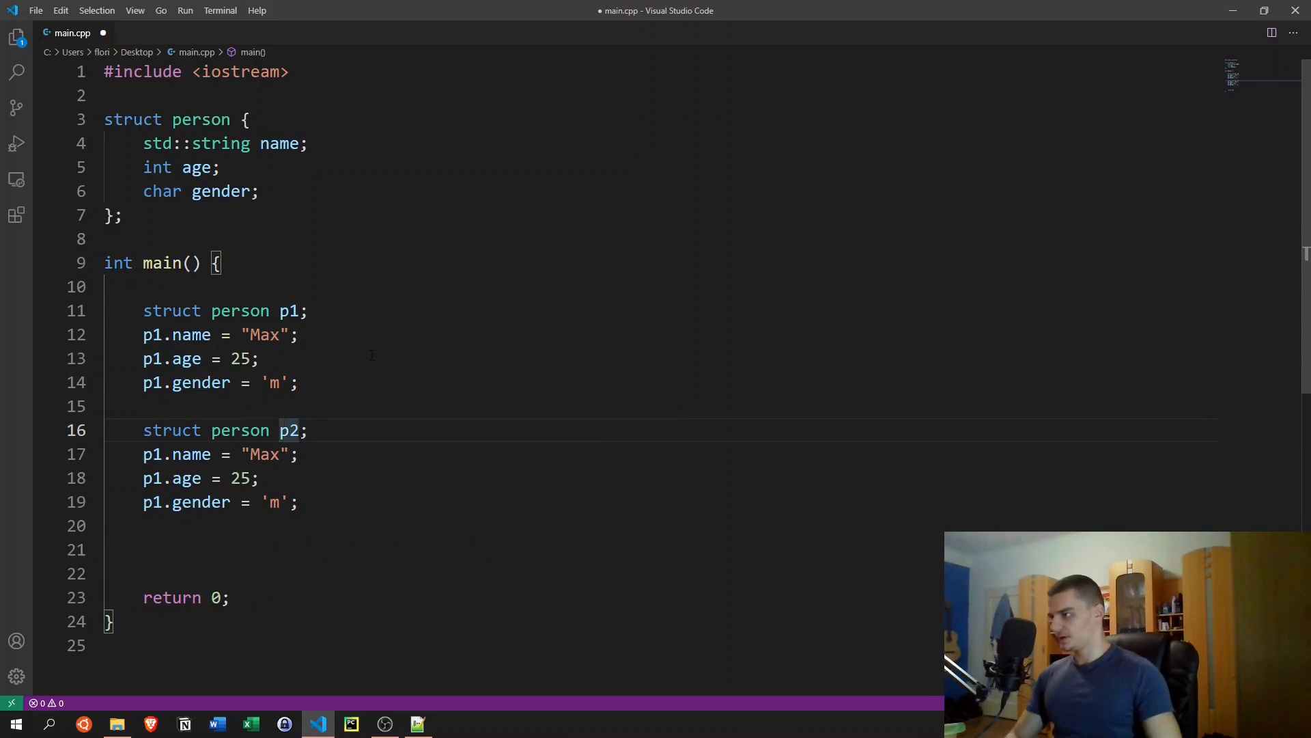
{"action": "type", "text": "Anna"}
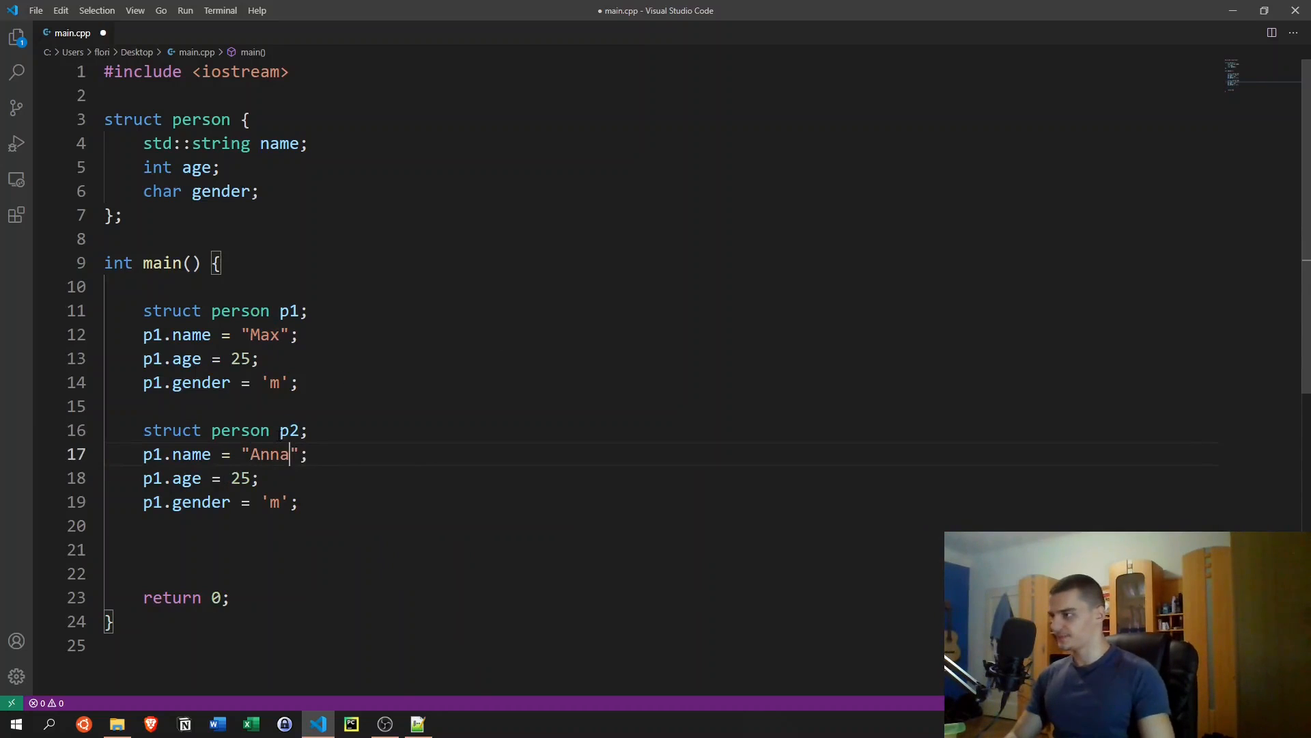
{"action": "type", "text": "3"}
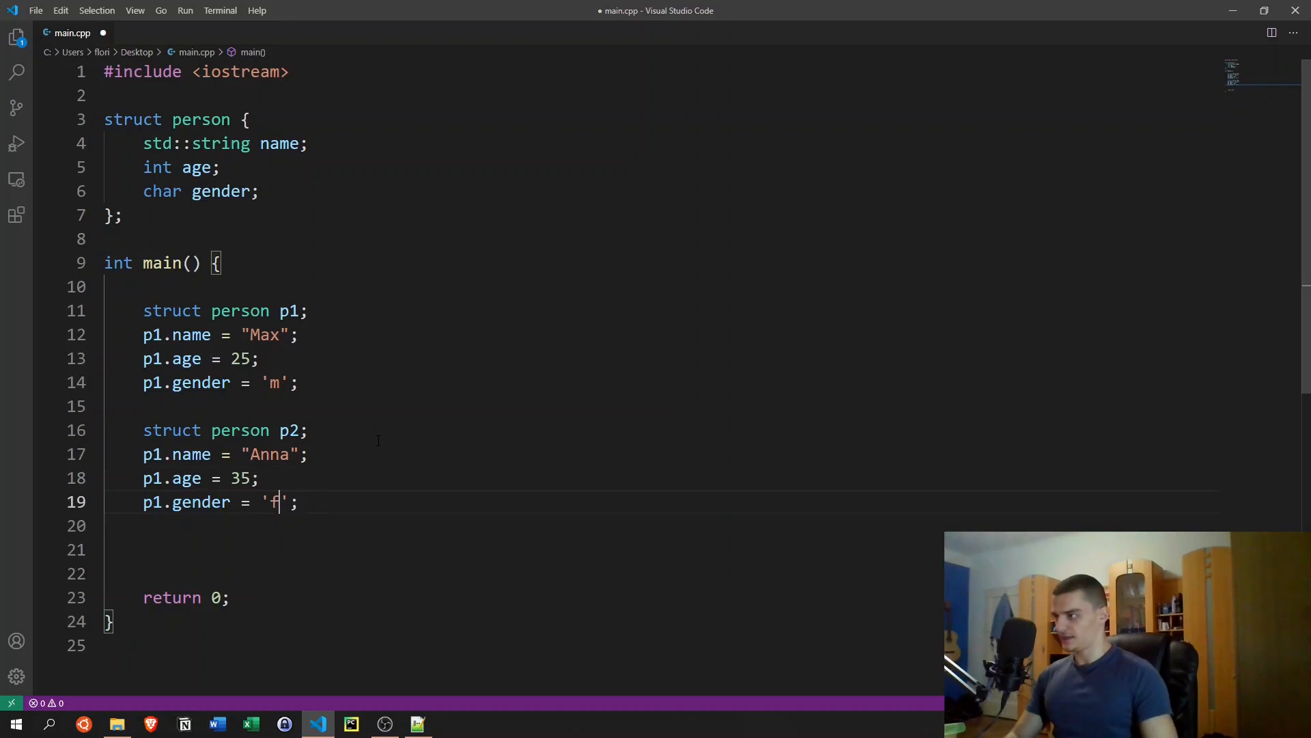
{"action": "key", "text": "ctrl+s"}
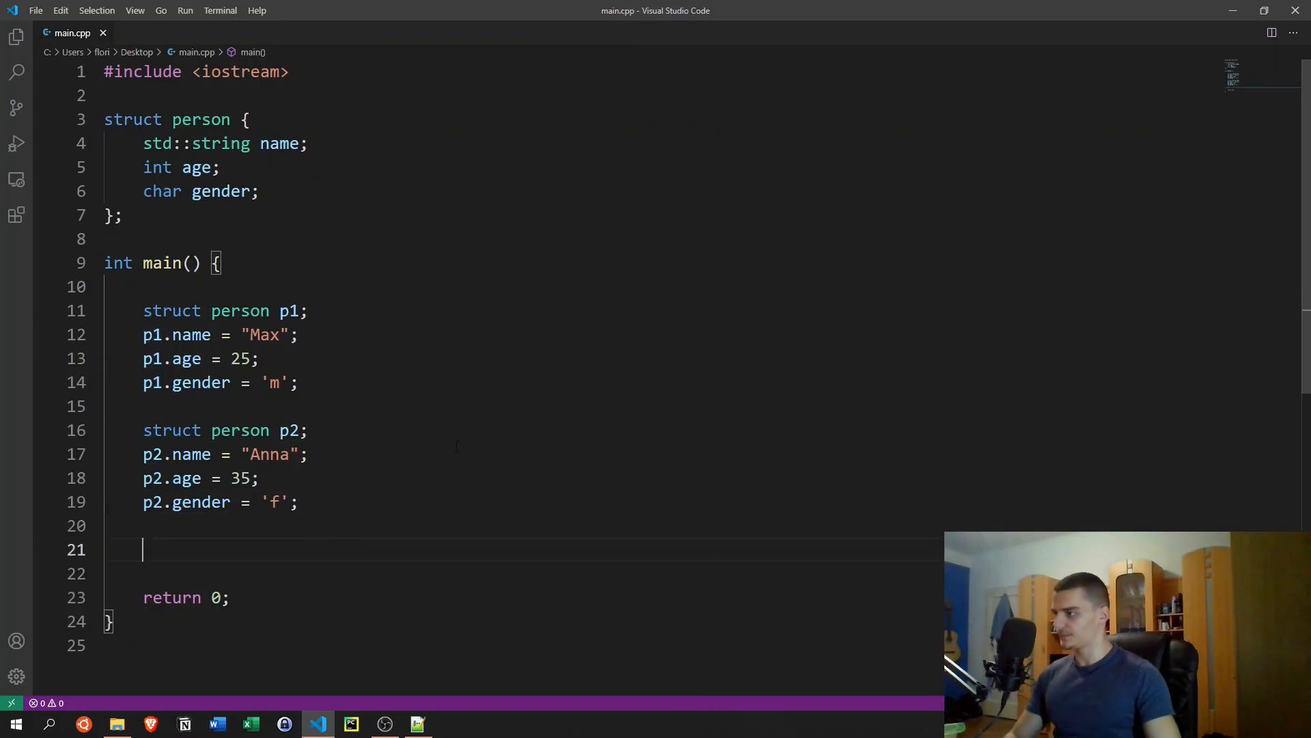
Step: Add a void print_info() method to the person struct below gender
{"action": "left_click", "coordinate": [260, 190]}
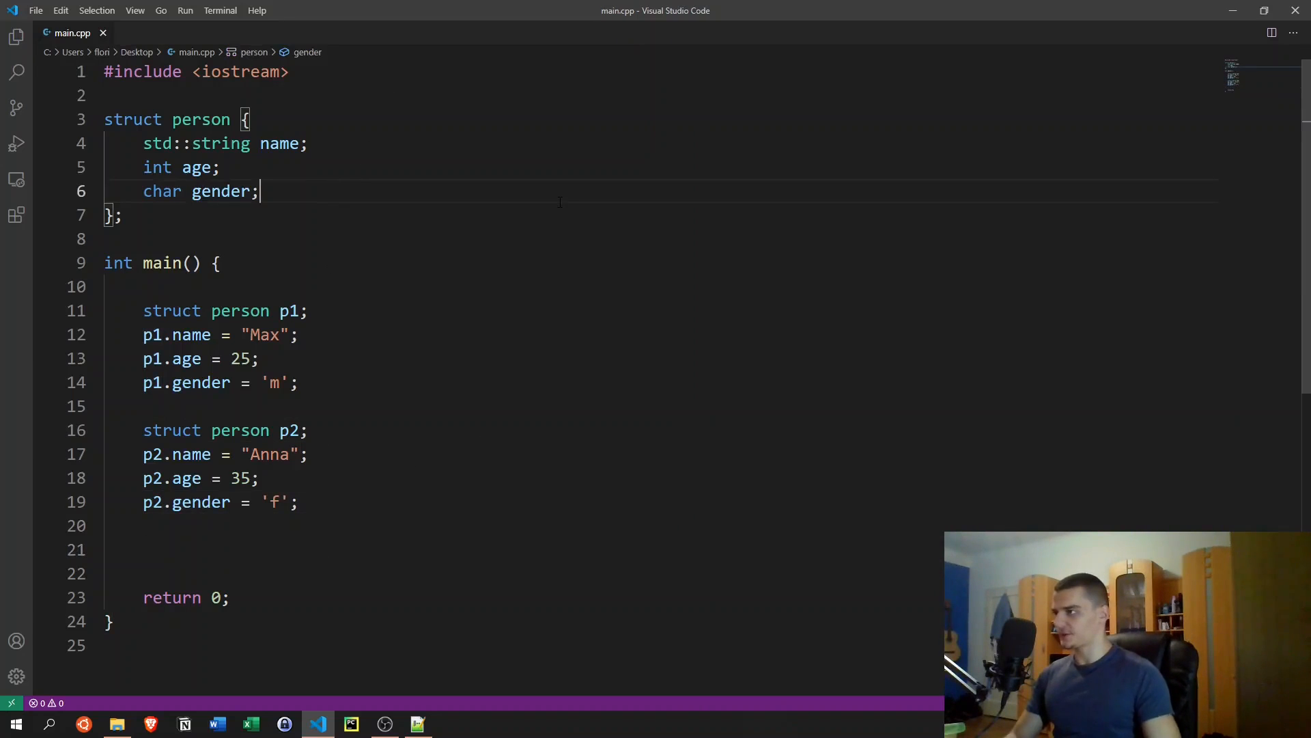
{"action": "key", "text": "Enter"}
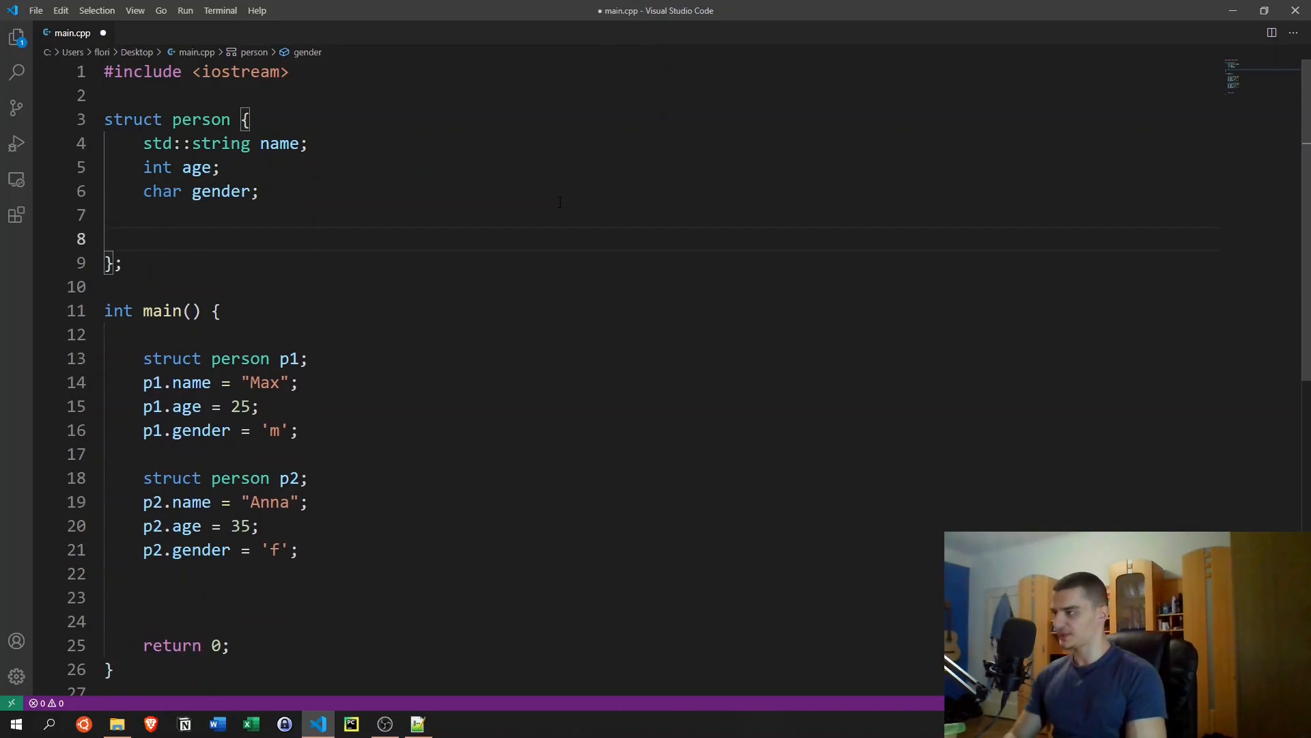
{"action": "type", "text": "voi"}
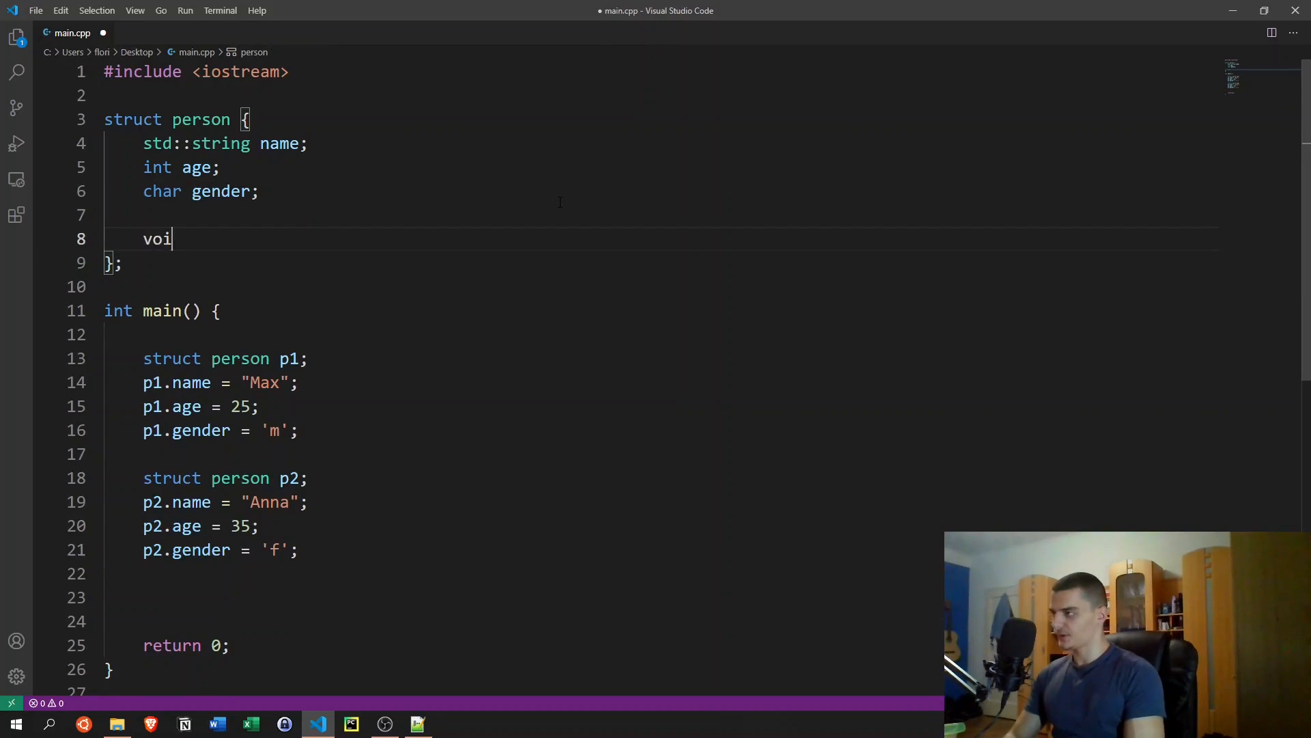
{"action": "type", "text": "d print_inf"}
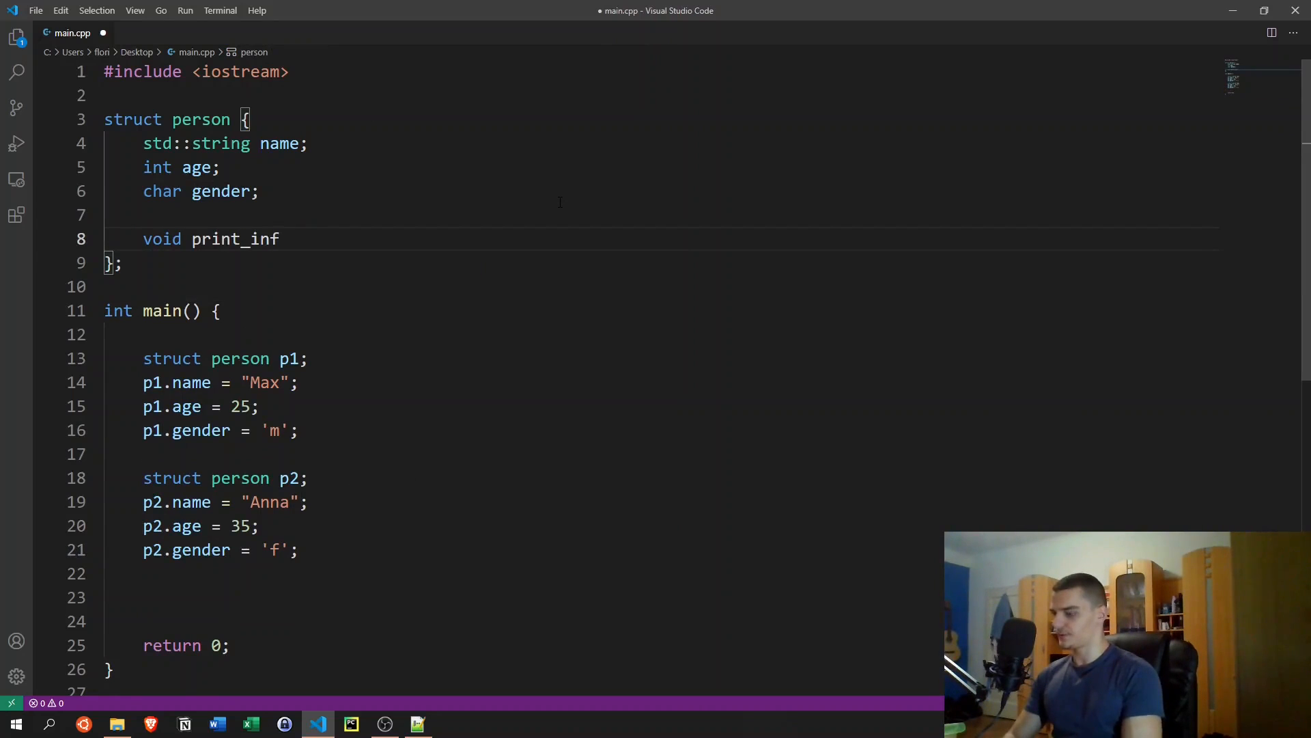
{"action": "type", "text": "o() {"}
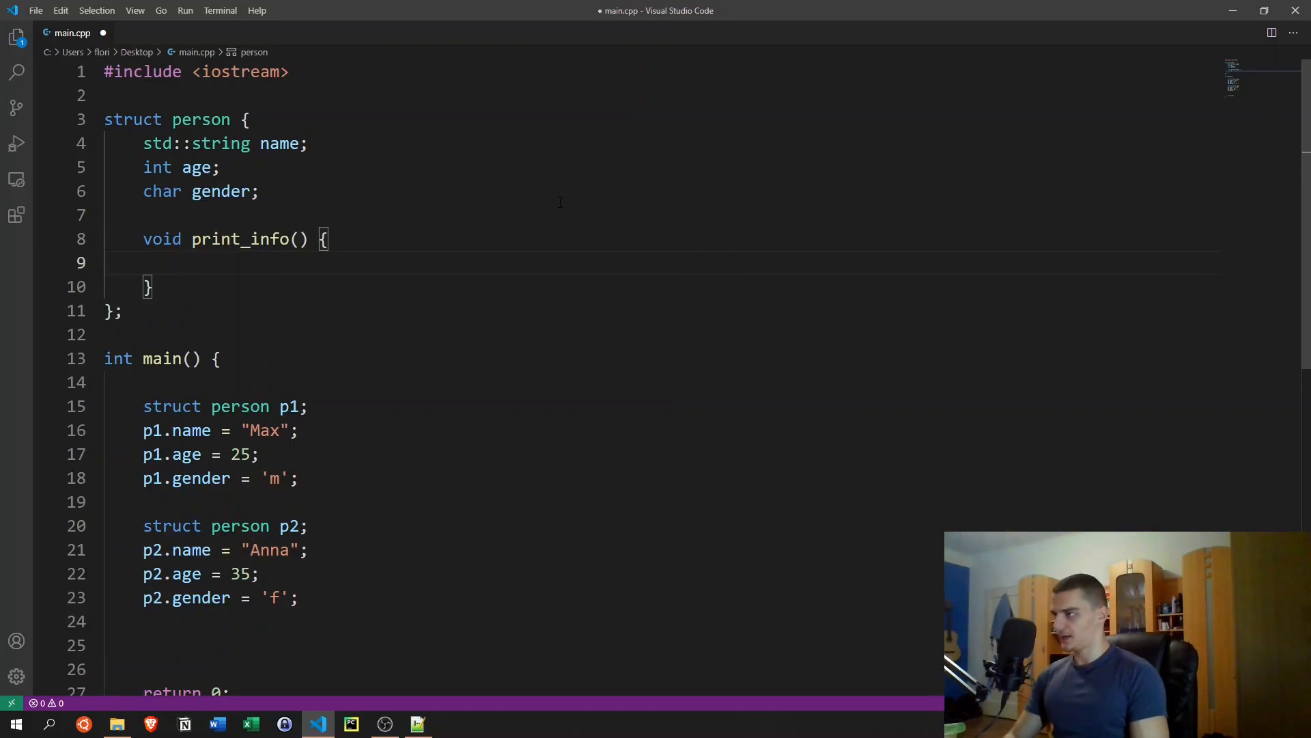
Step: Make print_info output "Name: ", name, ", Age: ", age, ", Gender: ", gender and std::endl
{"action": "type", "text": "st"}
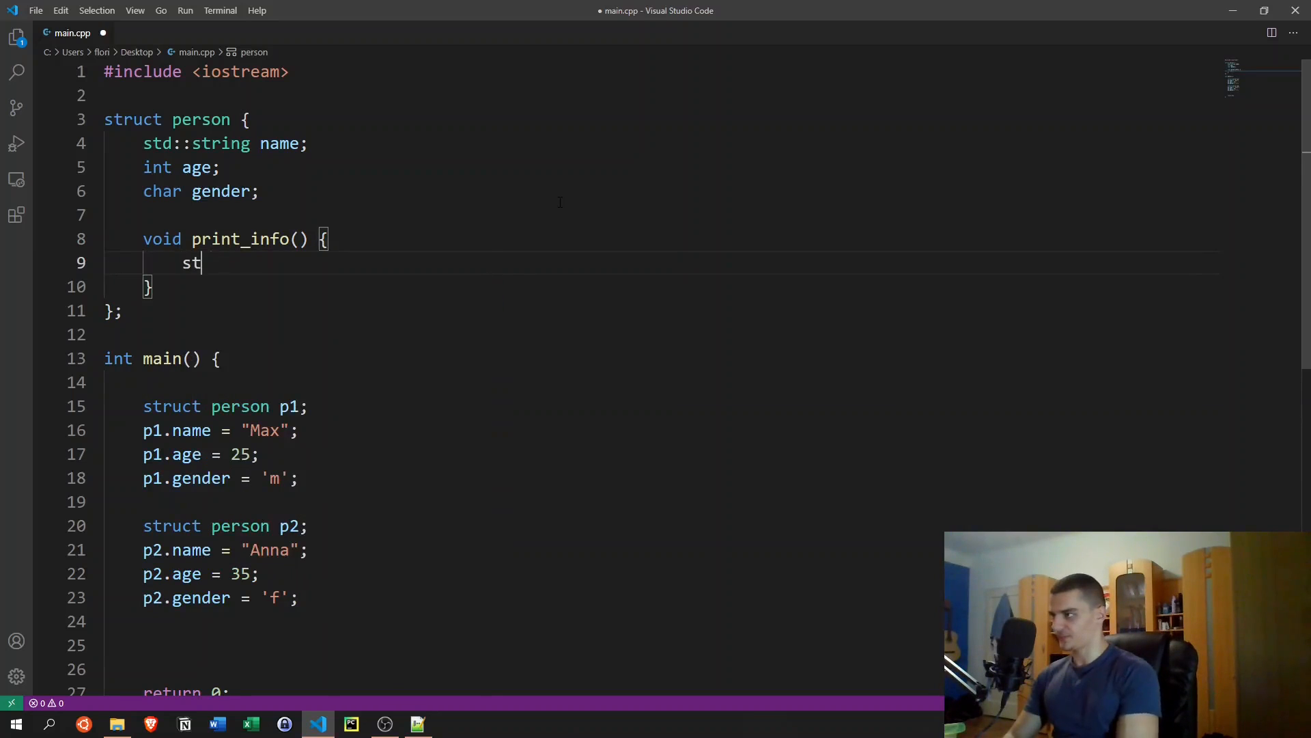
{"action": "type", "text": "d::cout << N"}
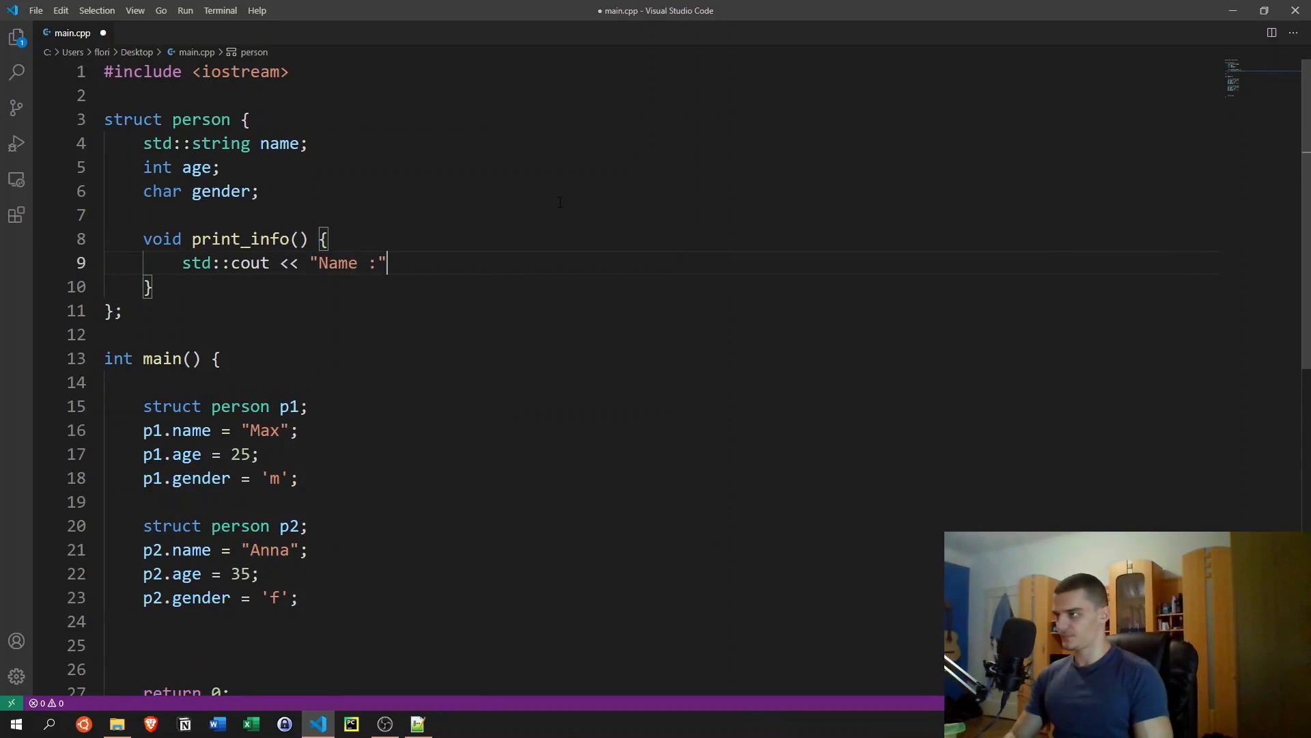
{"action": "type", "text": "<<"}
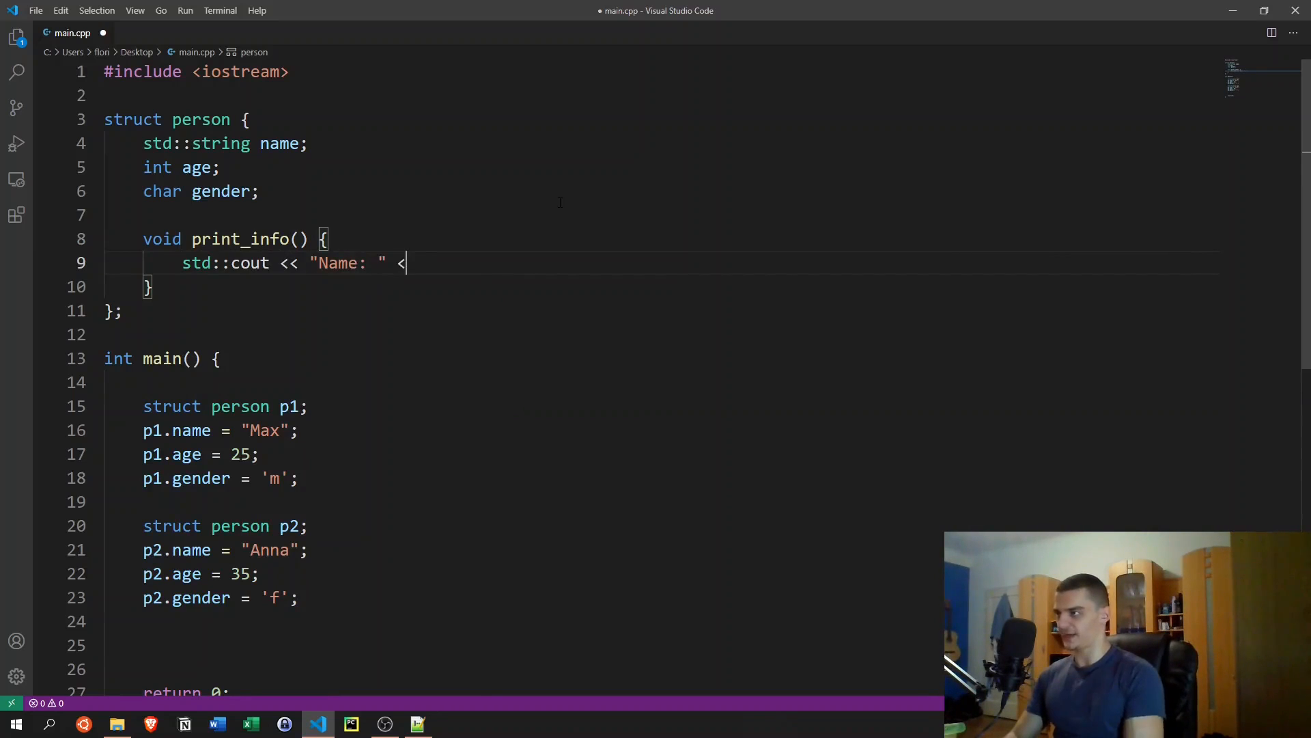
{"action": "type", "text": "< name"}
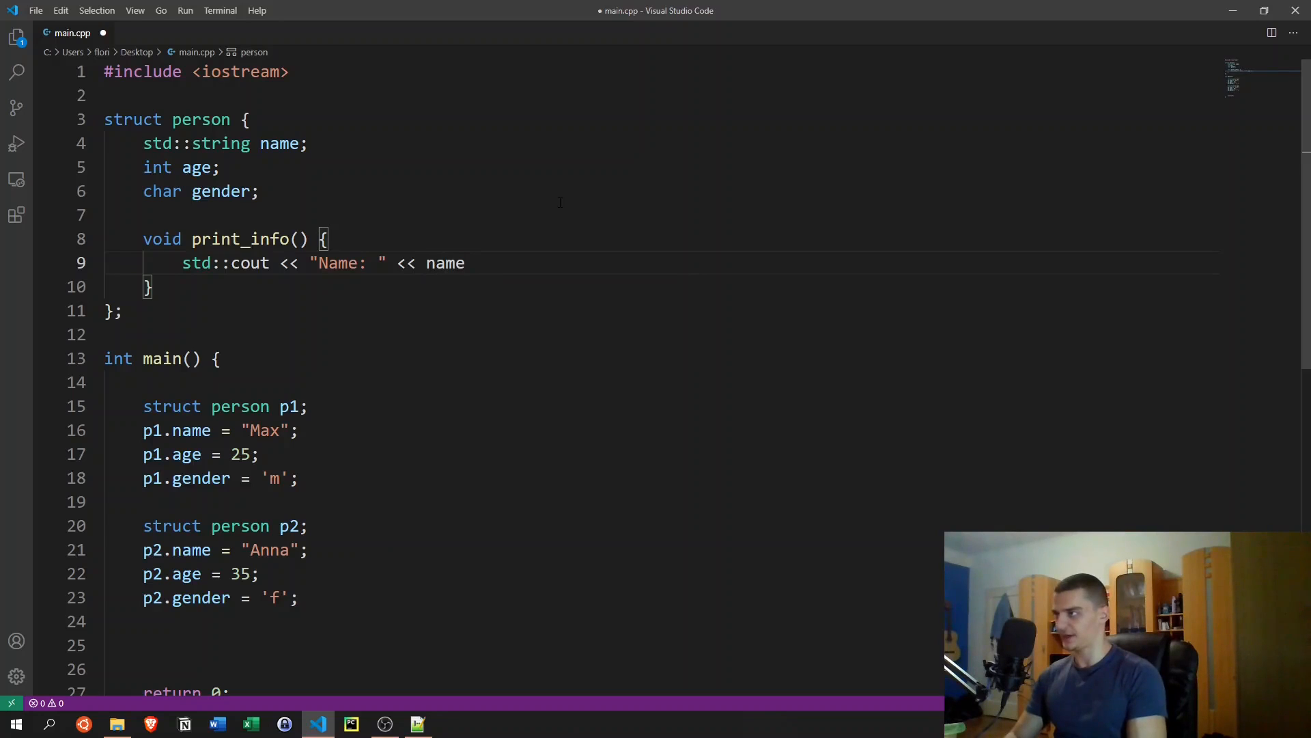
{"action": "left_click", "coordinate": [334, 262]}
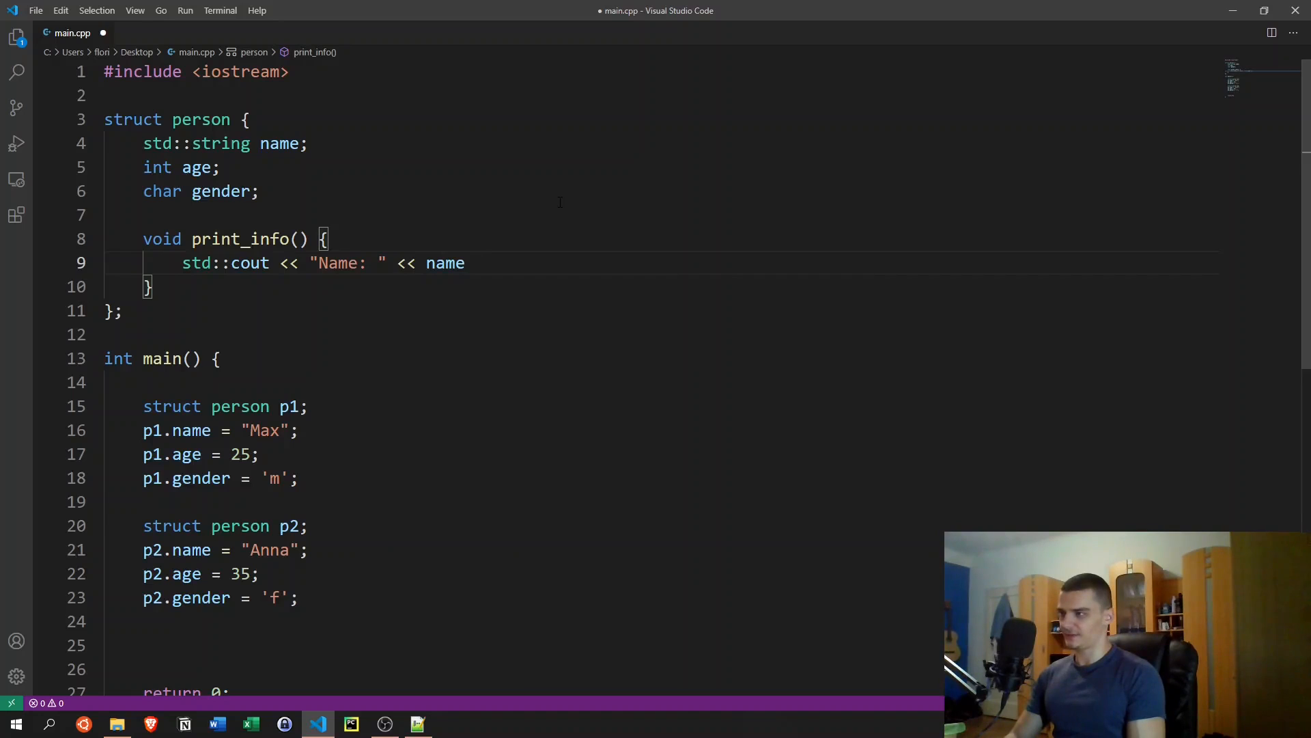
{"action": "type", "text": "<< \", A"}
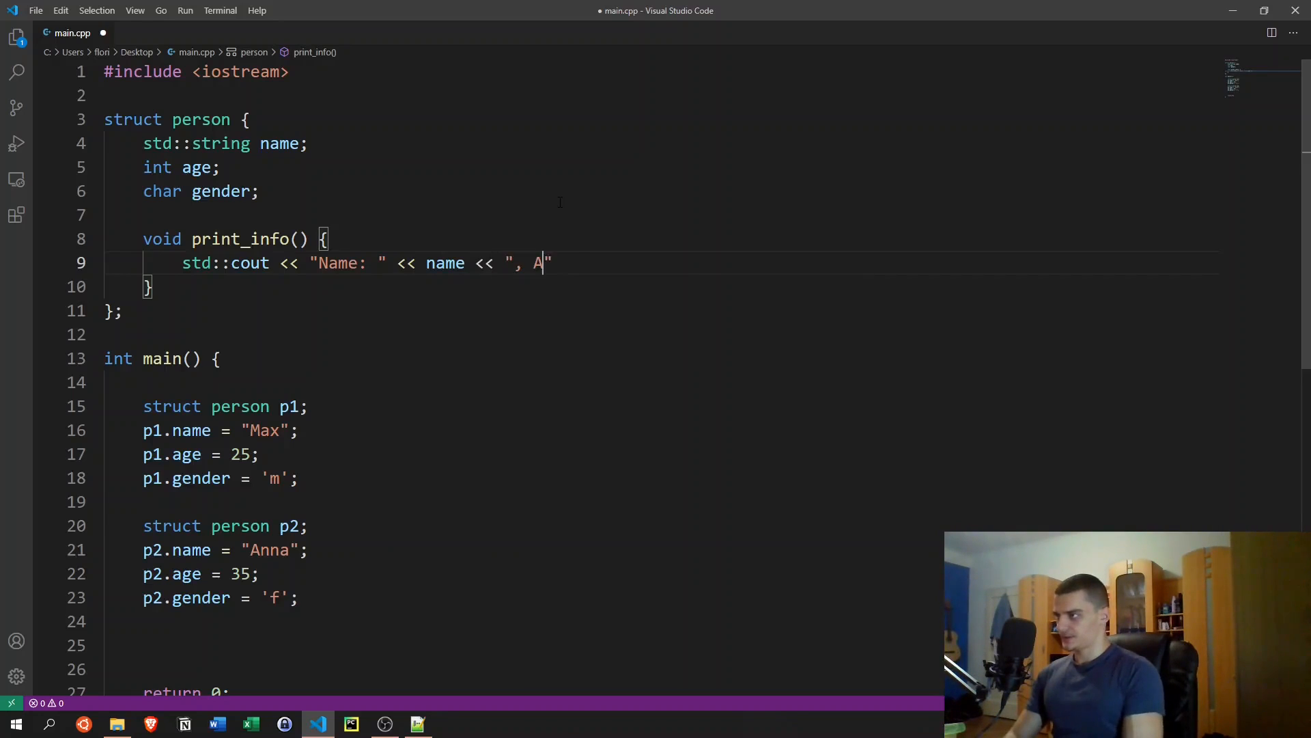
{"action": "type", "text": "ge: \""}
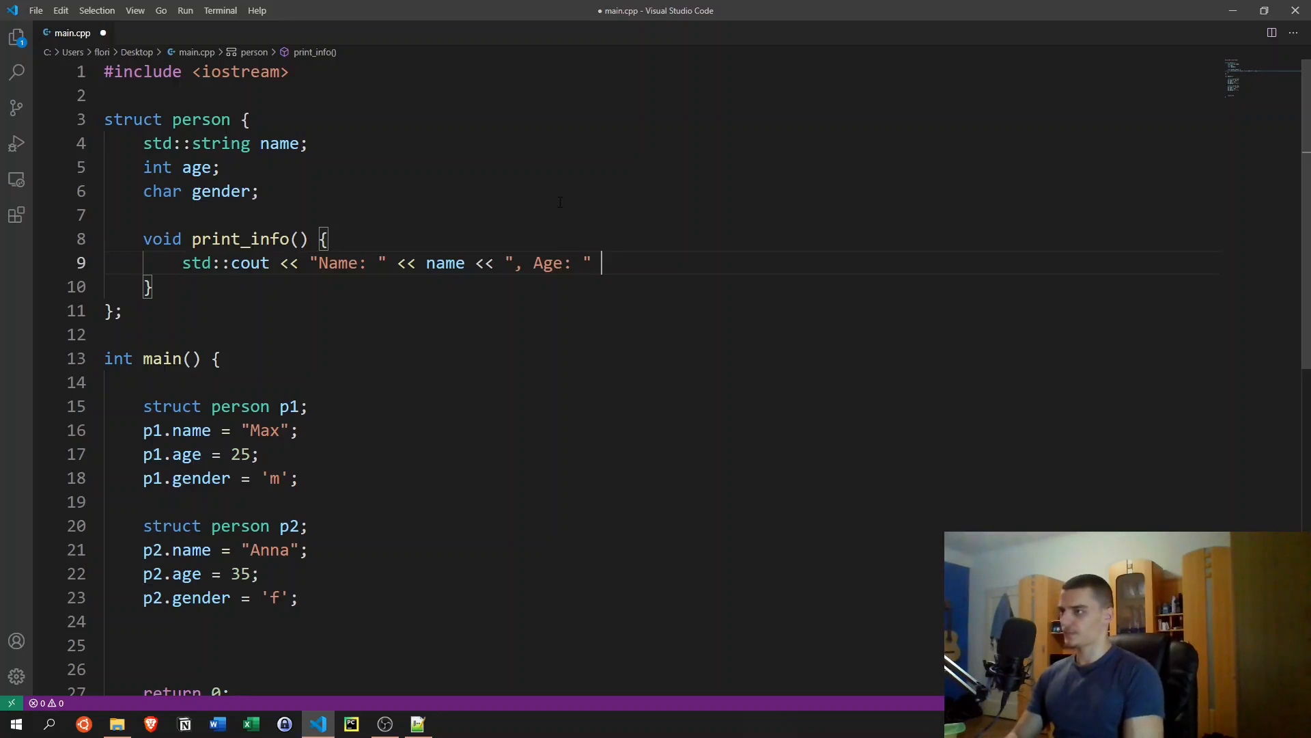
{"action": "type", "text": "<< age <<"}
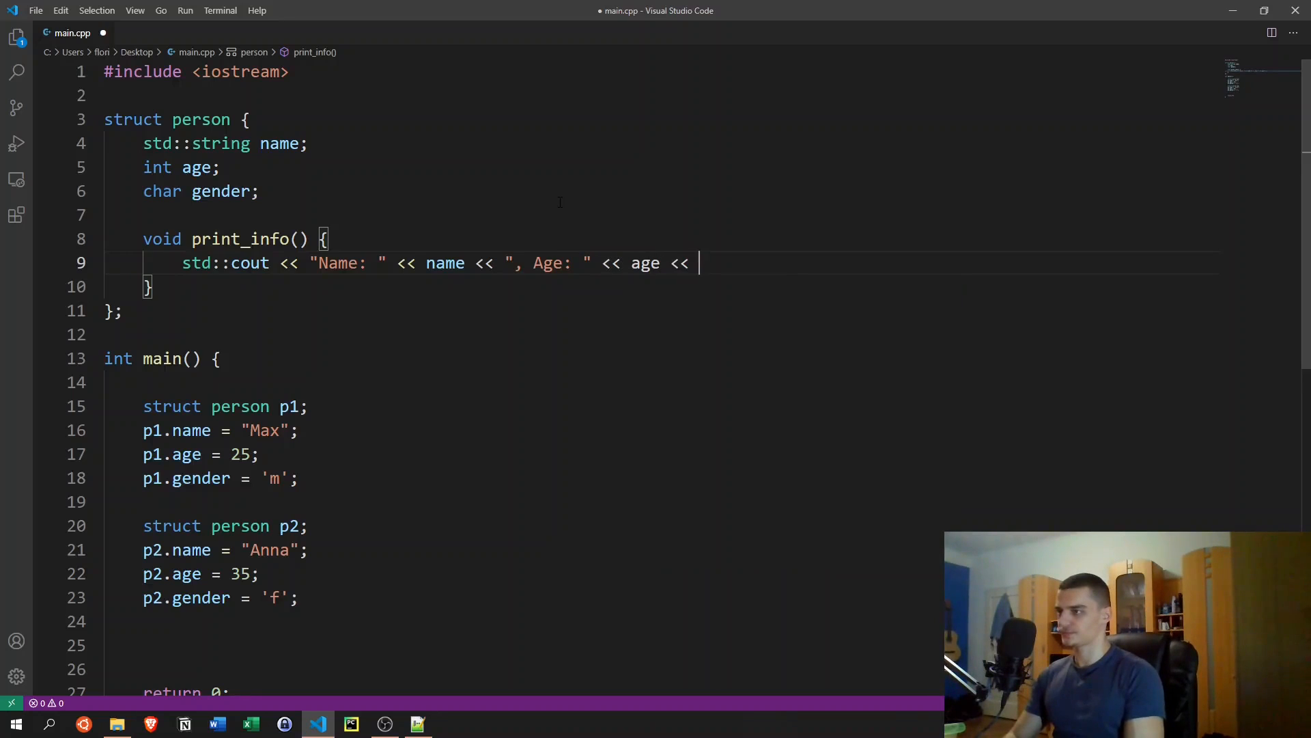
{"action": "type", "text": "\", G\""}
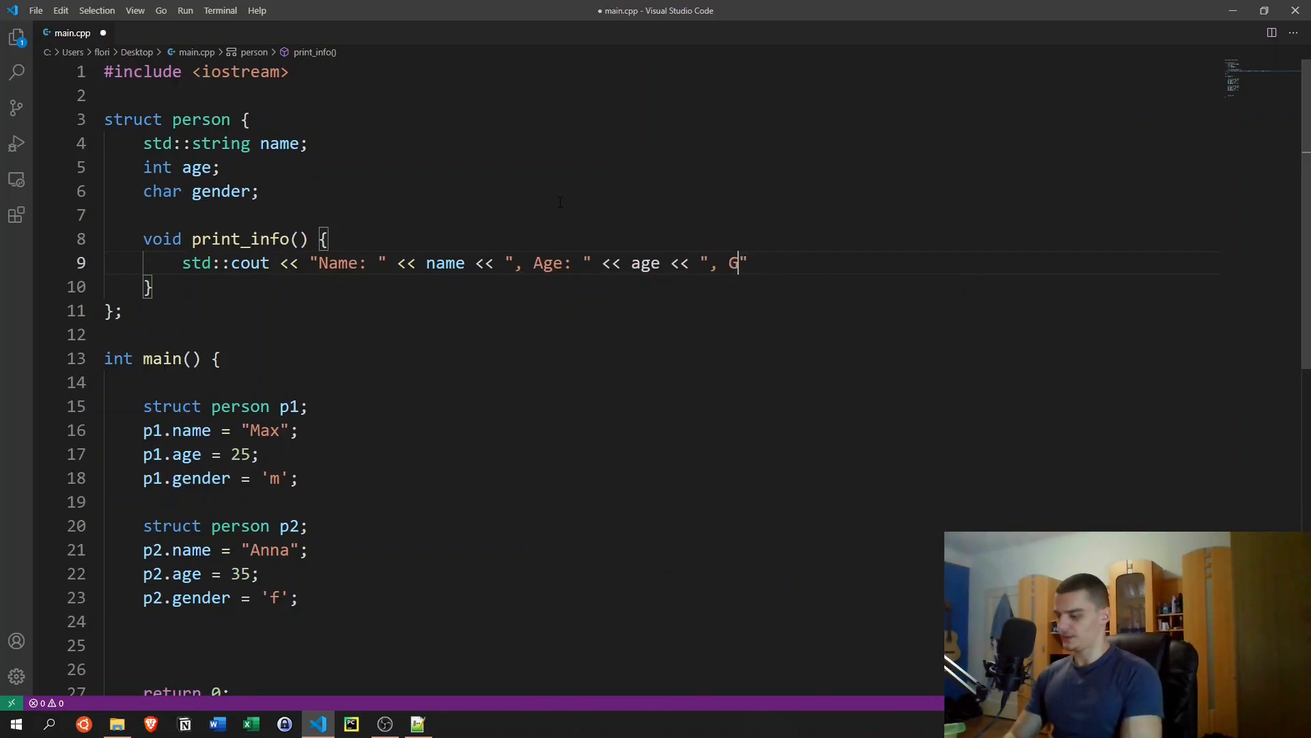
{"action": "type", "text": "ender: \""}
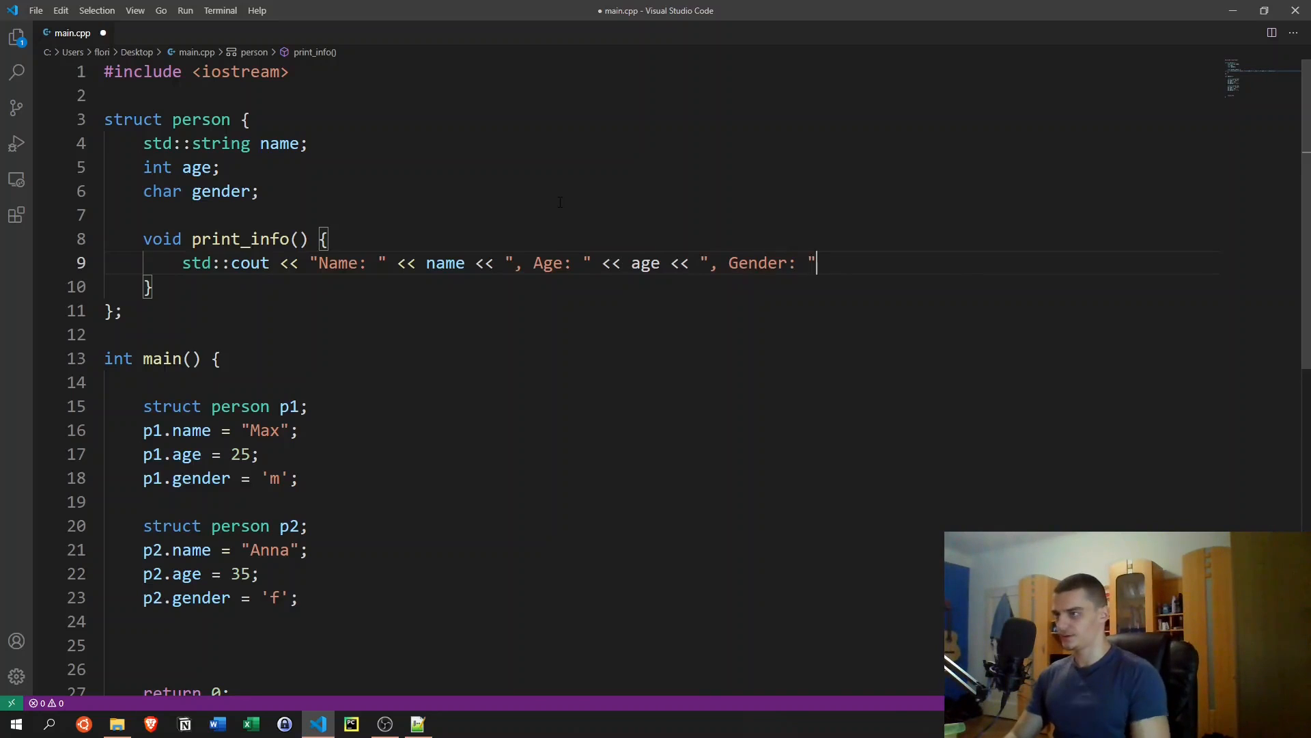
{"action": "type", "text": "<< gende"}
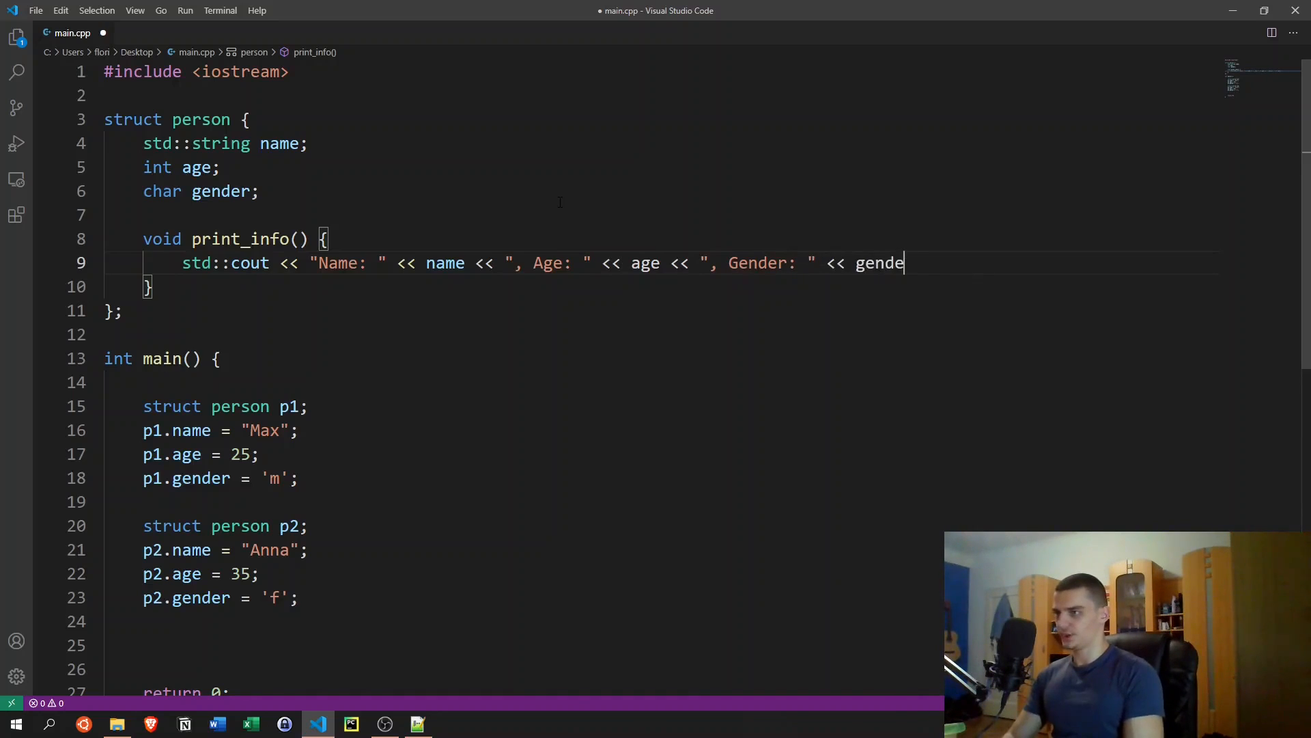
{"action": "type", "text": "<< std::en"}
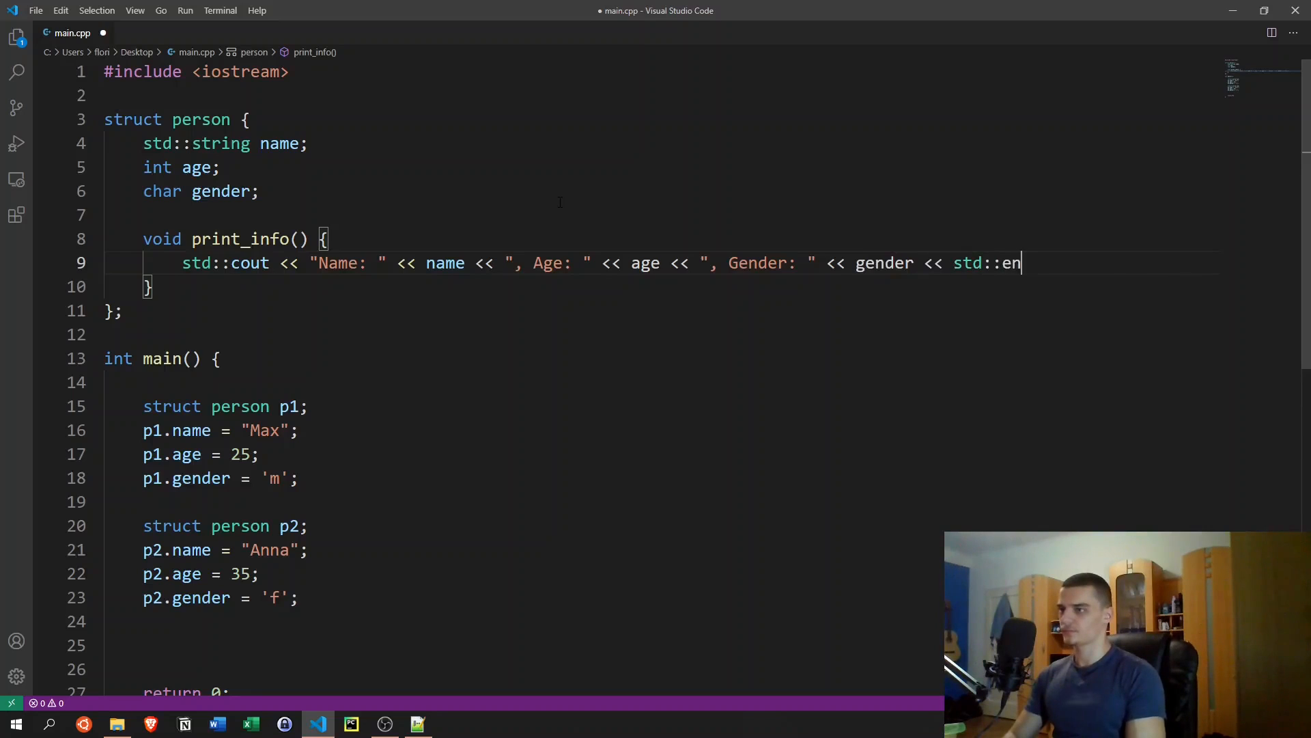
{"action": "type", "text": "dl;"}
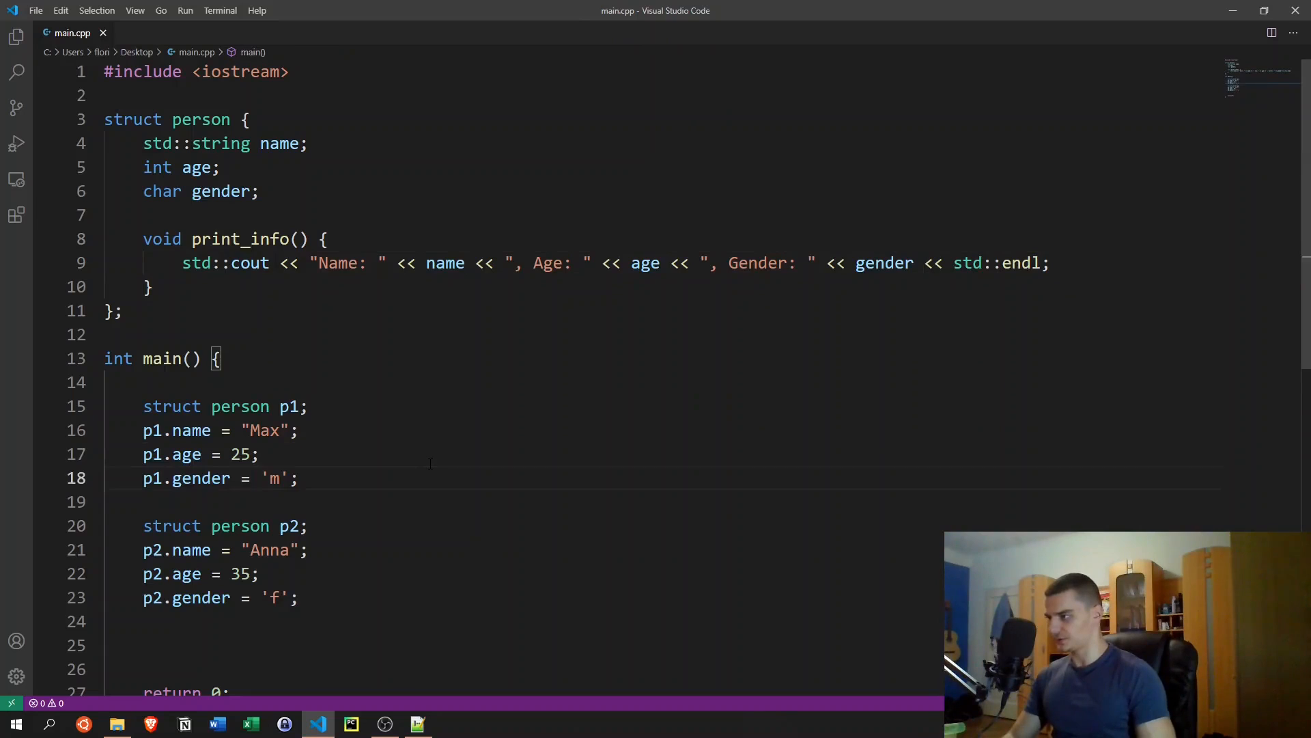
Step: Call p1.print_info() after p1's assignments and p2.print_info() after p2's
{"action": "key", "text": "enter"}
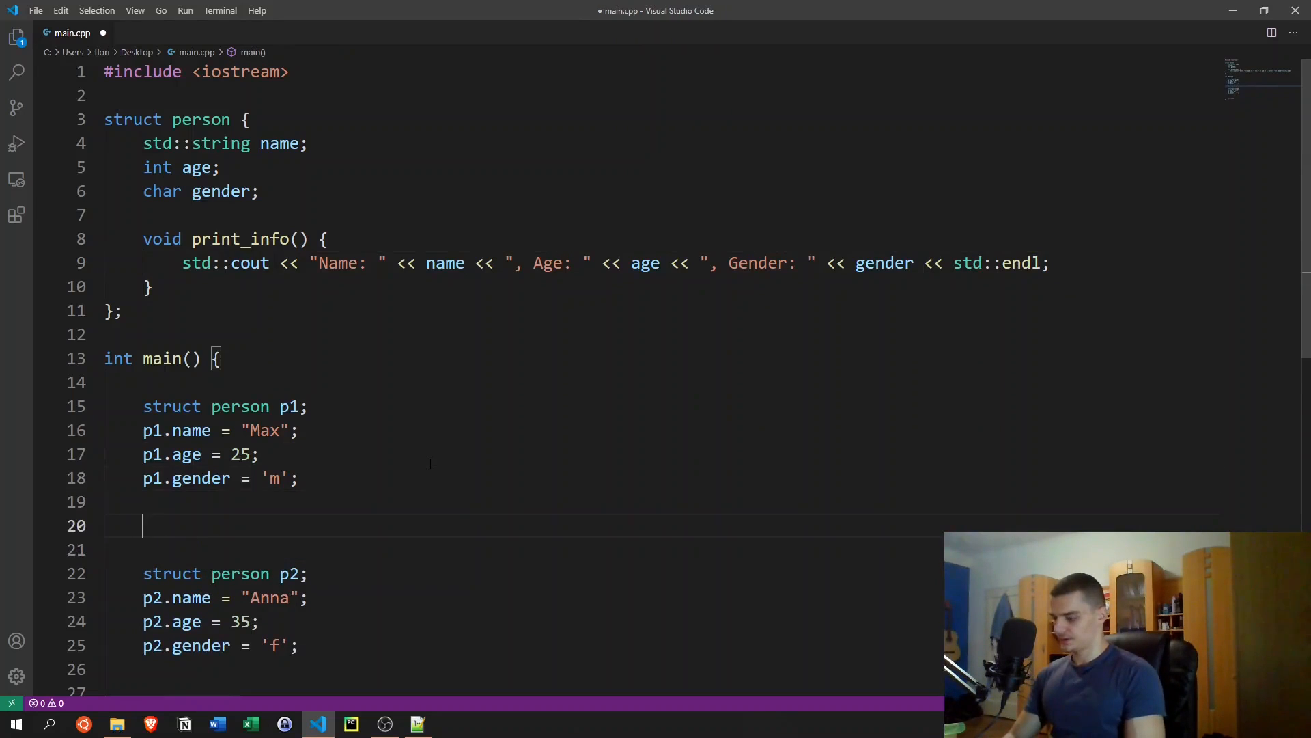
{"action": "type", "text": "p1.print_info();"}
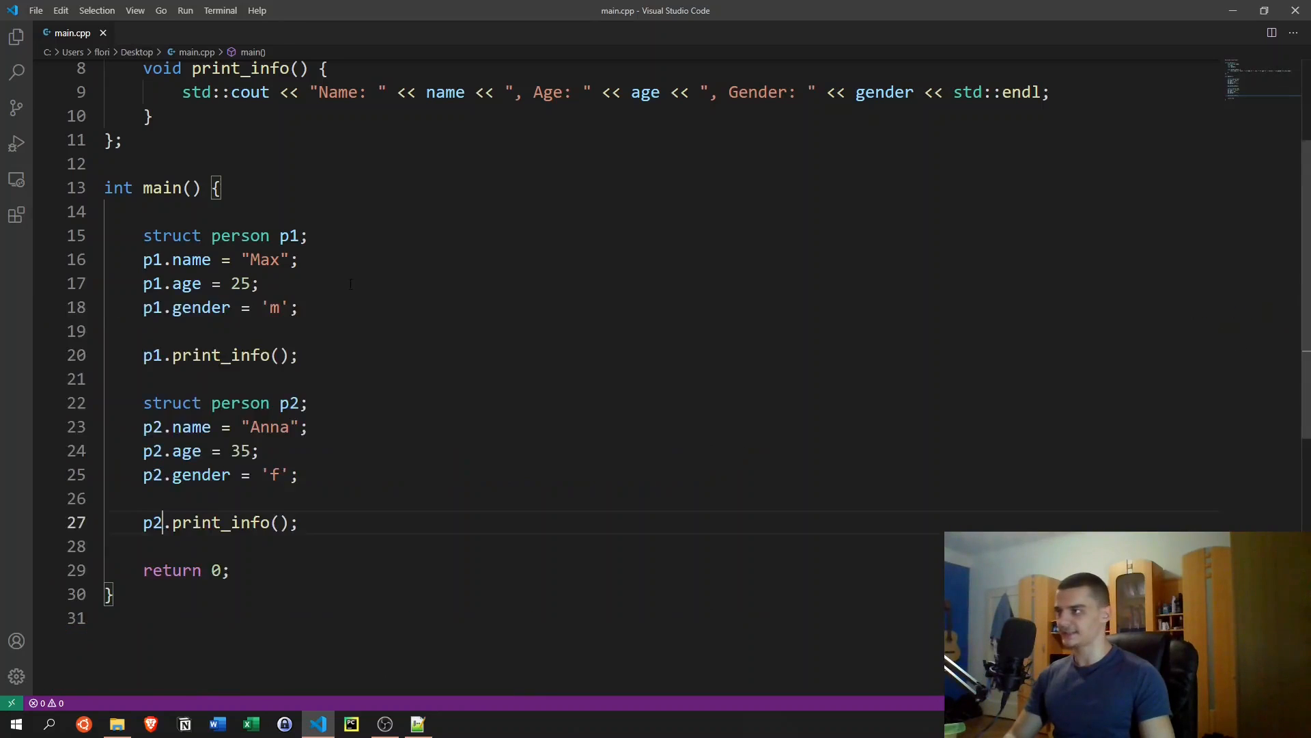
{"action": "scroll", "scroll_direction": "up", "scroll_amount": 3}
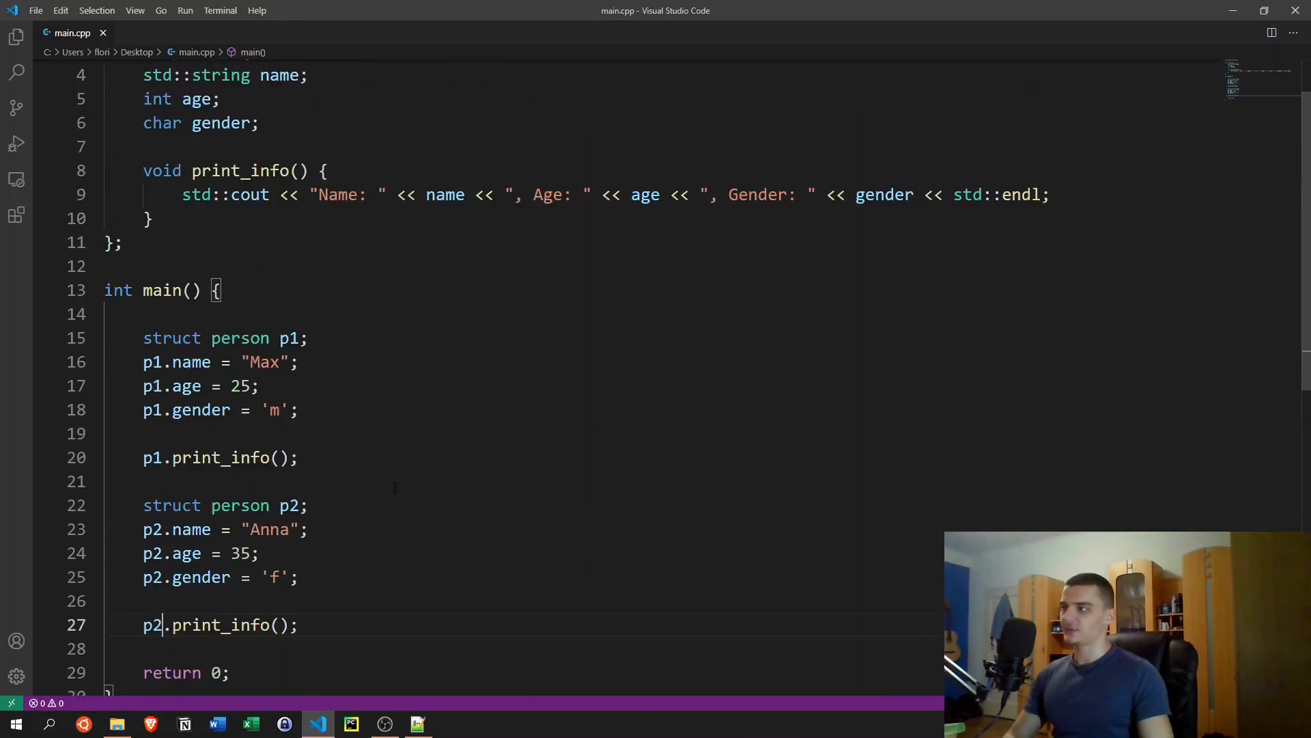
{"action": "scroll", "scroll_direction": "up", "scroll_amount": 3}
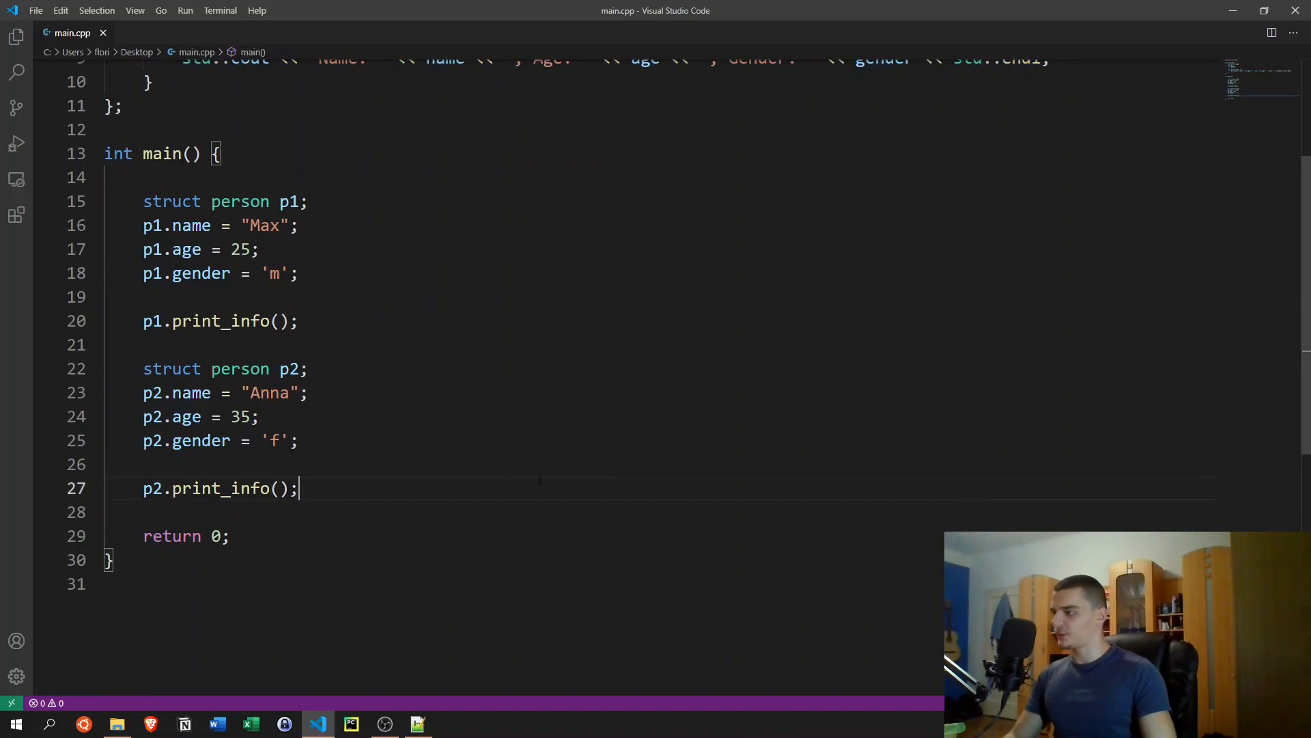
Step: Print sizeof(p1) and sizeof(p2) with std::endl before return, and run the program
{"action": "key", "text": "Enter"}
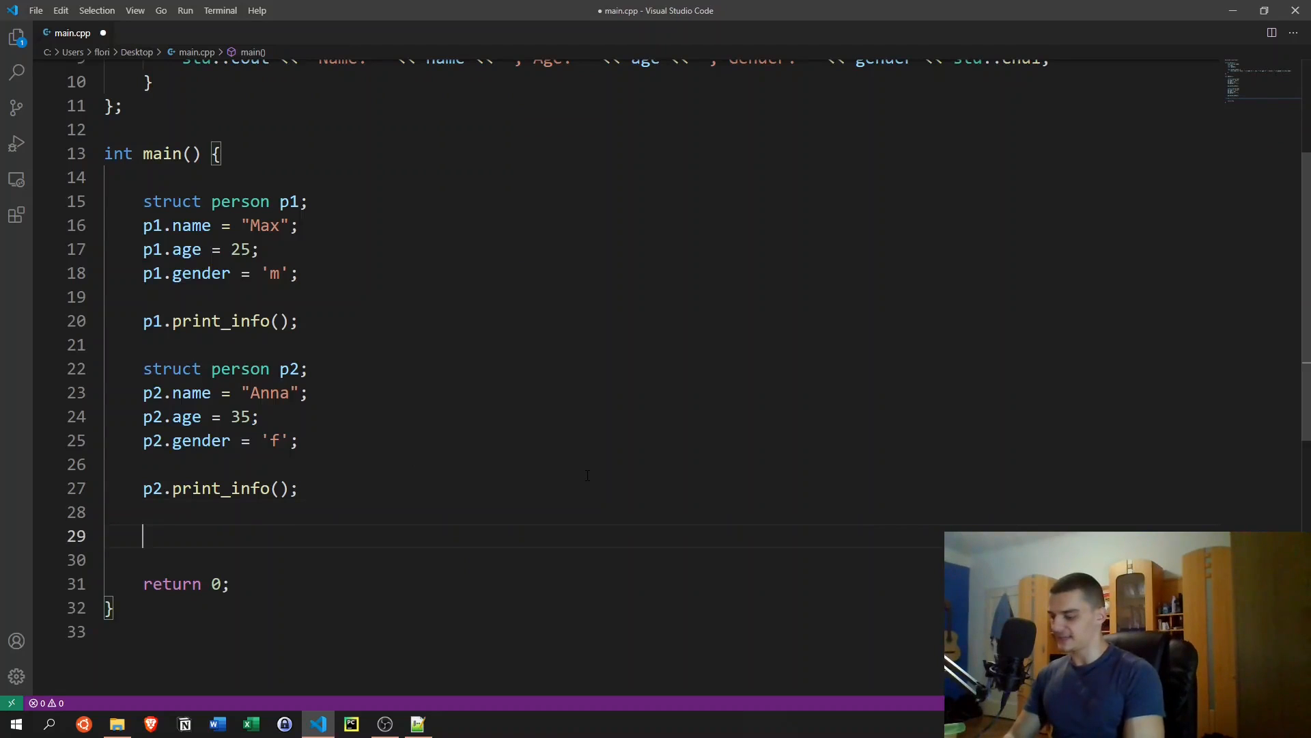
{"action": "type", "text": "std::cout <<"}
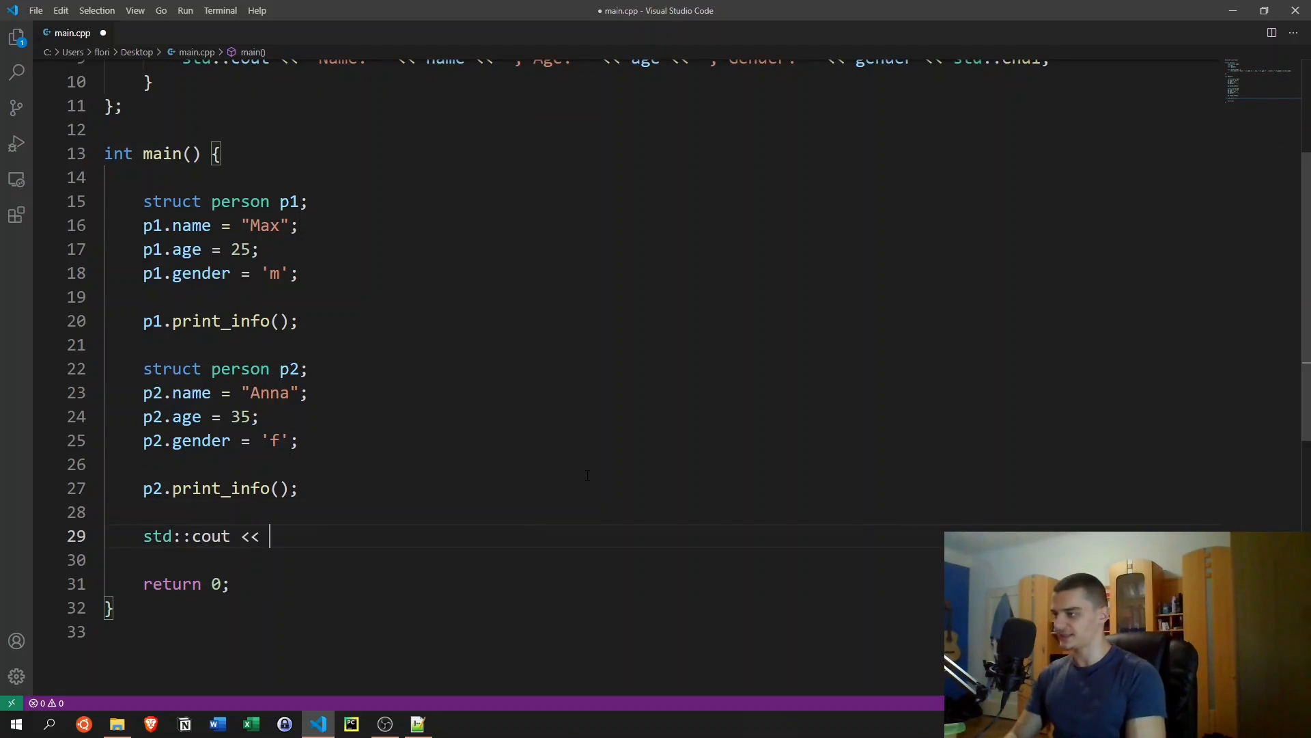
{"action": "type", "text": "sizeof(p1)"}
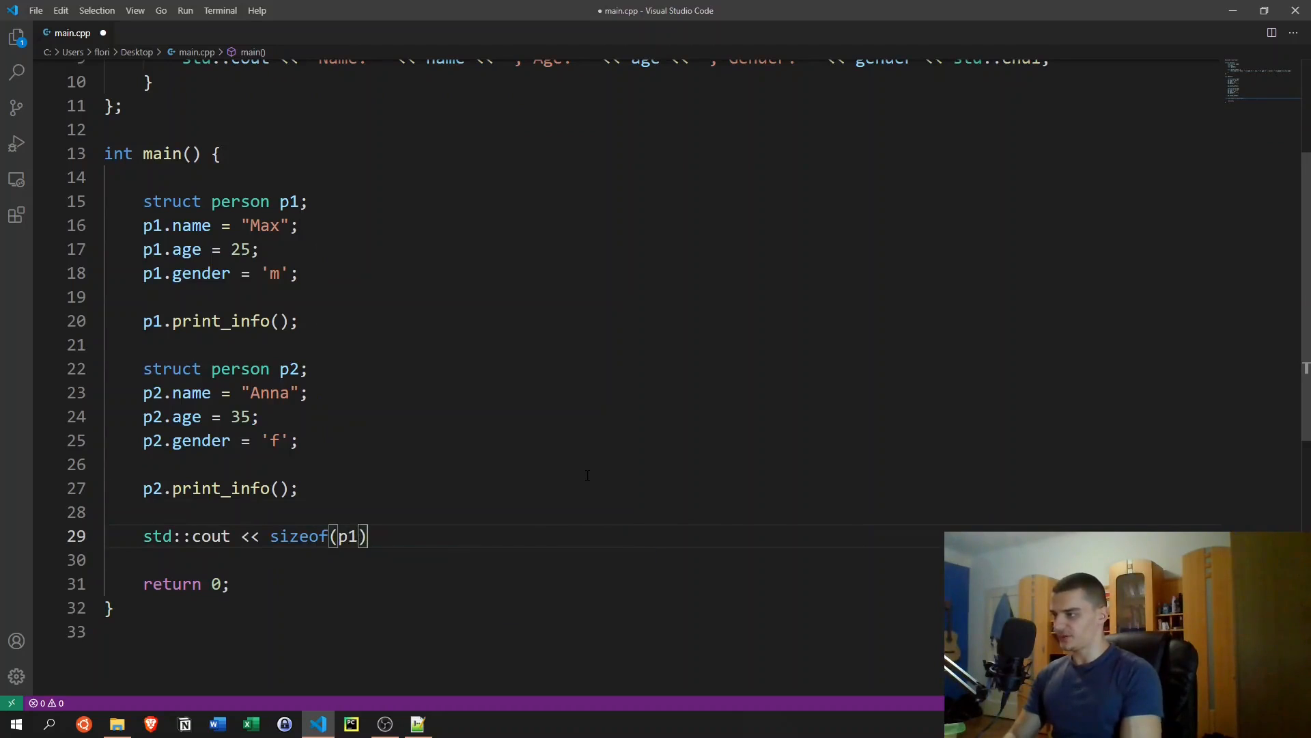
{"action": "type", "text": "<< std::"}
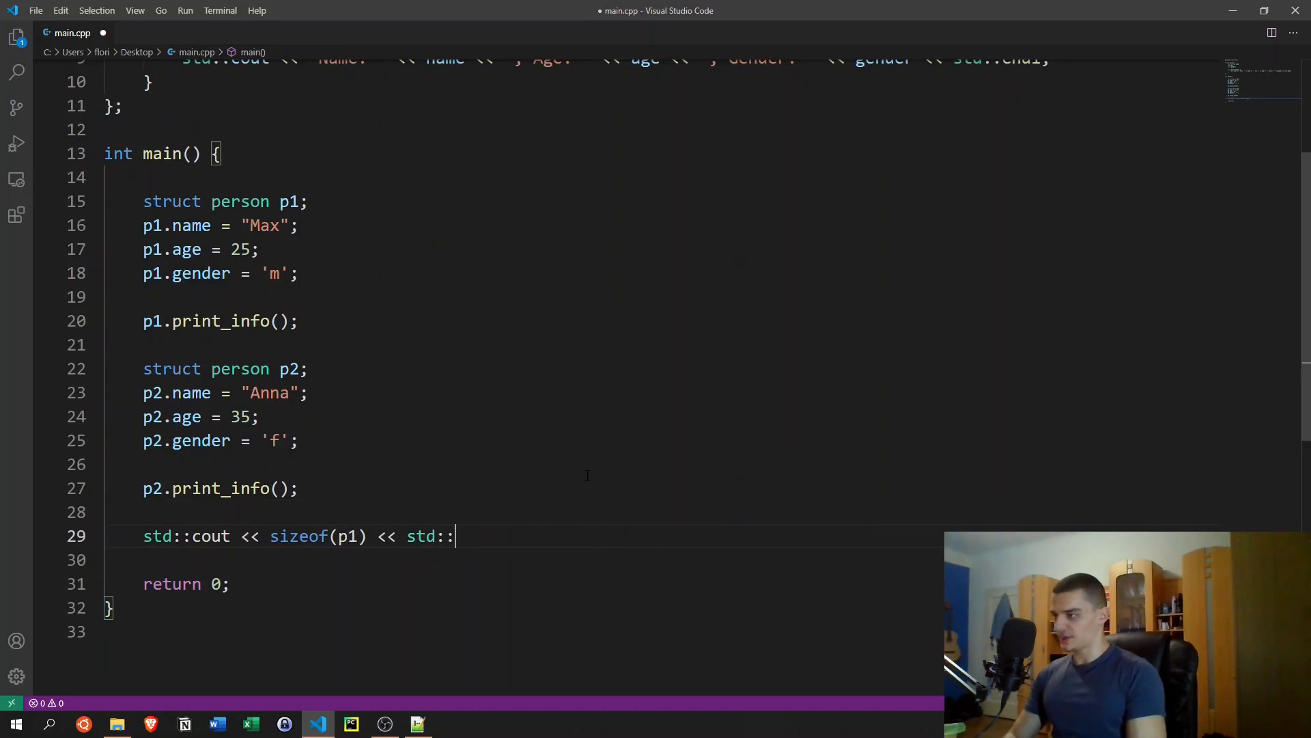
{"action": "type", "text": "endl;"}
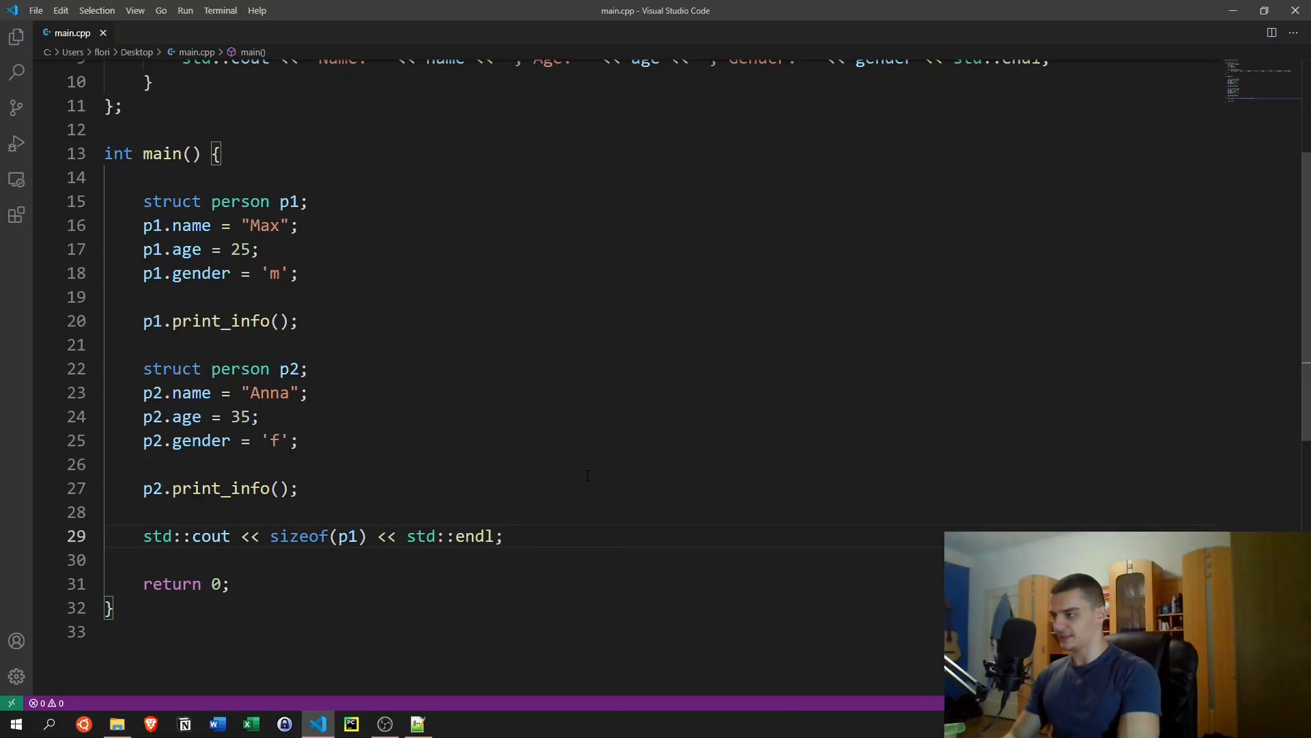
{"action": "mouse_move", "coordinate": [565, 525]}
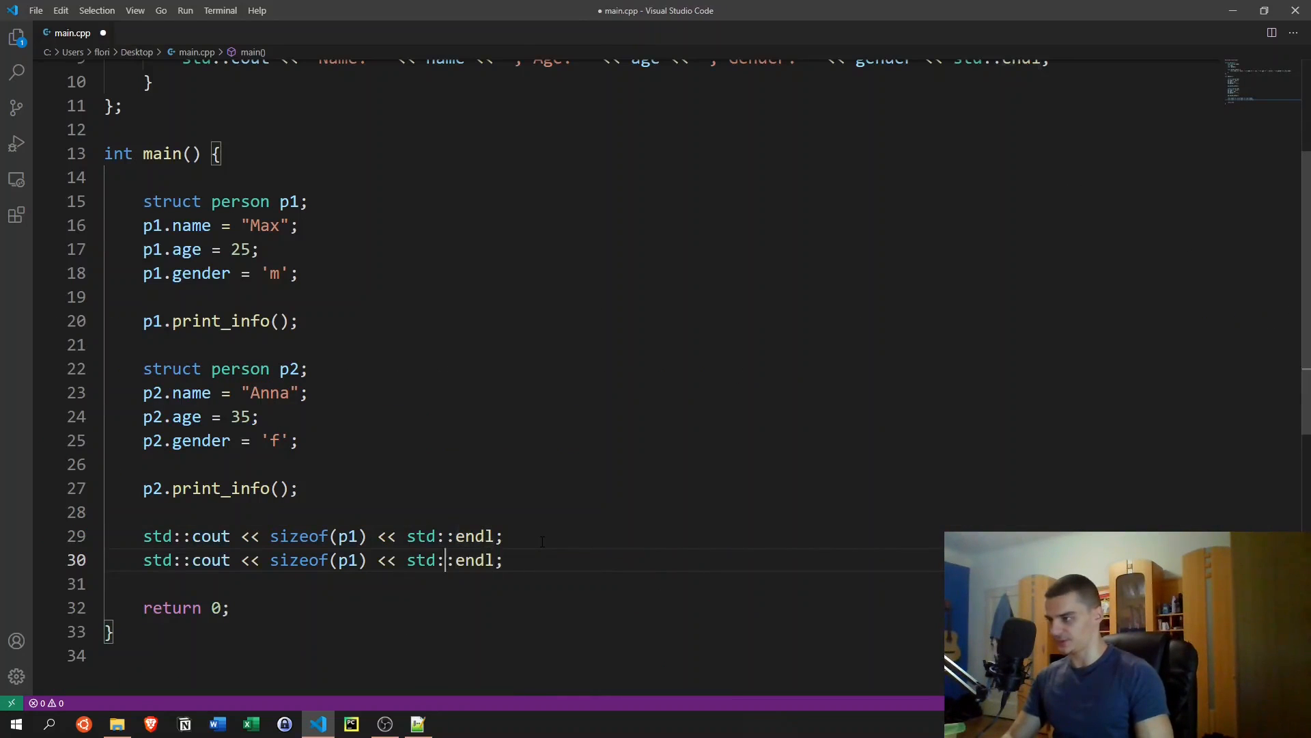
{"action": "type", "text": "2"}
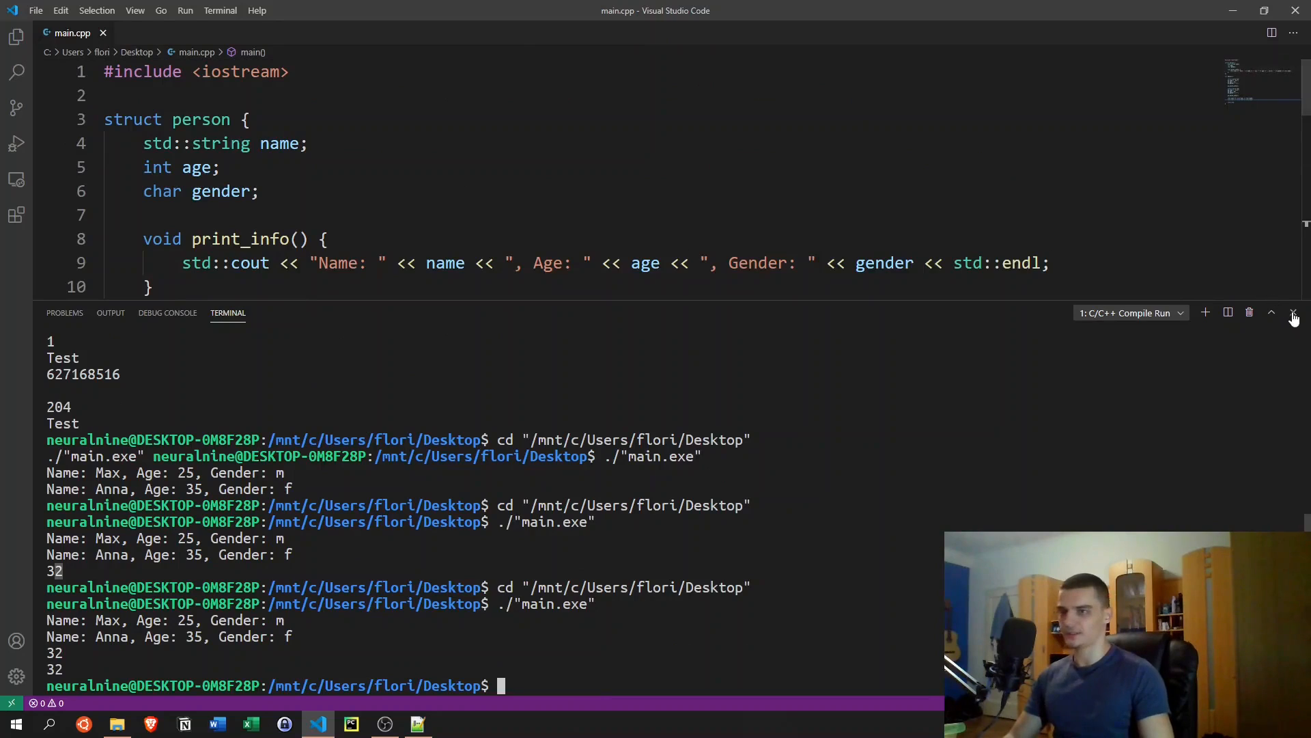
Step: Close the terminal, test a longer name, and restore p2's name to Anna
{"action": "left_click", "coordinate": [1293, 312]}
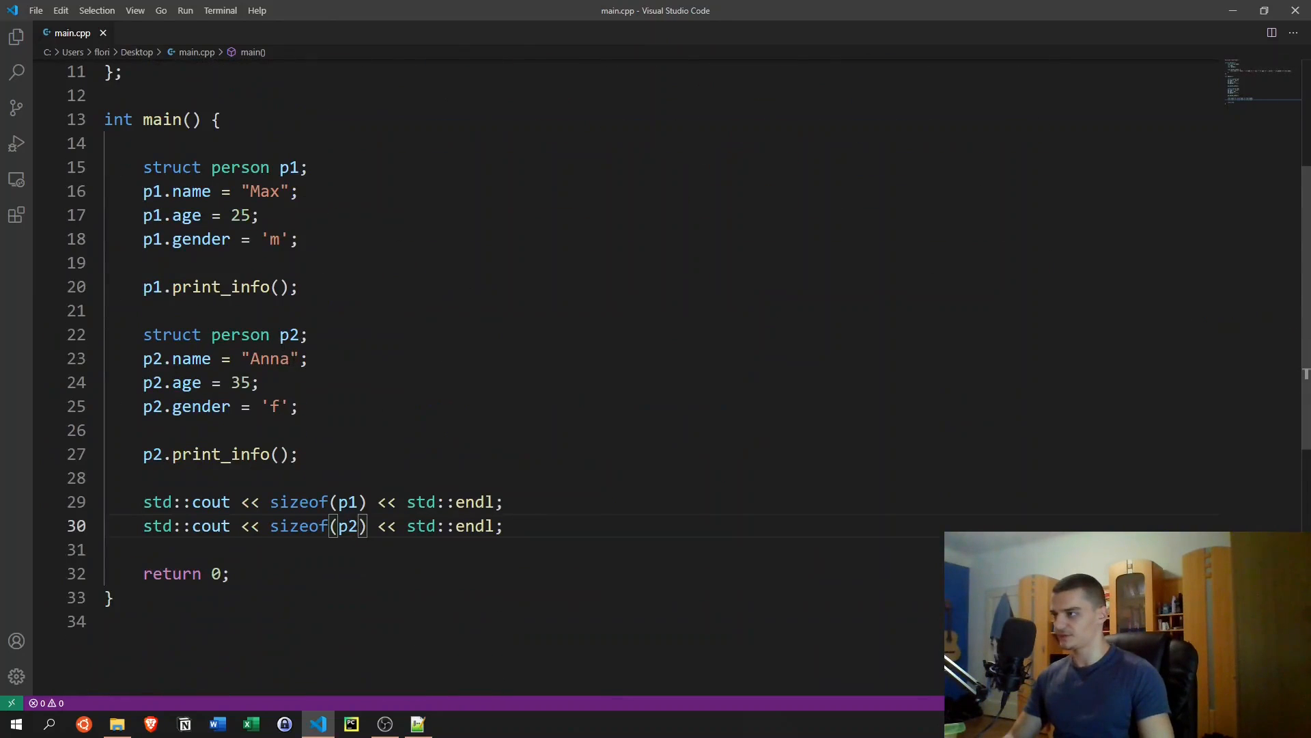
{"action": "type", "text": "AAAAAAAAAAAAAAAAAAAAAAAAAAAAAAAAAAAAAAAAAAAAAAAAAAAAAAAAAAAAAAAAAAAAA"}
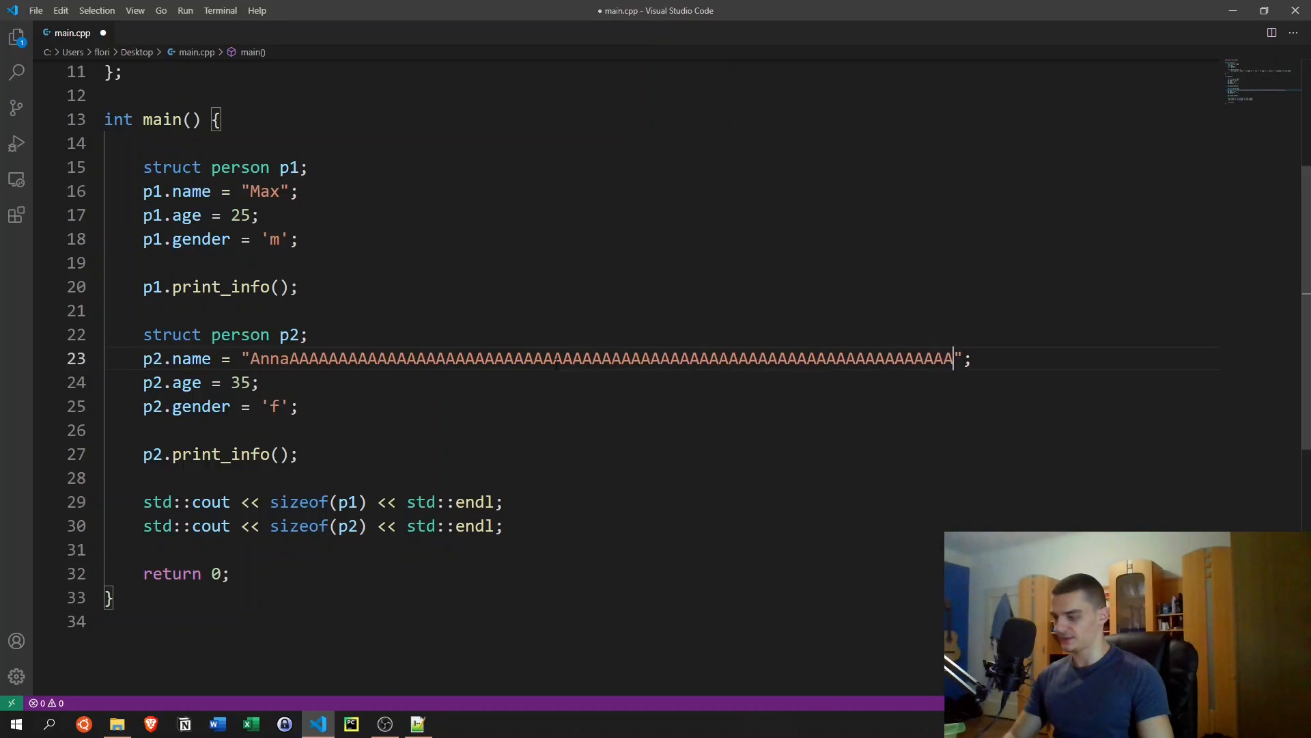
{"action": "key", "text": "ctrl+s"}
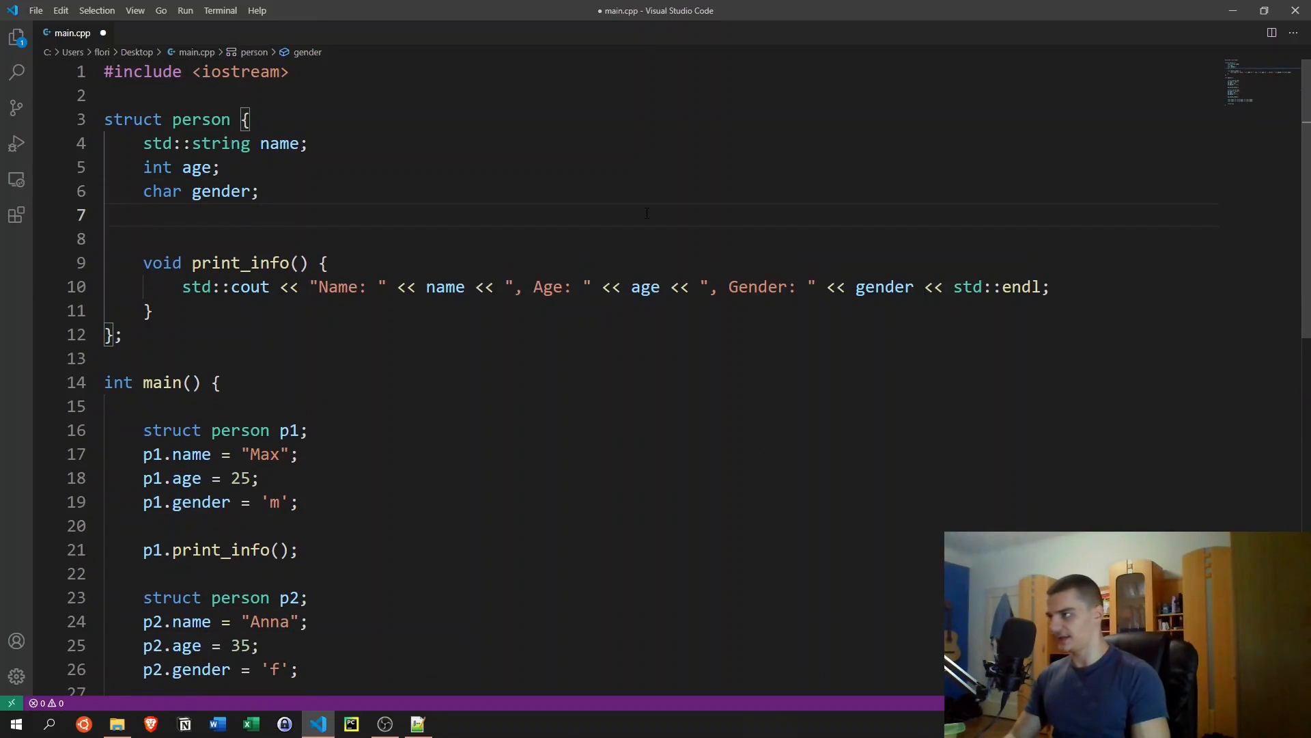
Step: Declare 'float weight;' below char gender in the person struct
{"action": "type", "text": "float we"}
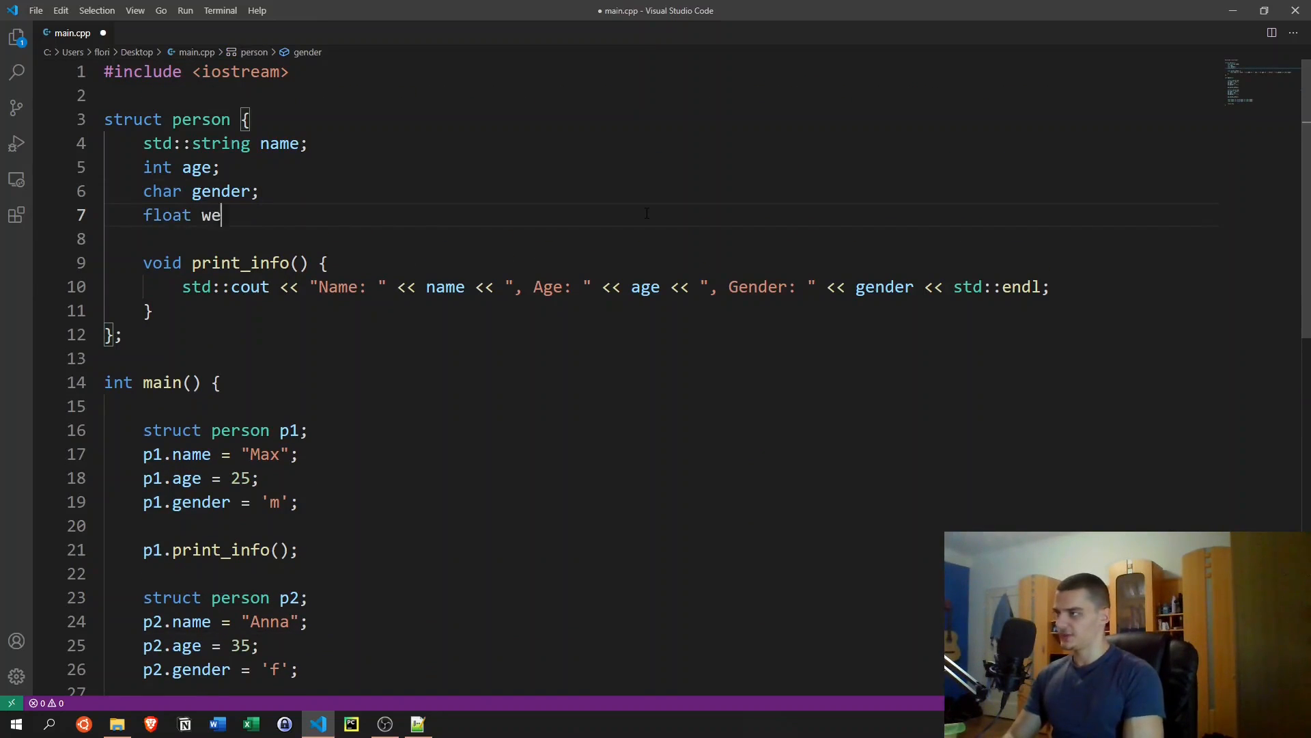
{"action": "type", "text": "ight;"}
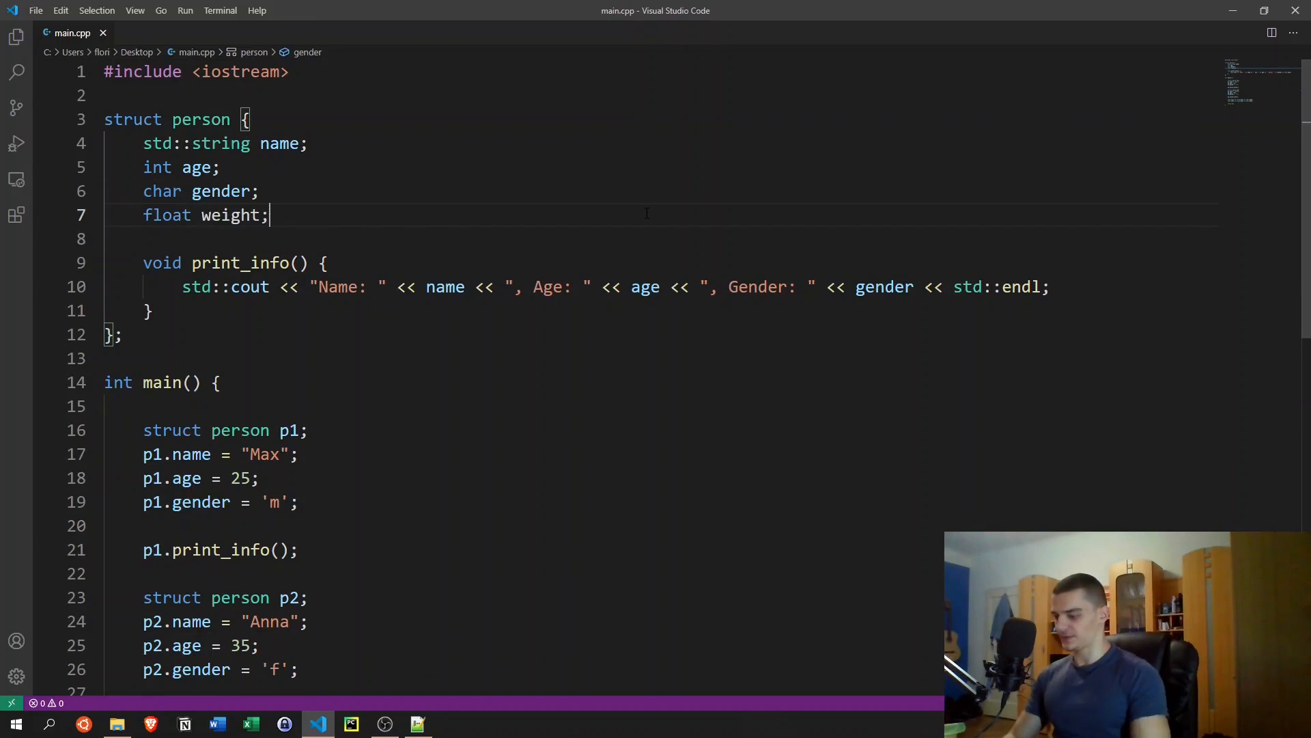